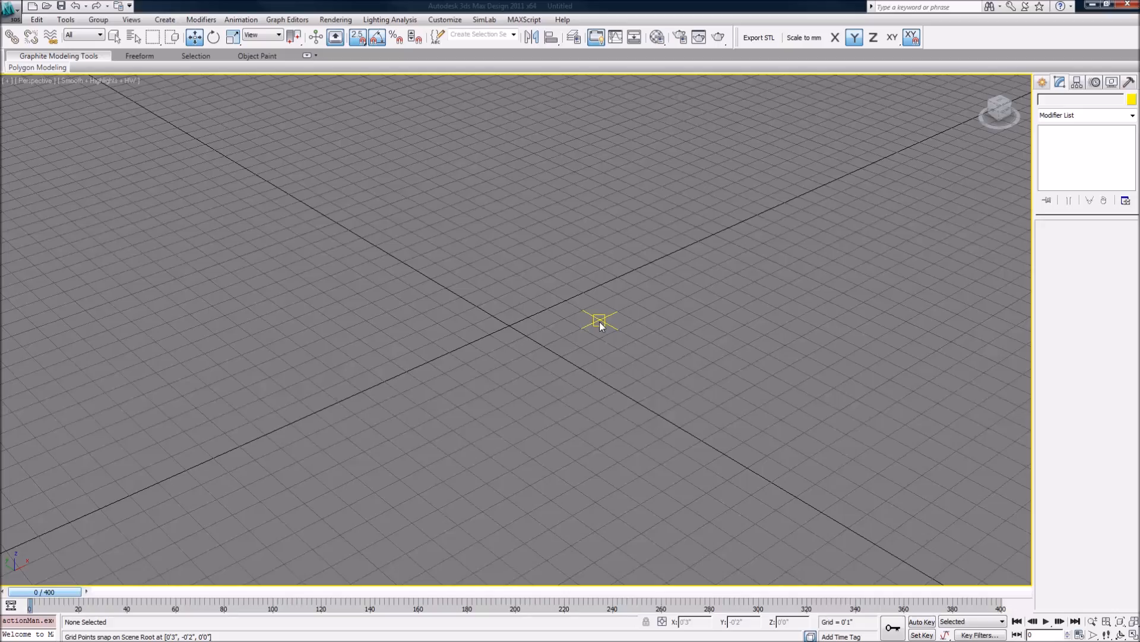
{"action": "mouse_move", "coordinate": [444, 304]}
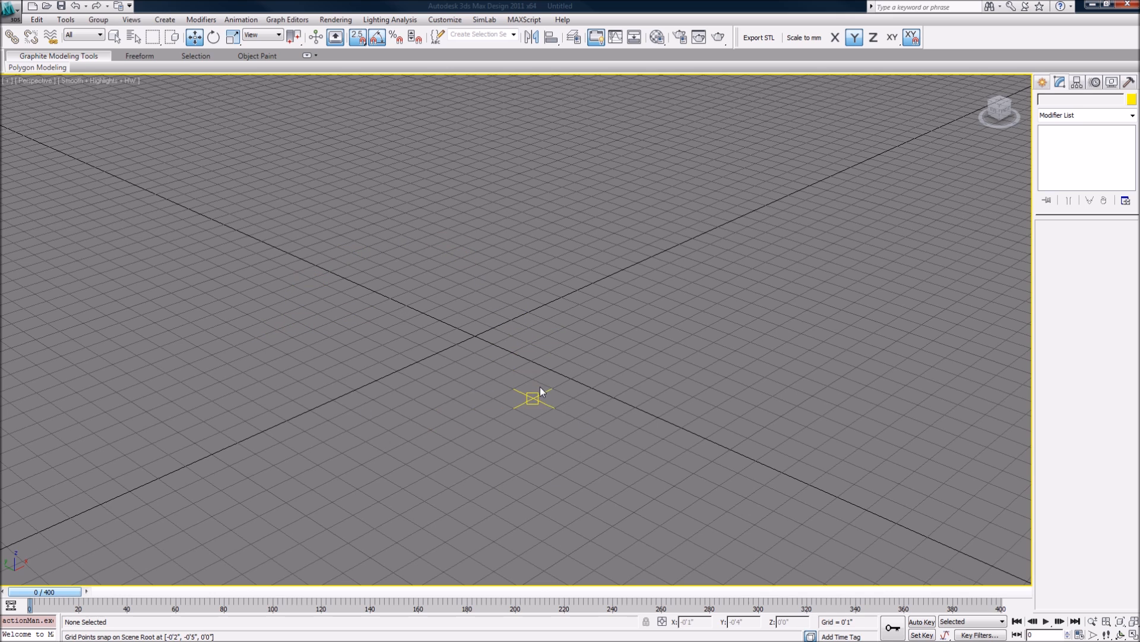
{"action": "mouse_move", "coordinate": [538, 393]}
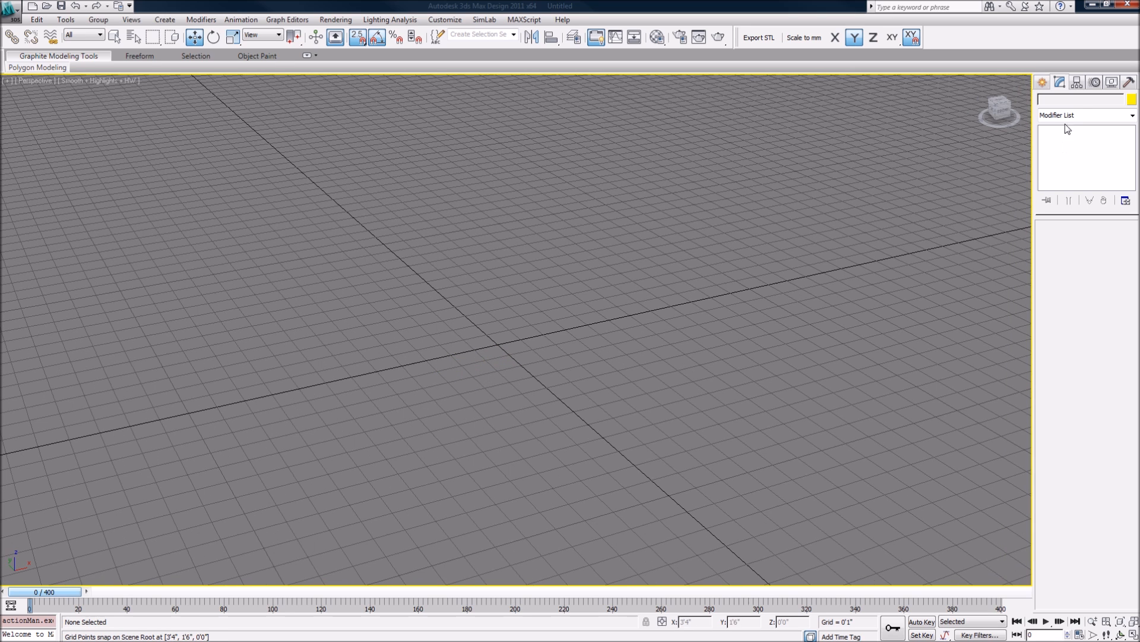
{"action": "mouse_move", "coordinate": [1093, 118]}
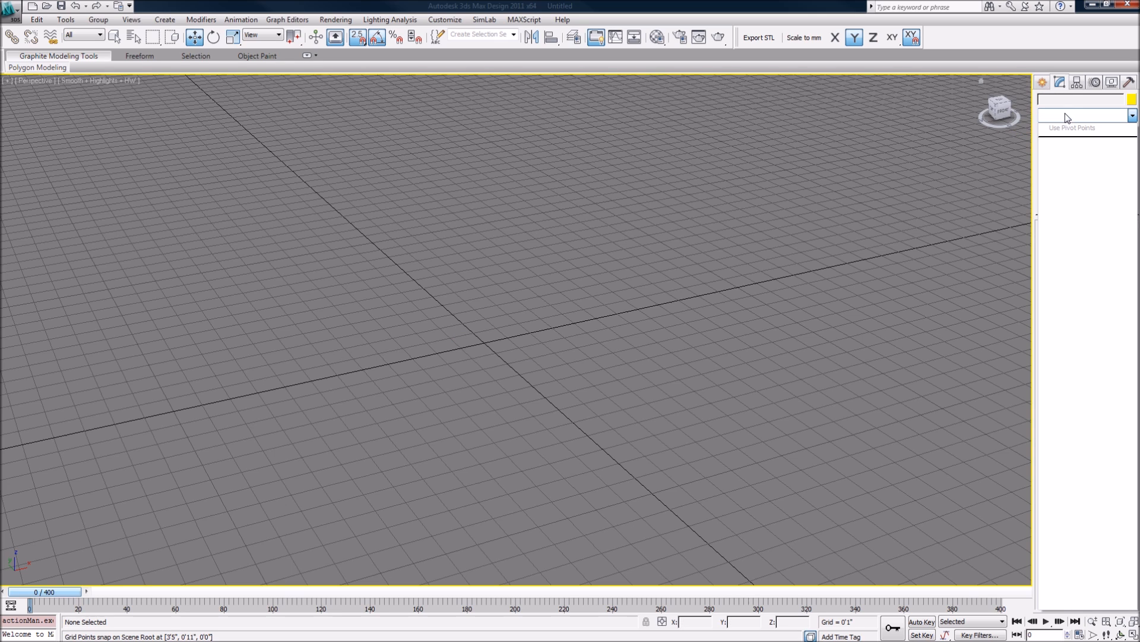
Step: Draw a Star spline named Star001 at the grid centre and bring up its parameters for editing
{"action": "left_click", "coordinate": [1059, 82]}
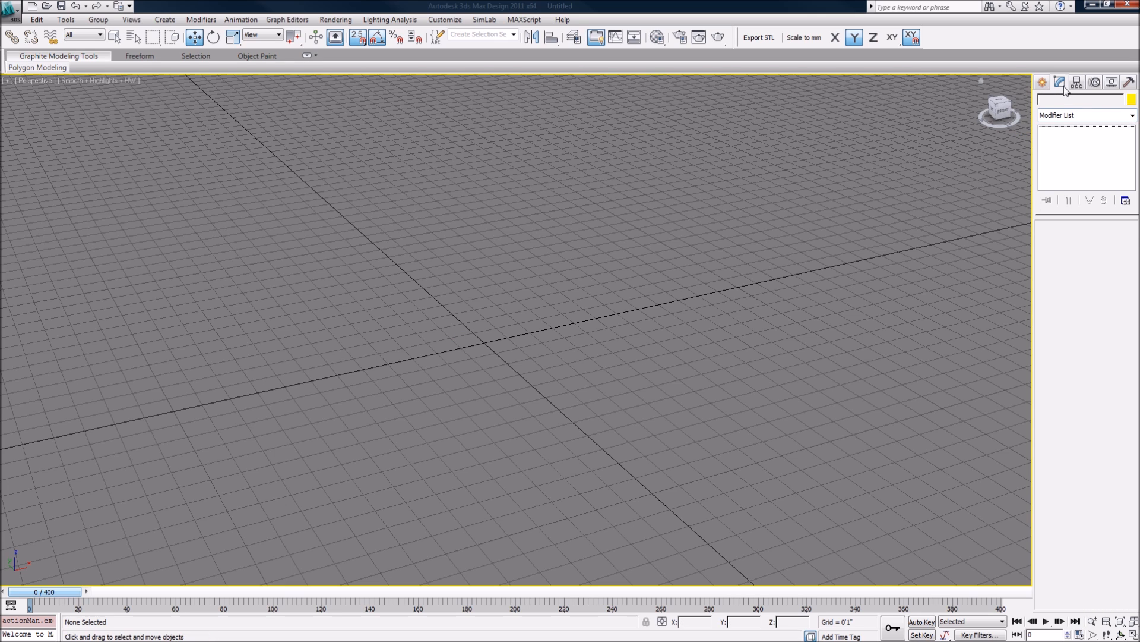
{"action": "left_click", "coordinate": [1042, 82]}
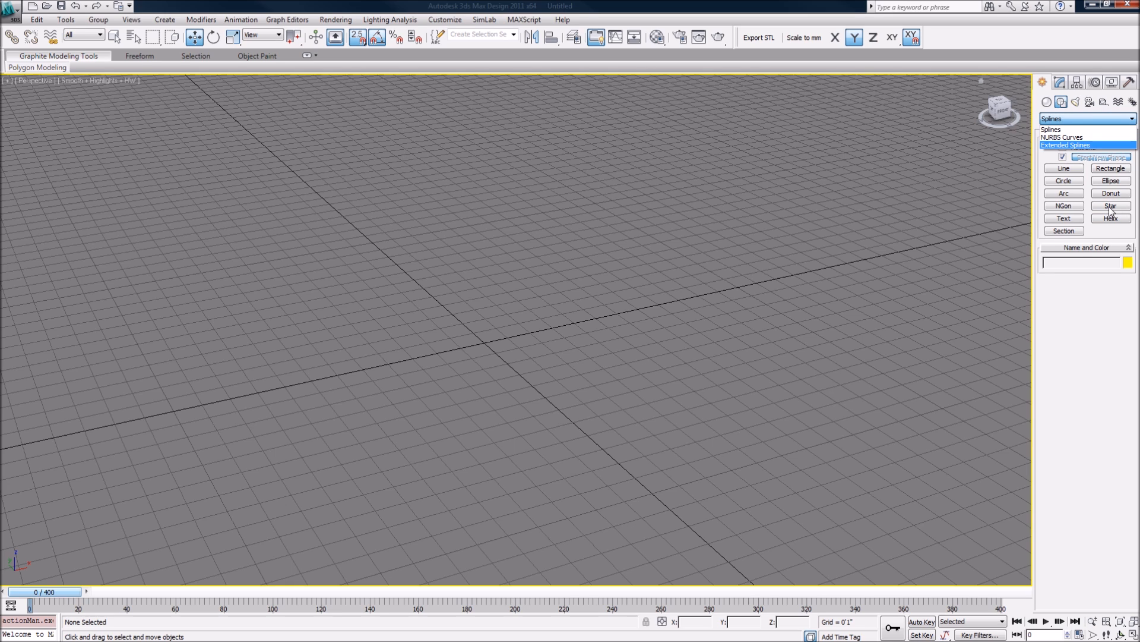
{"action": "mouse_move", "coordinate": [1109, 207]}
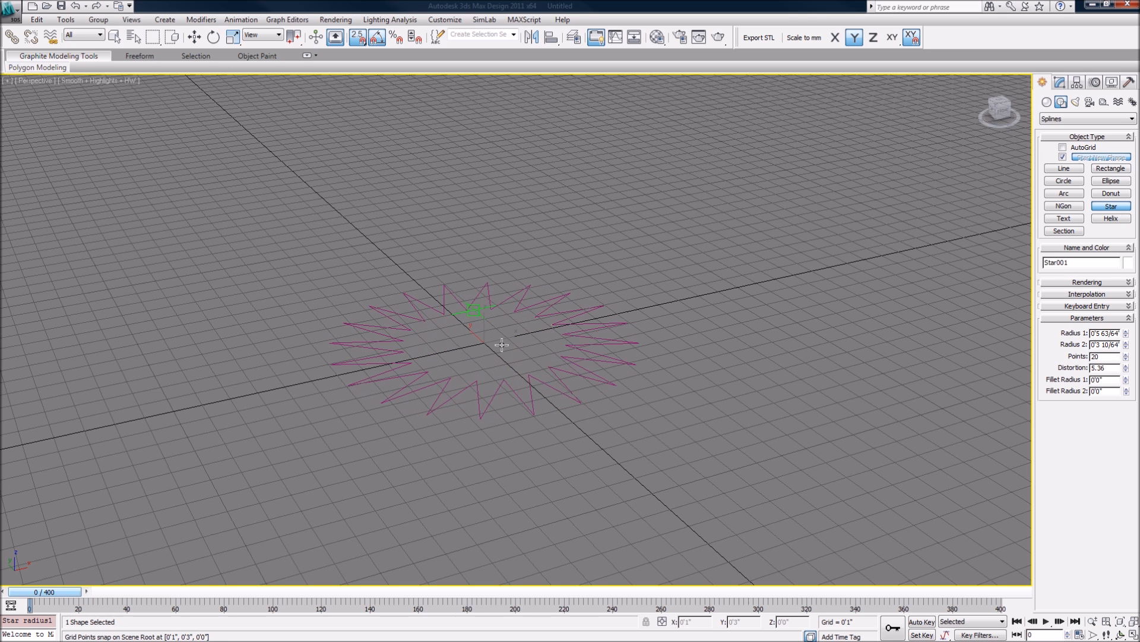
{"action": "left_click_drag", "start_coordinate": [501, 345], "coordinate": [511, 366]}
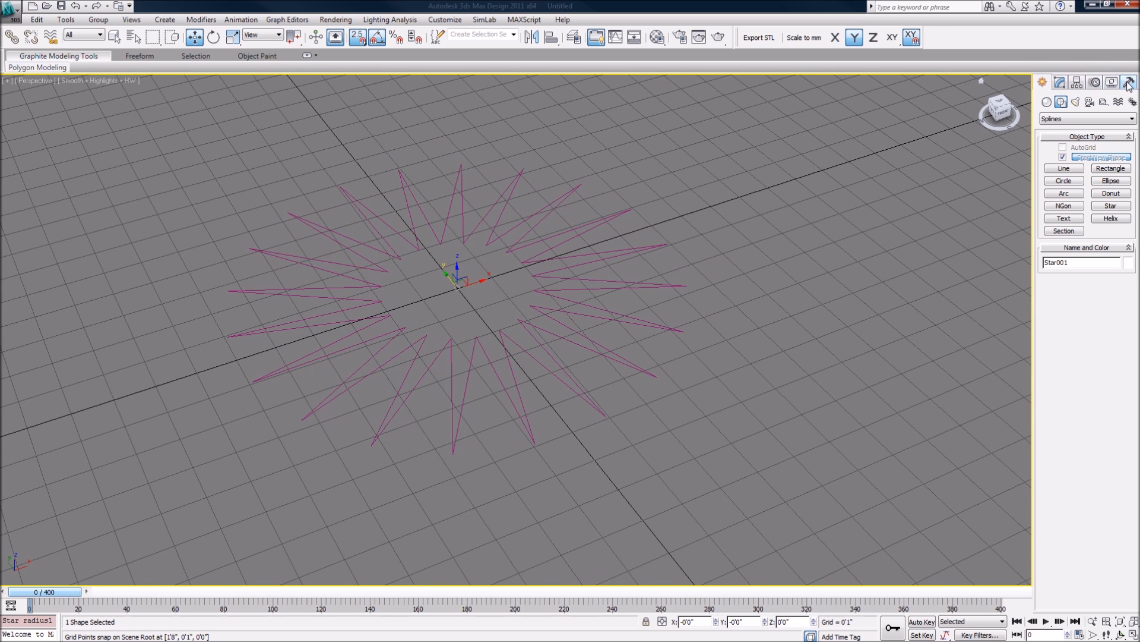
{"action": "left_click", "coordinate": [1130, 82]}
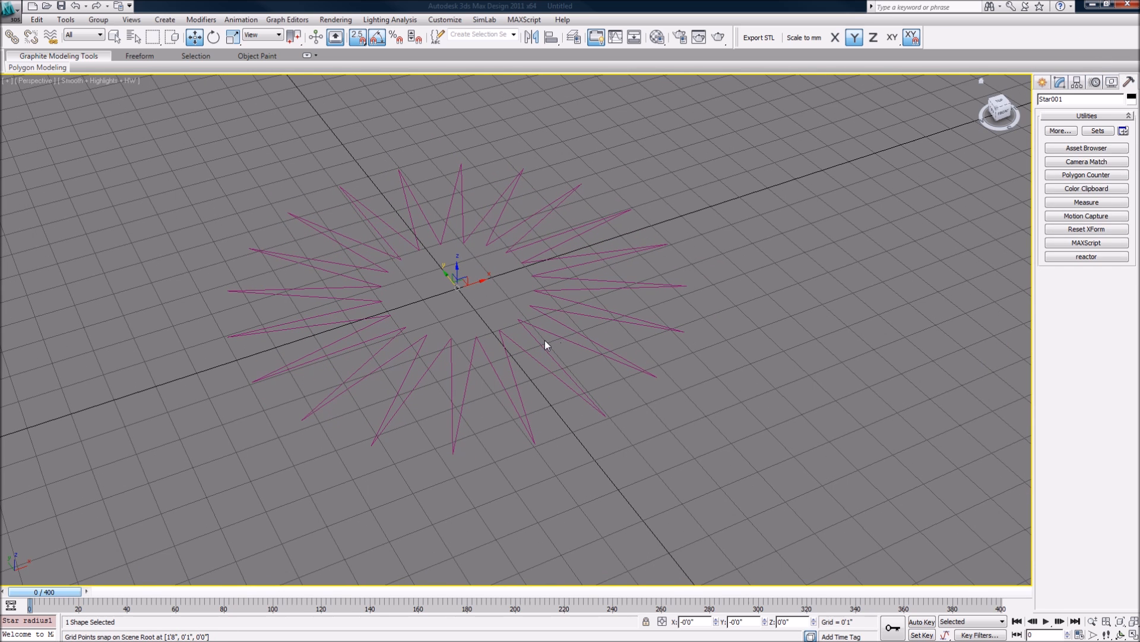
{"action": "left_click", "coordinate": [796, 297]}
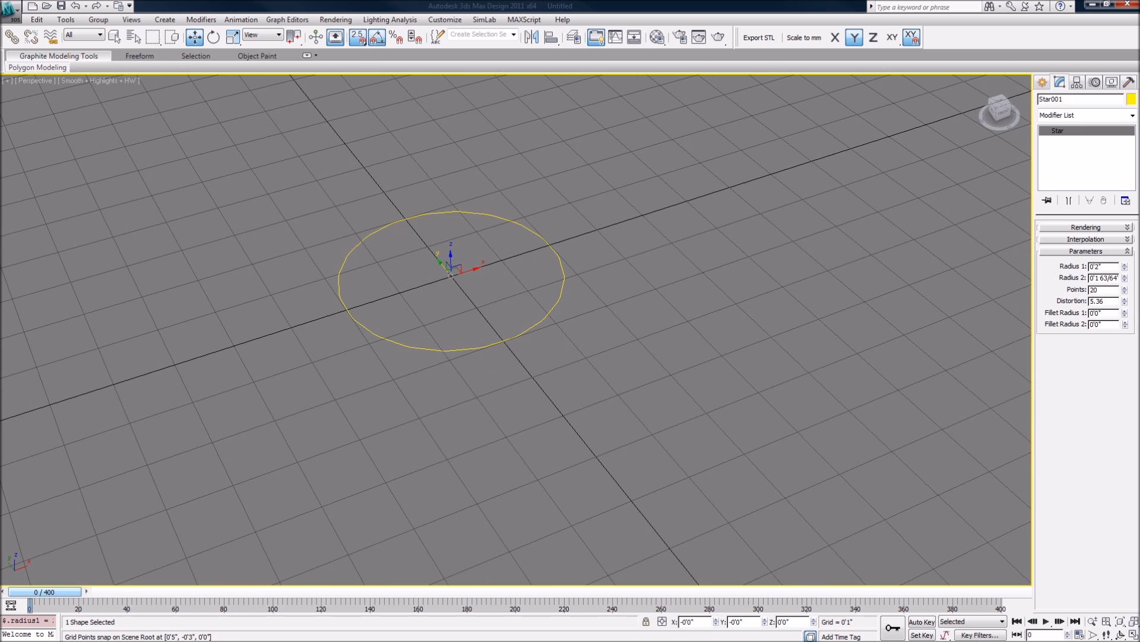
Step: Enlarge Radius 2 into long spikes and raise Fillet Radius 1 to round the tips
{"action": "triple_click", "coordinate": [1098, 277]}
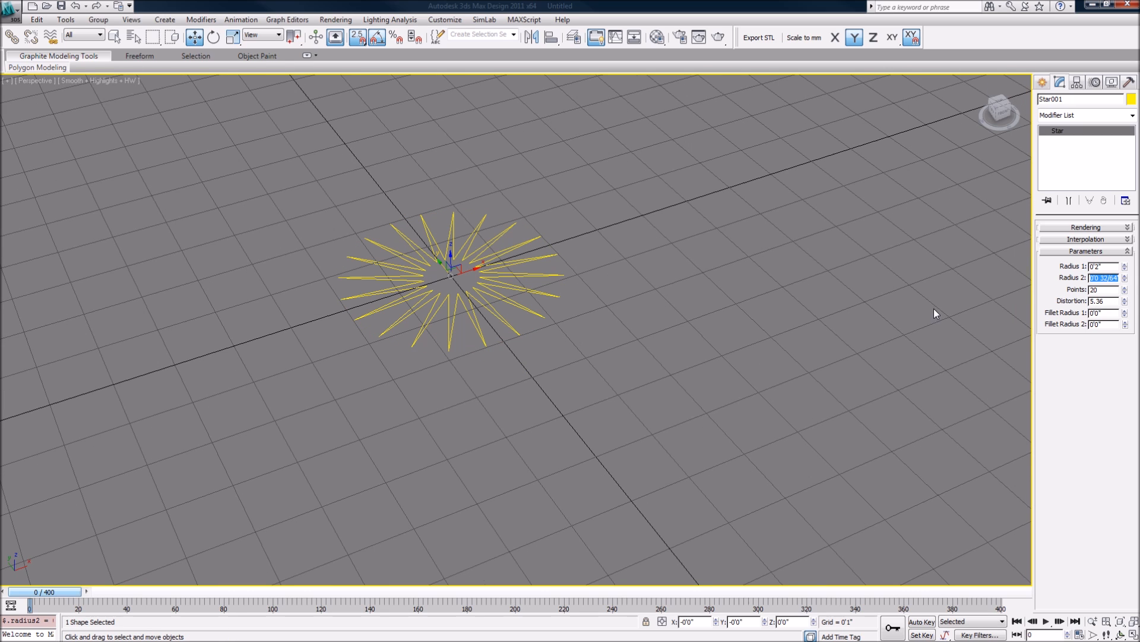
{"action": "left_click_drag", "start_coordinate": [1125, 277], "coordinate": [1125, 273]}
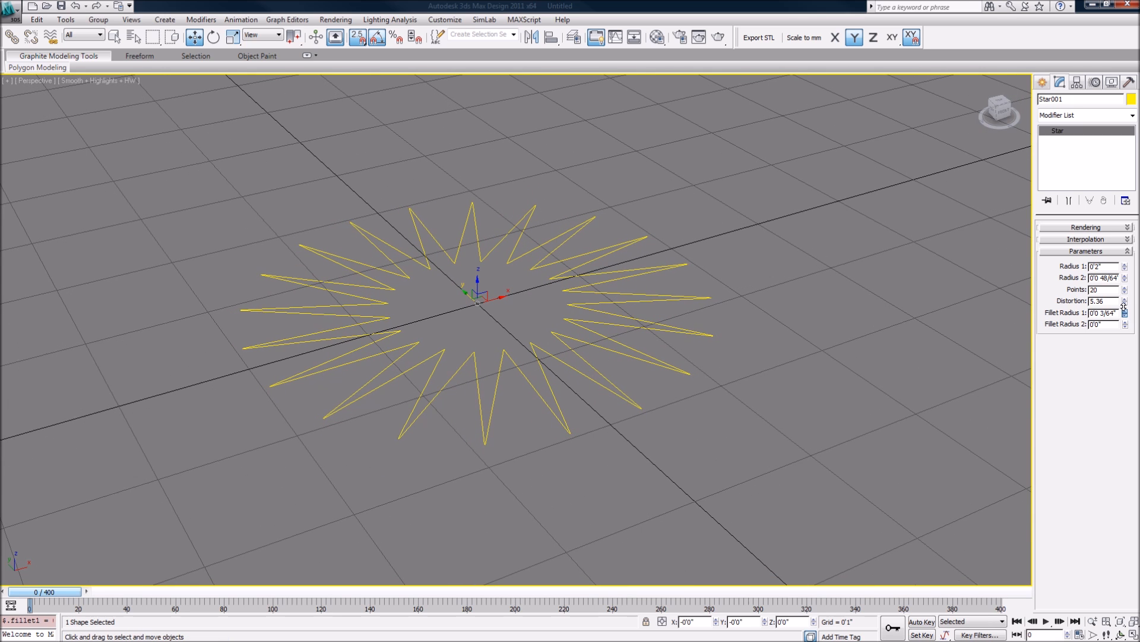
{"action": "left_click", "coordinate": [1124, 310]}
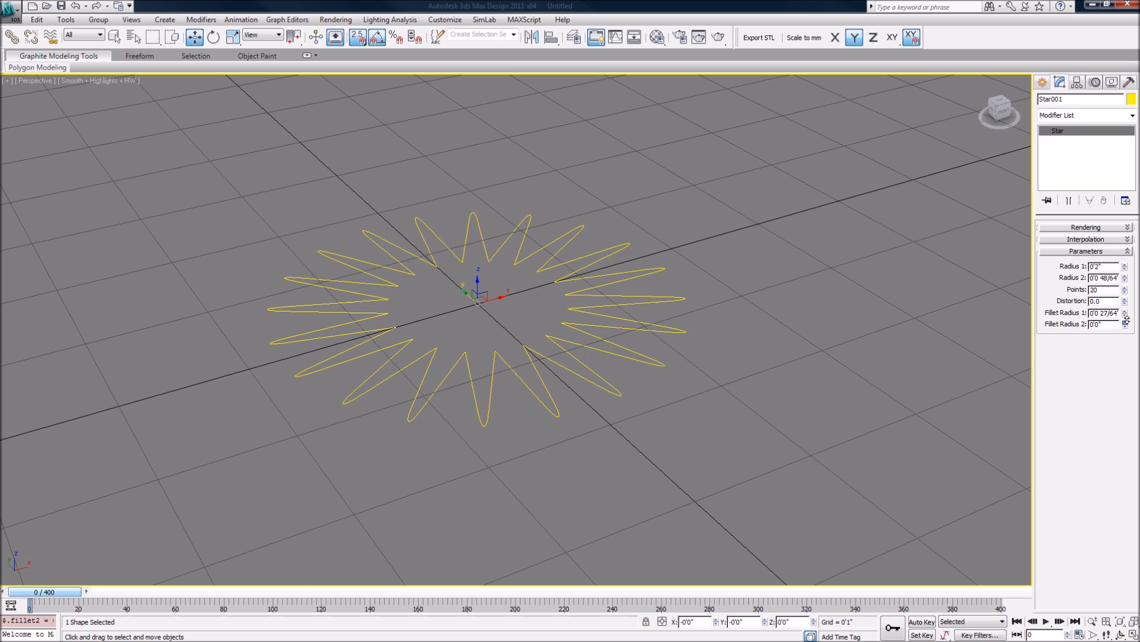
Step: Raise Fillet Radius 2 to round inner corners and increase Distortion to swirl the blades
{"action": "left_click", "coordinate": [1125, 322]}
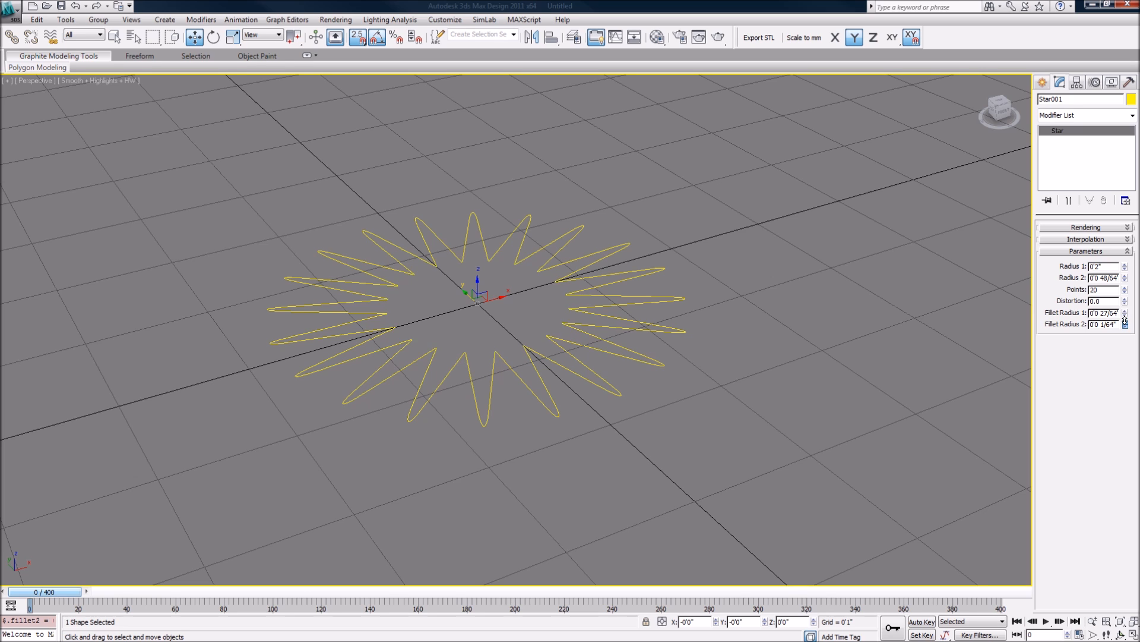
{"action": "left_click", "coordinate": [1125, 322]}
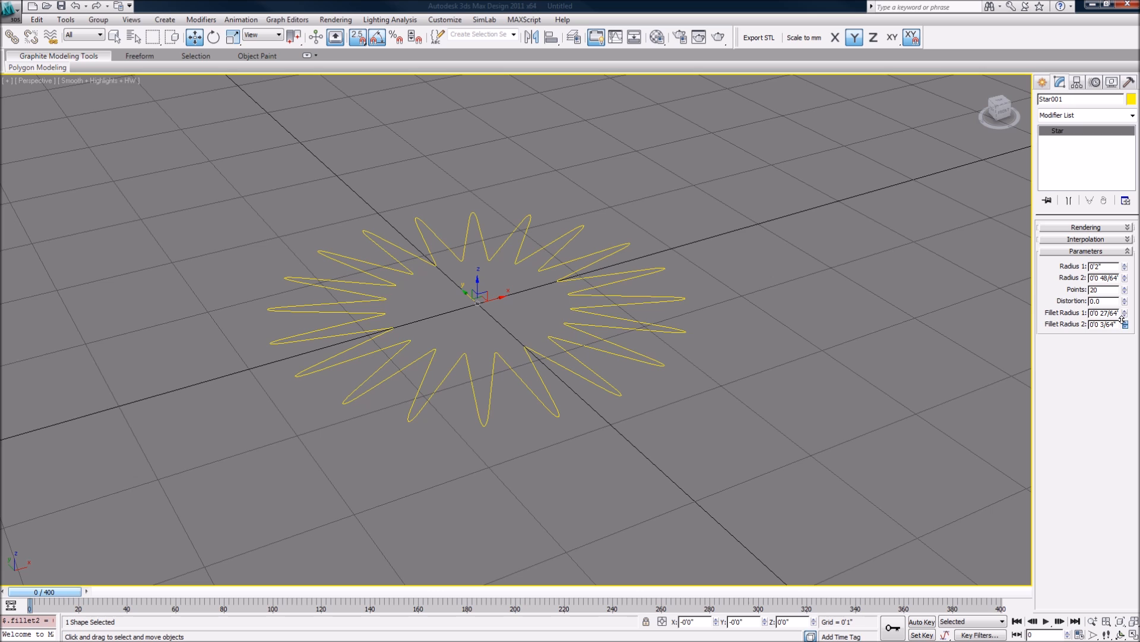
{"action": "left_click", "coordinate": [1125, 322]}
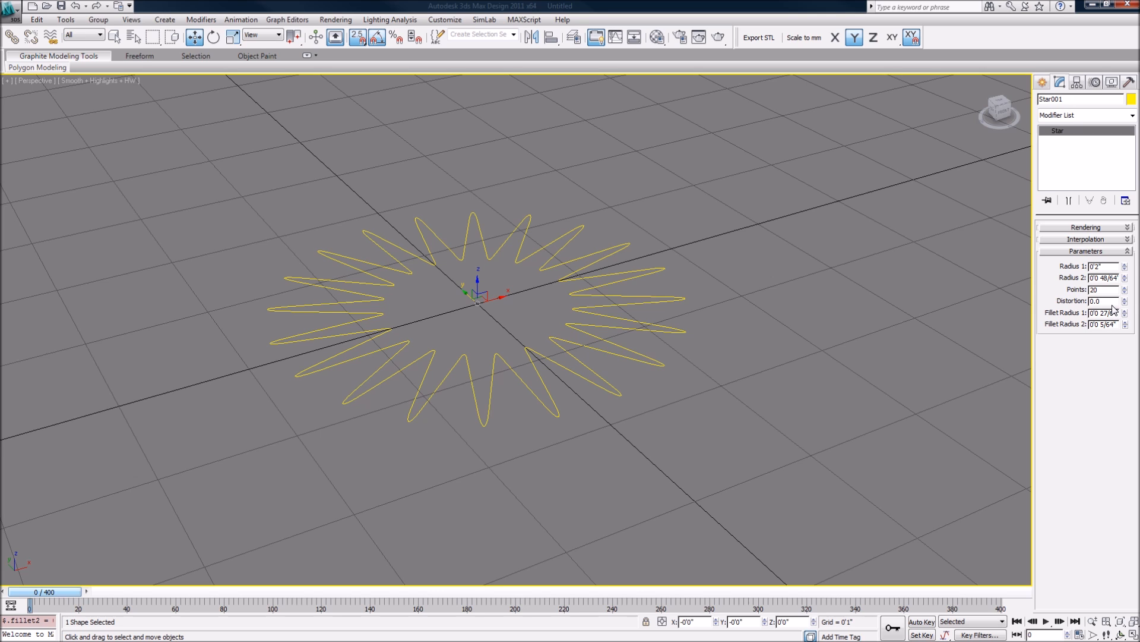
{"action": "left_click", "coordinate": [1094, 301]}
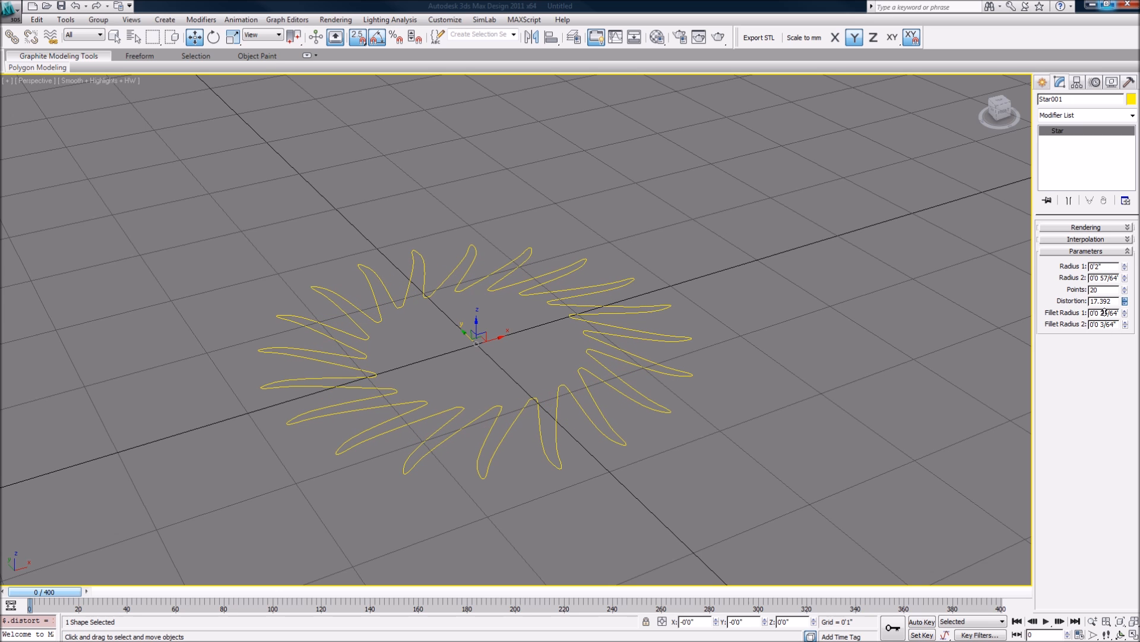
{"action": "left_click", "coordinate": [741, 345]}
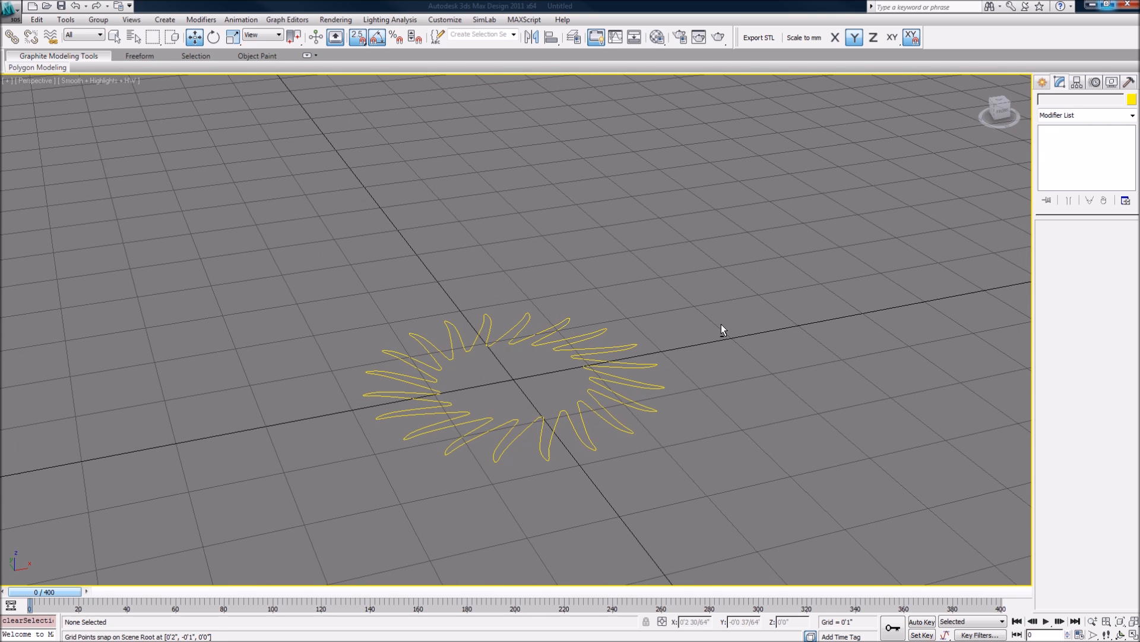
Step: Select Star001 again and enter 50 in its Points field
{"action": "left_click", "coordinate": [517, 403]}
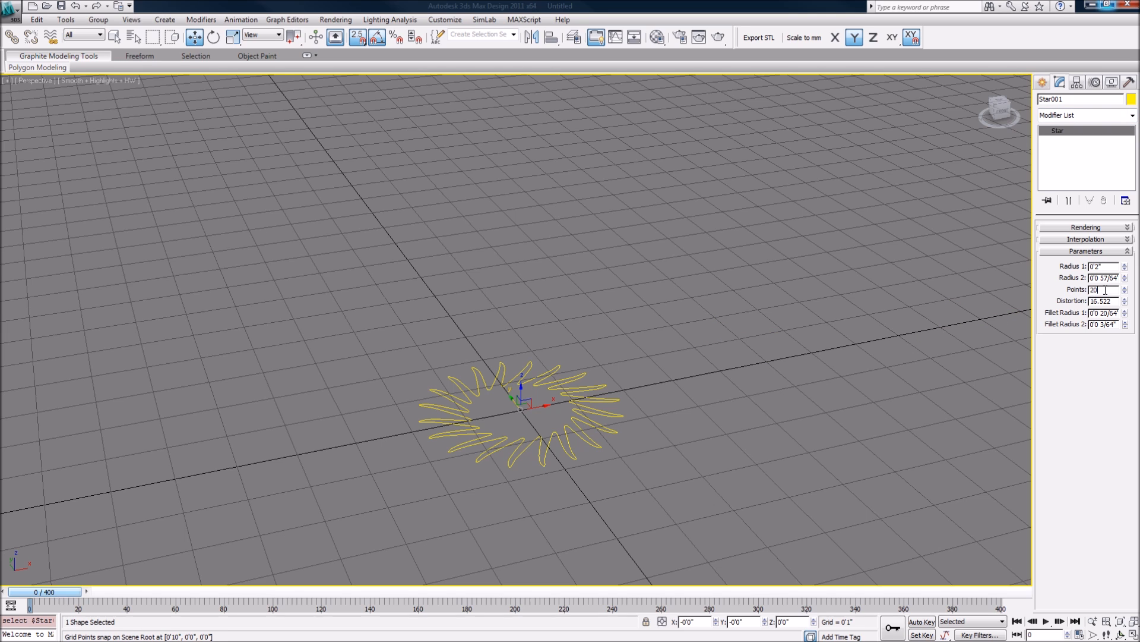
{"action": "left_click_drag", "start_coordinate": [1125, 287], "coordinate": [1125, 298]}
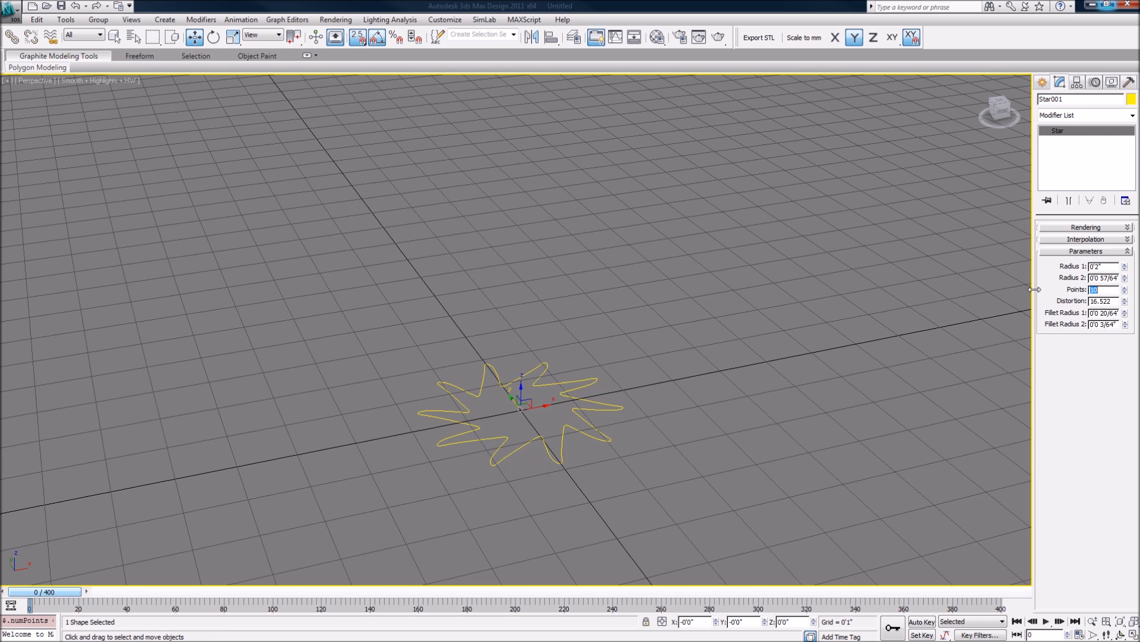
{"action": "type", "text": "50"}
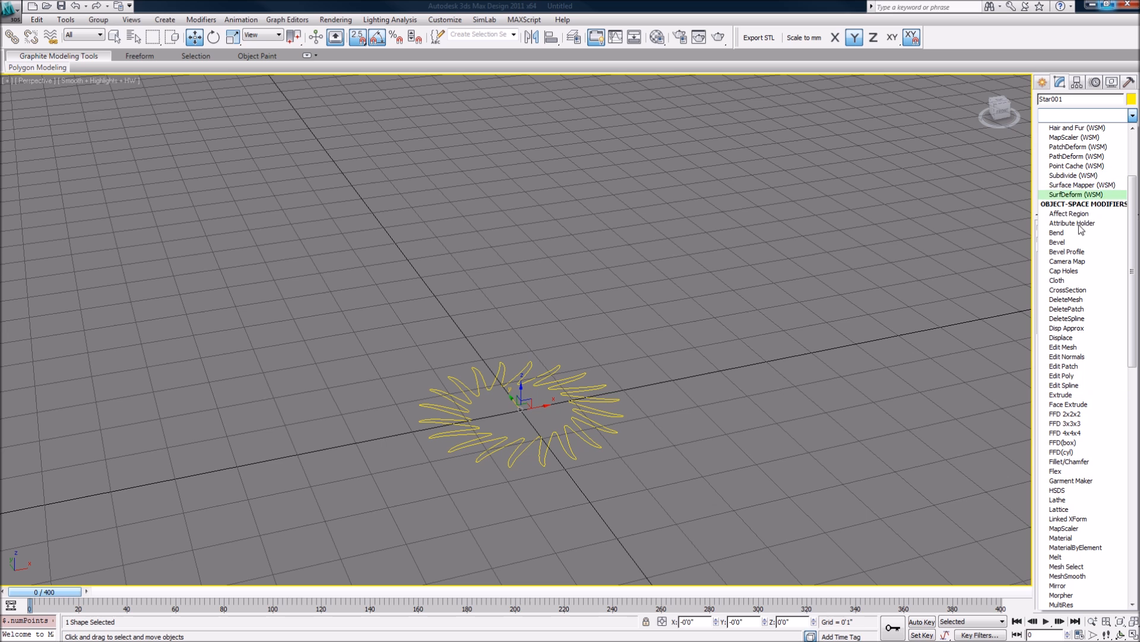
{"action": "scroll", "scroll_direction": "down", "scroll_amount": 3}
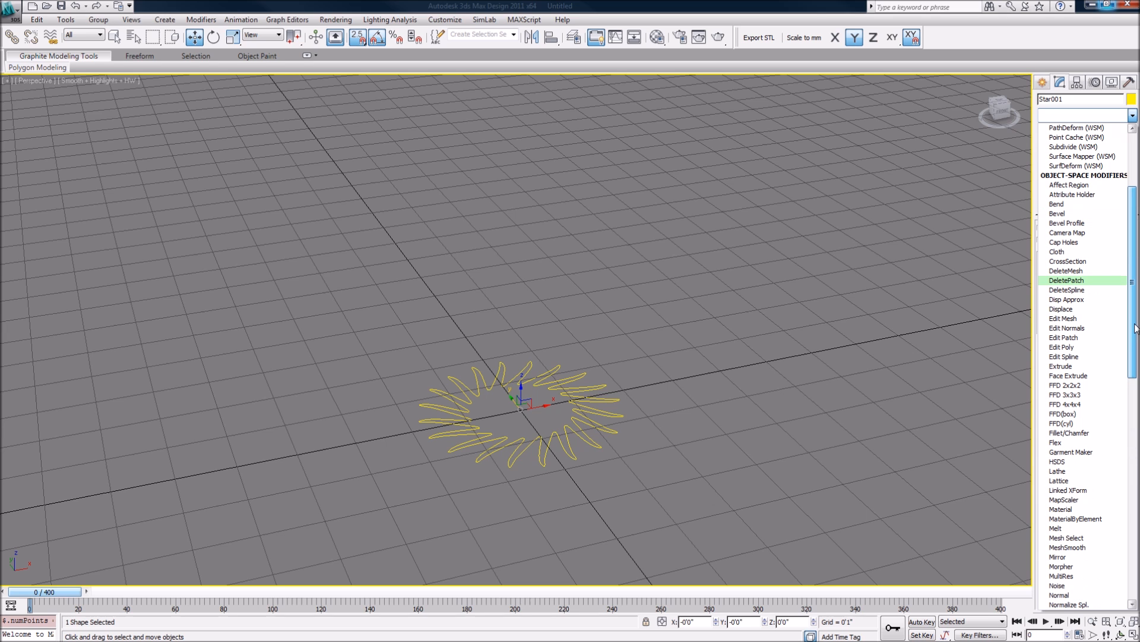
{"action": "left_click", "coordinate": [1060, 366]}
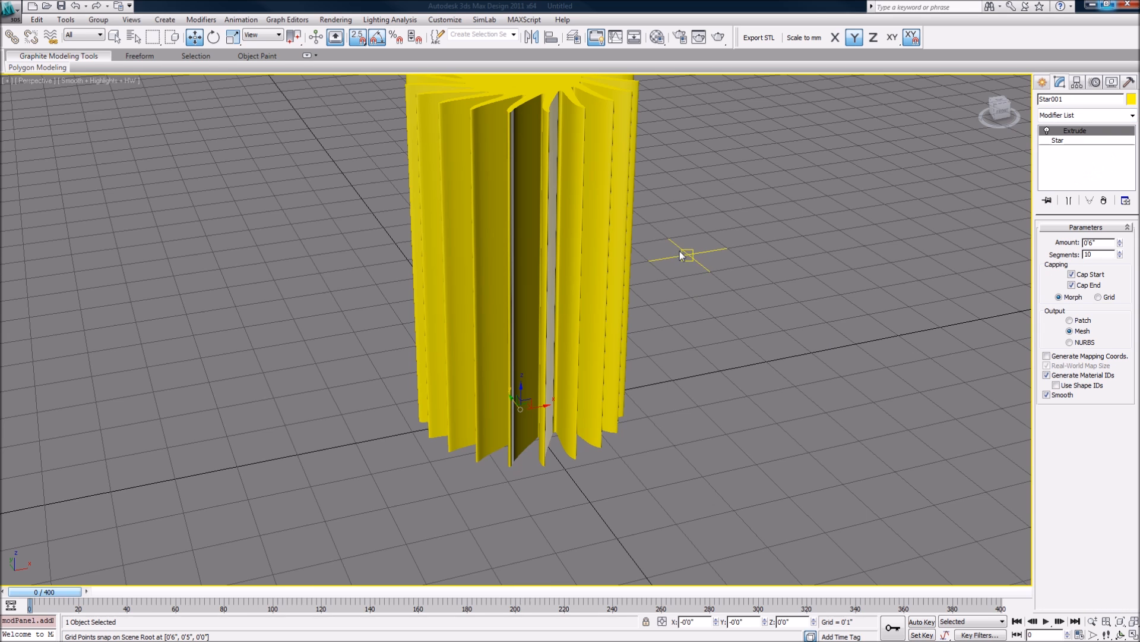
{"action": "left_click_drag", "start_coordinate": [688, 254], "coordinate": [635, 252]}
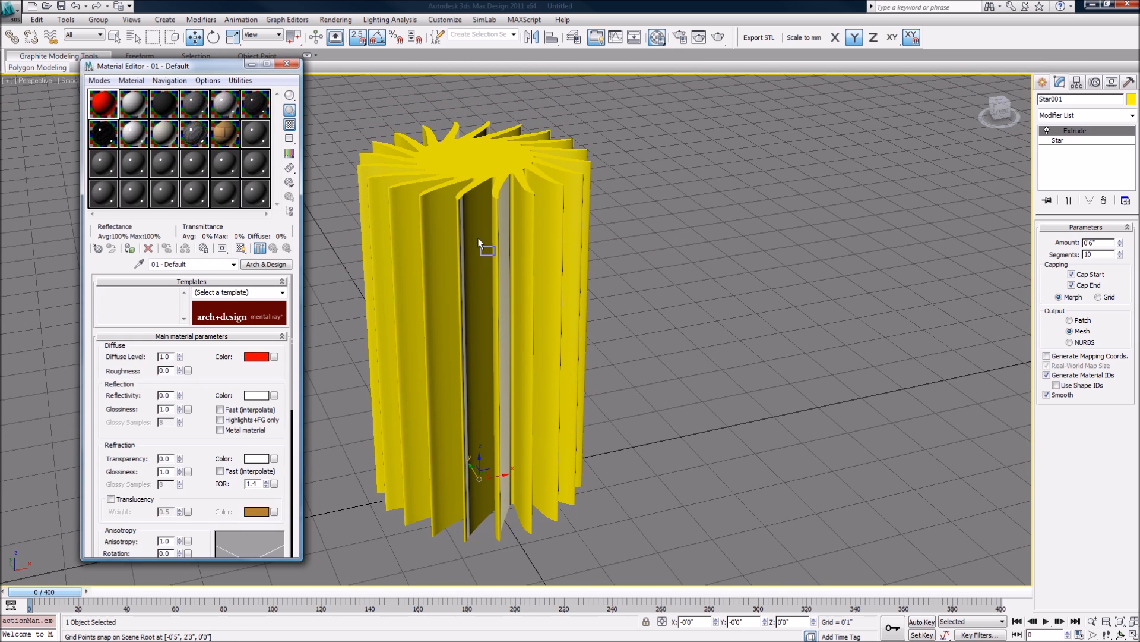
{"action": "left_click", "coordinate": [287, 64]}
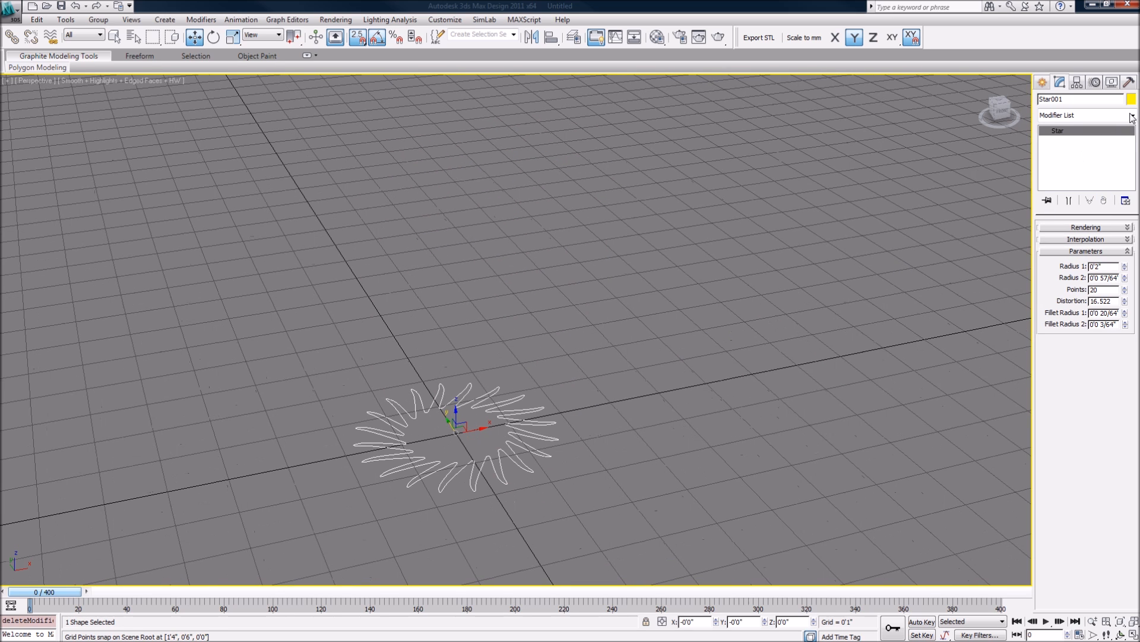
{"action": "mouse_move", "coordinate": [1052, 151]}
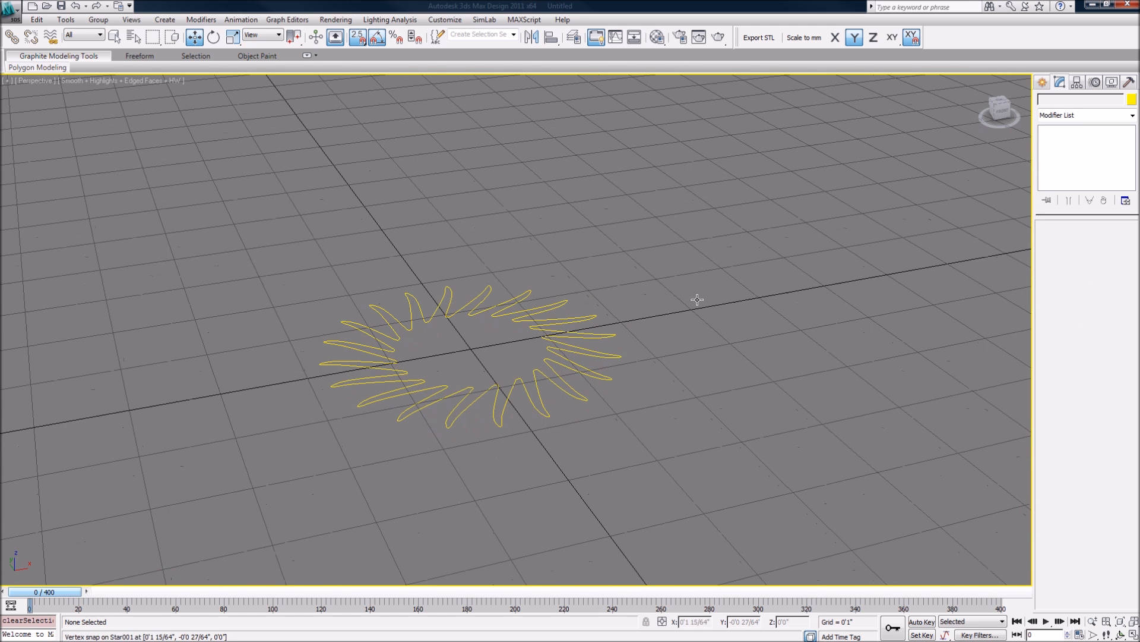
Step: Add an Extrude modifier to Star001, turning it into a capped finned column
{"action": "left_click", "coordinate": [473, 342]}
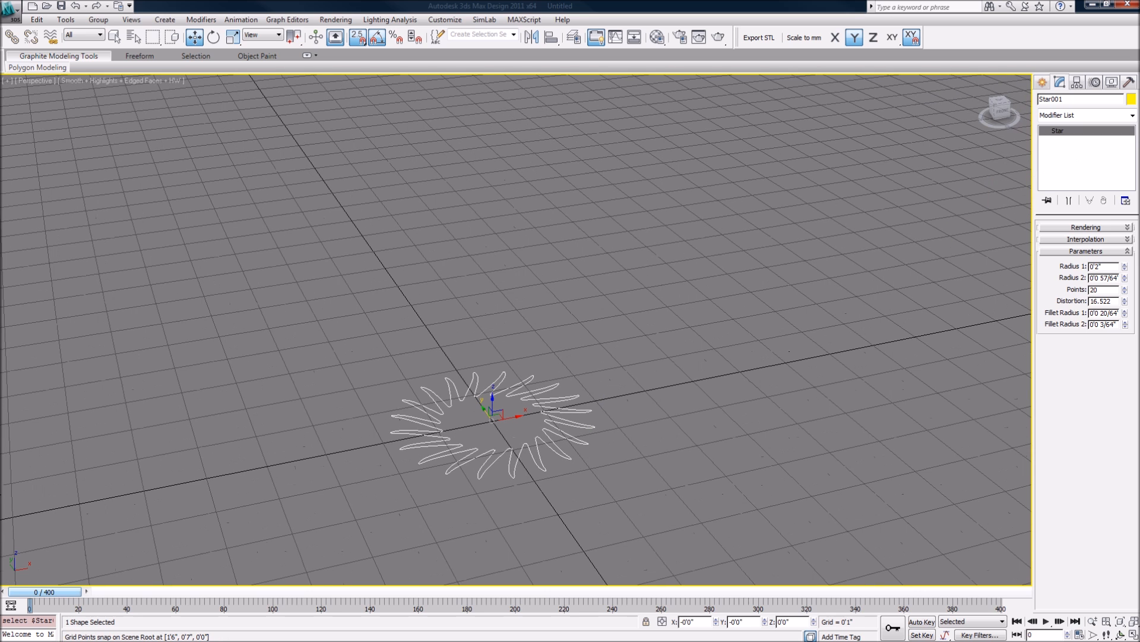
{"action": "left_click", "coordinate": [1084, 115]}
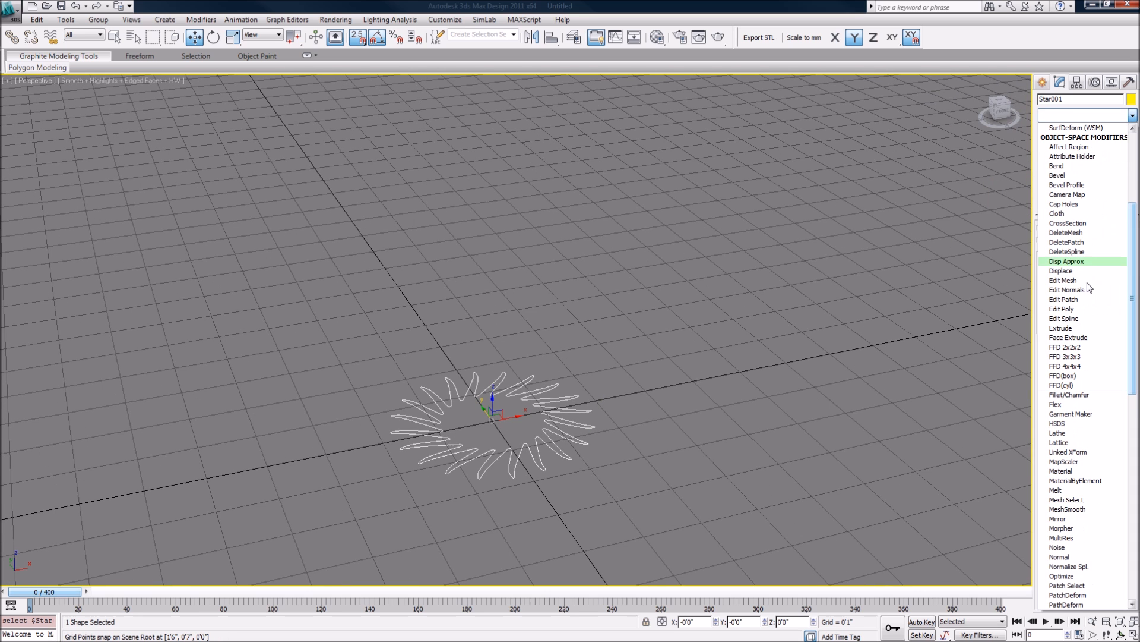
{"action": "scroll", "scroll_direction": "down", "scroll_amount": 3}
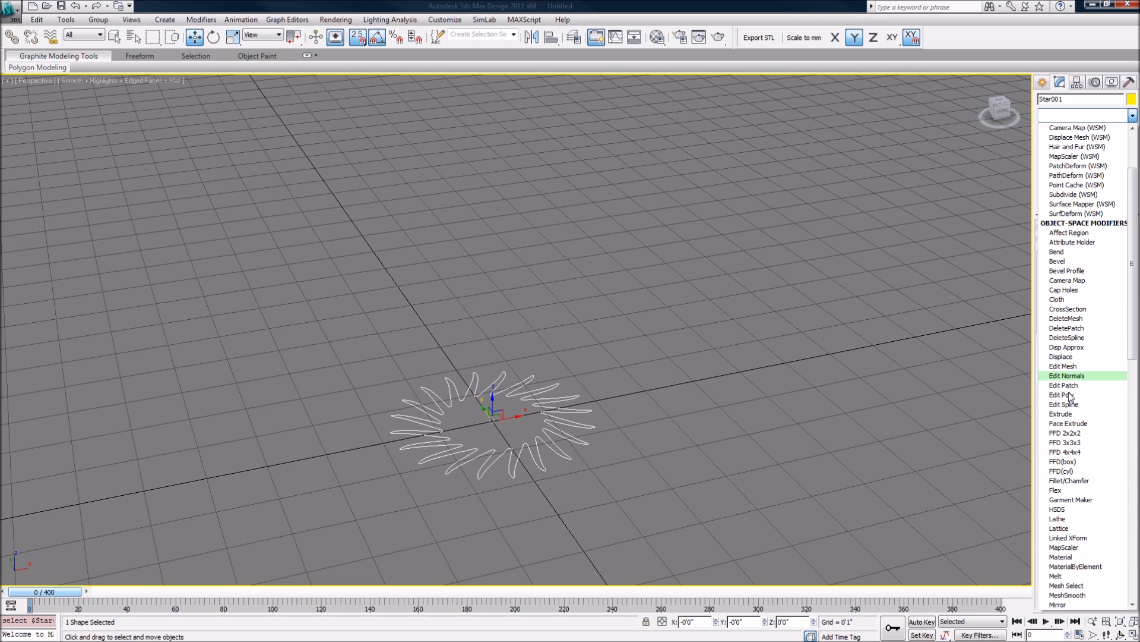
{"action": "left_click", "coordinate": [1061, 414]}
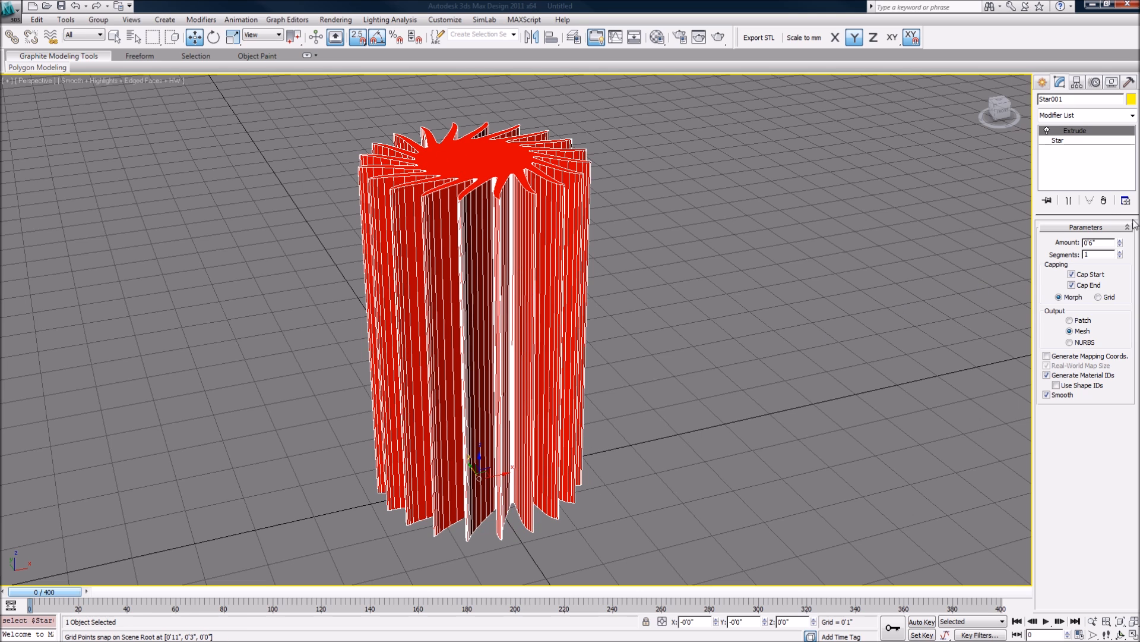
Step: Set Extrude Segments to 10 and raise the star's Points to 20
{"action": "left_click", "coordinate": [1121, 252]}
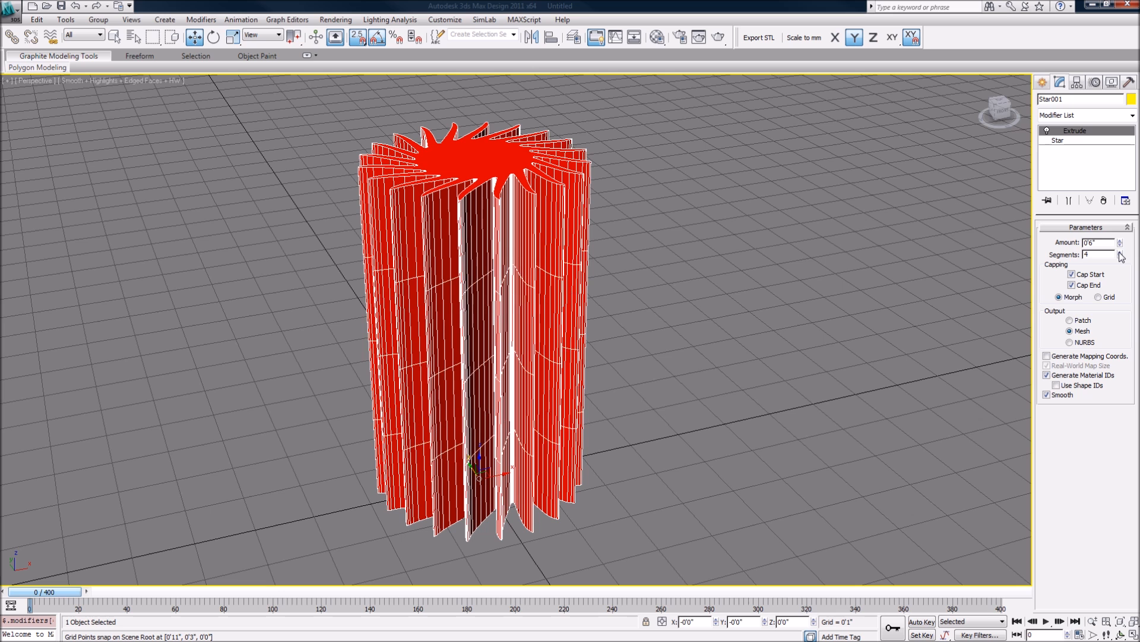
{"action": "left_click", "coordinate": [1121, 252]}
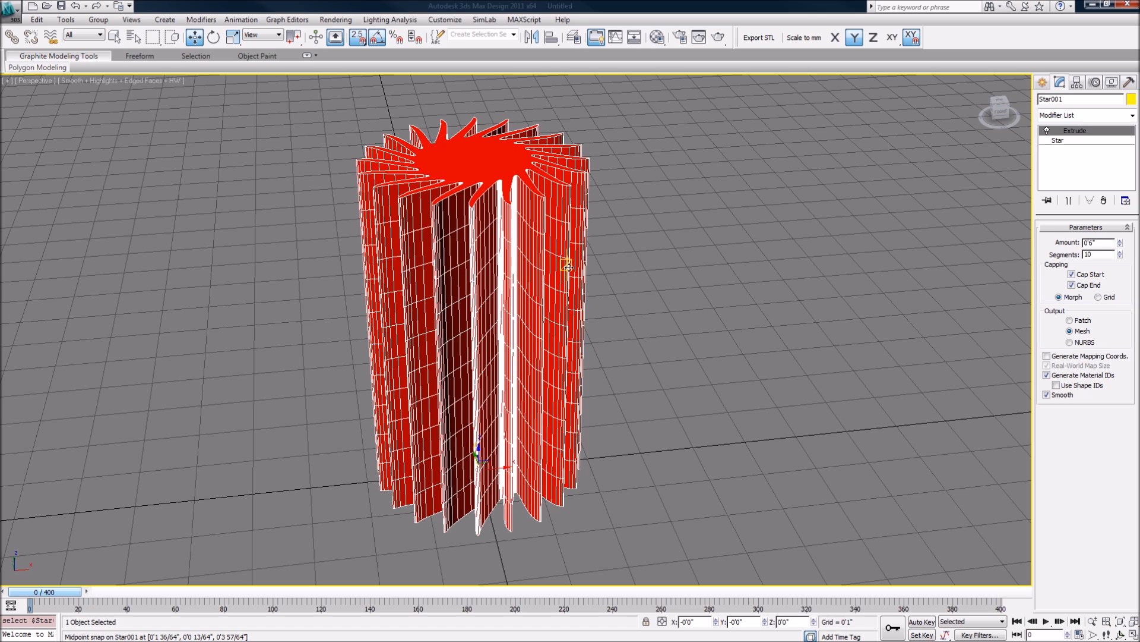
{"action": "mouse_move", "coordinate": [511, 239]}
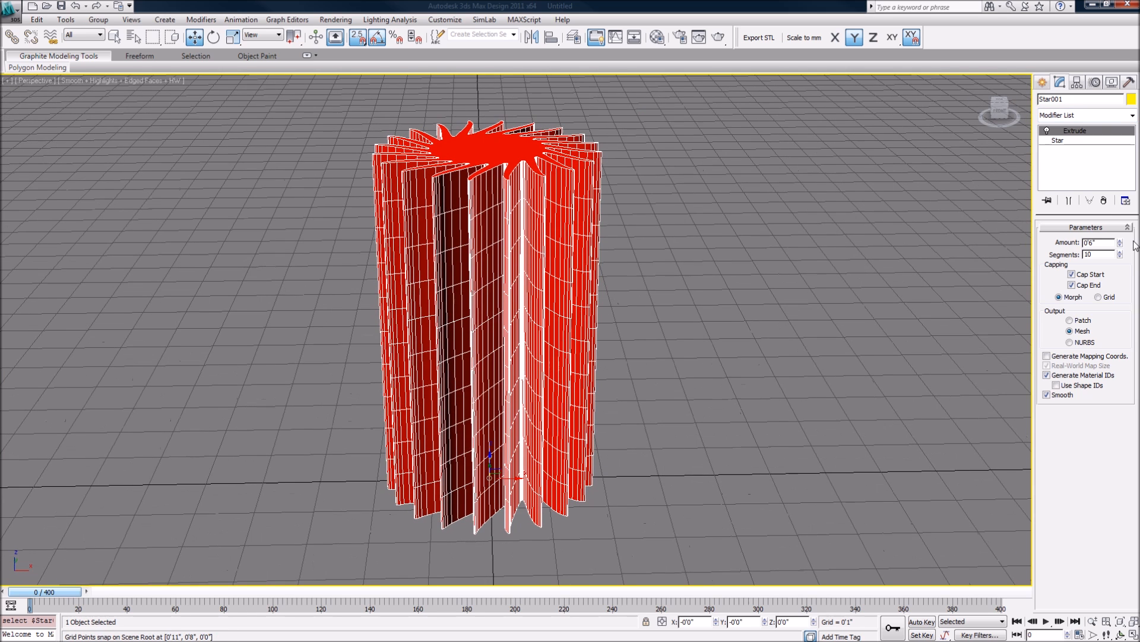
{"action": "left_click", "coordinate": [1057, 140]}
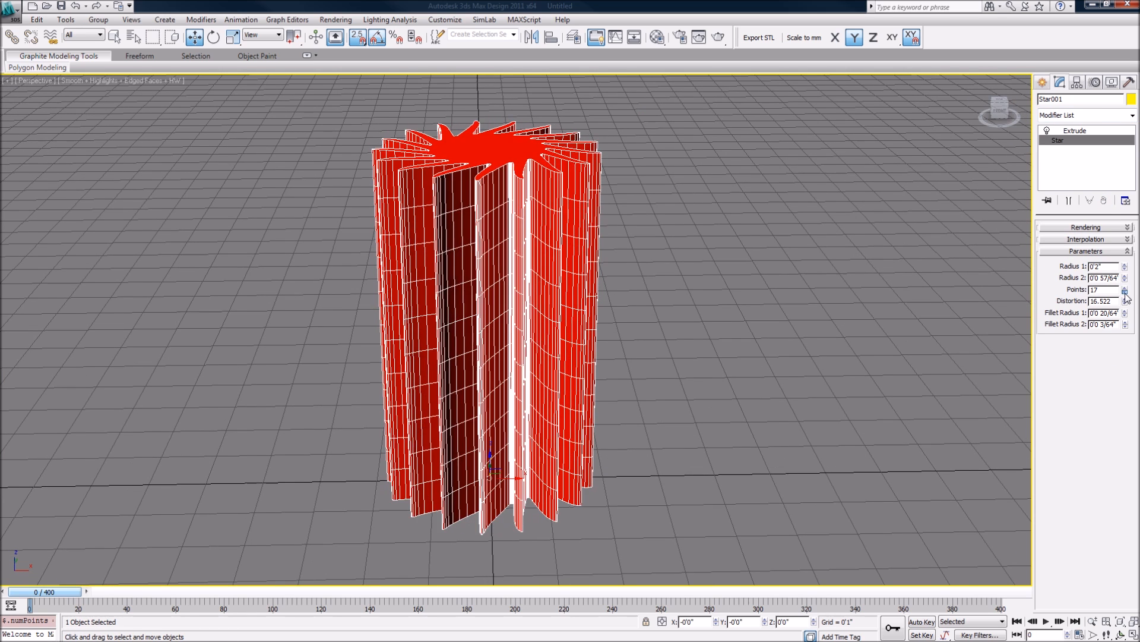
{"action": "left_click", "coordinate": [1125, 286]}
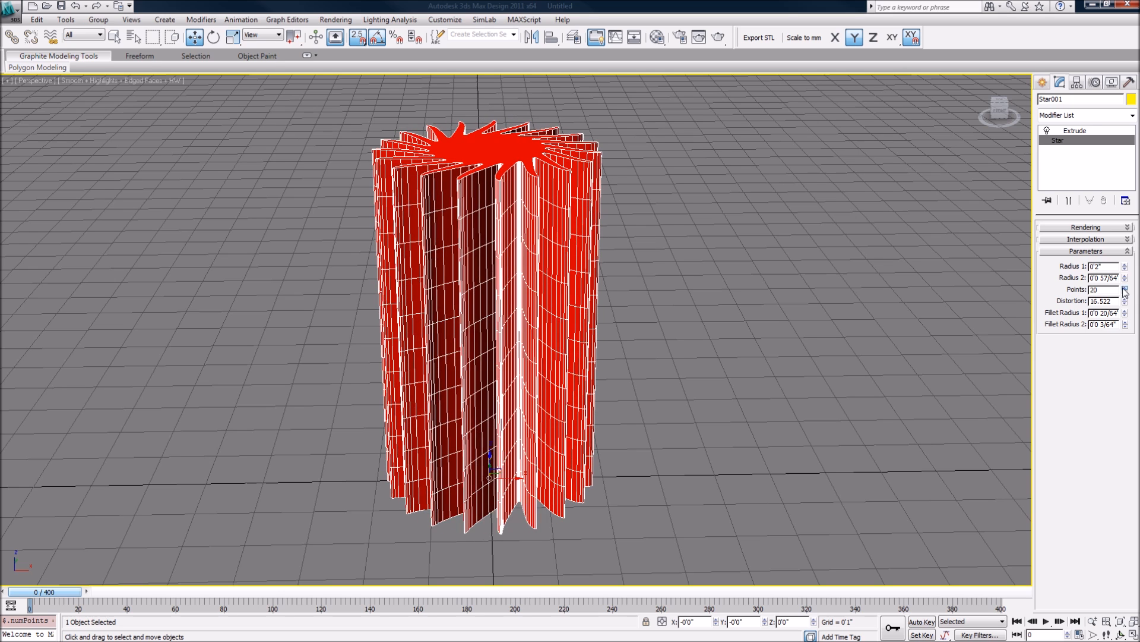
{"action": "left_click", "coordinate": [1087, 115]}
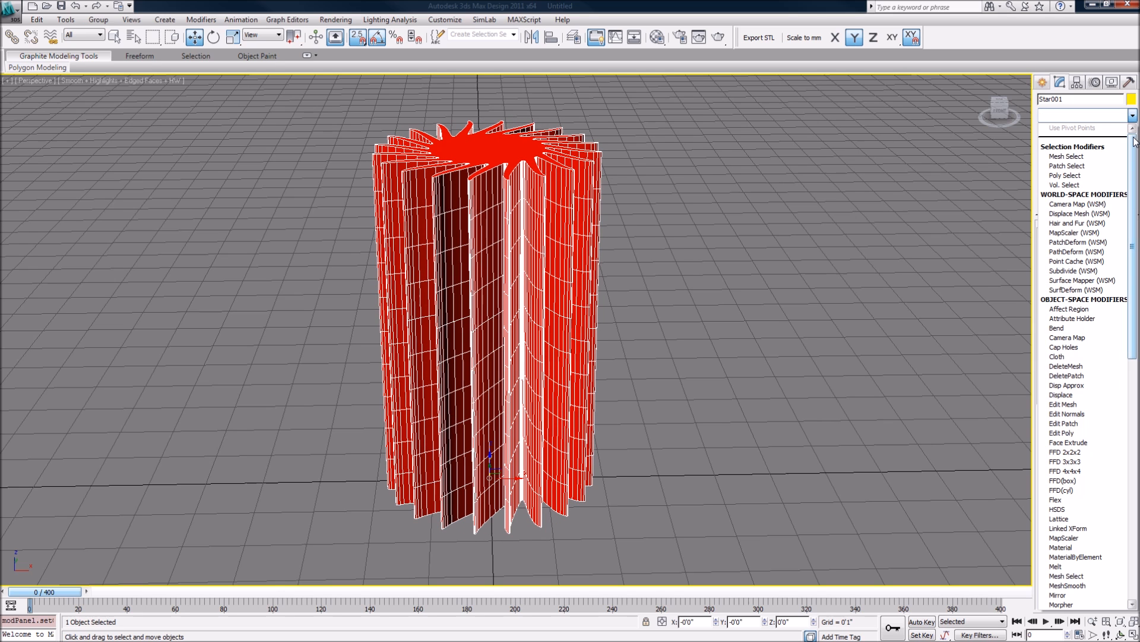
Step: Add a Taper modifier with Amount 0.46 and Curve 1.77 so the column bulges into a vase
{"action": "scroll", "scroll_direction": "down", "scroll_amount": 3}
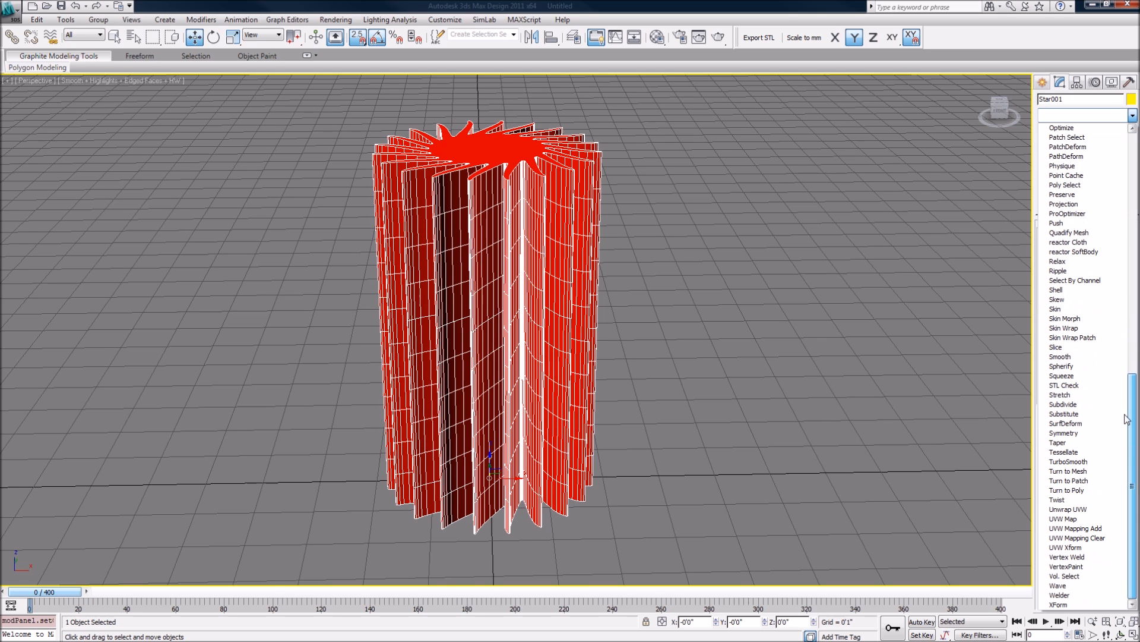
{"action": "mouse_move", "coordinate": [1070, 442]}
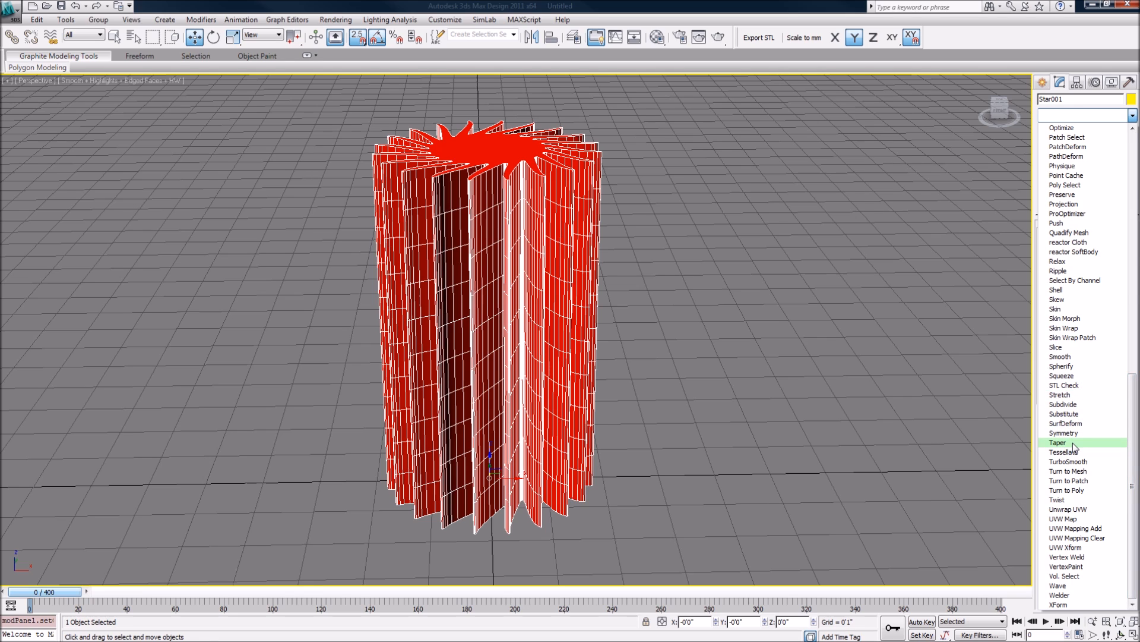
{"action": "left_click", "coordinate": [1059, 441]}
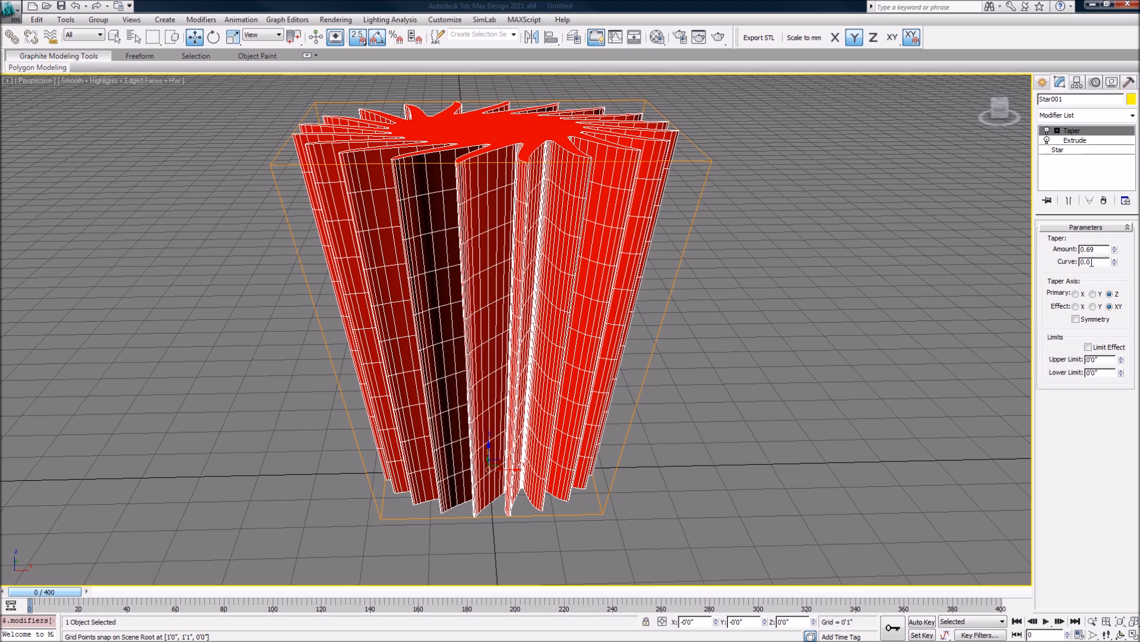
{"action": "left_click", "coordinate": [1113, 261]}
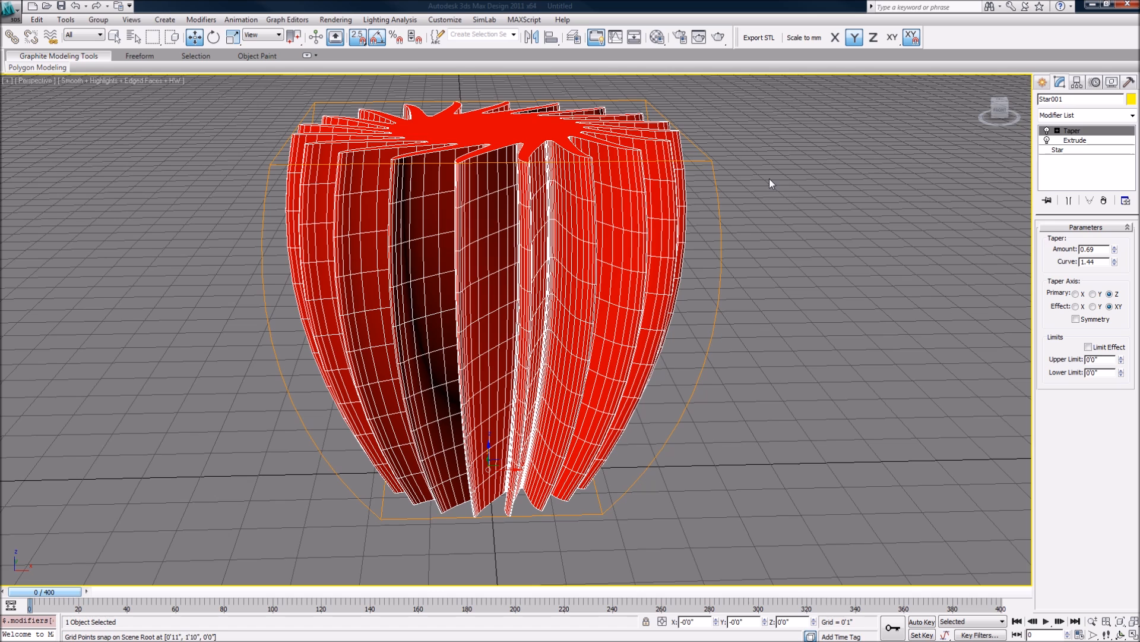
{"action": "mouse_move", "coordinate": [634, 347]}
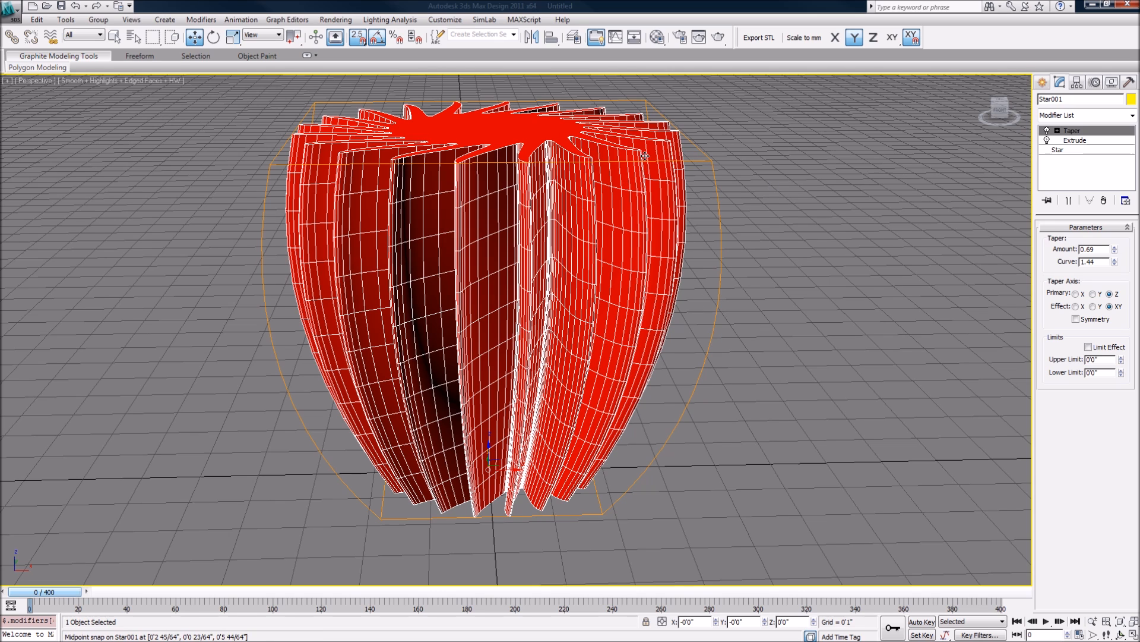
{"action": "left_click", "coordinate": [1114, 252]}
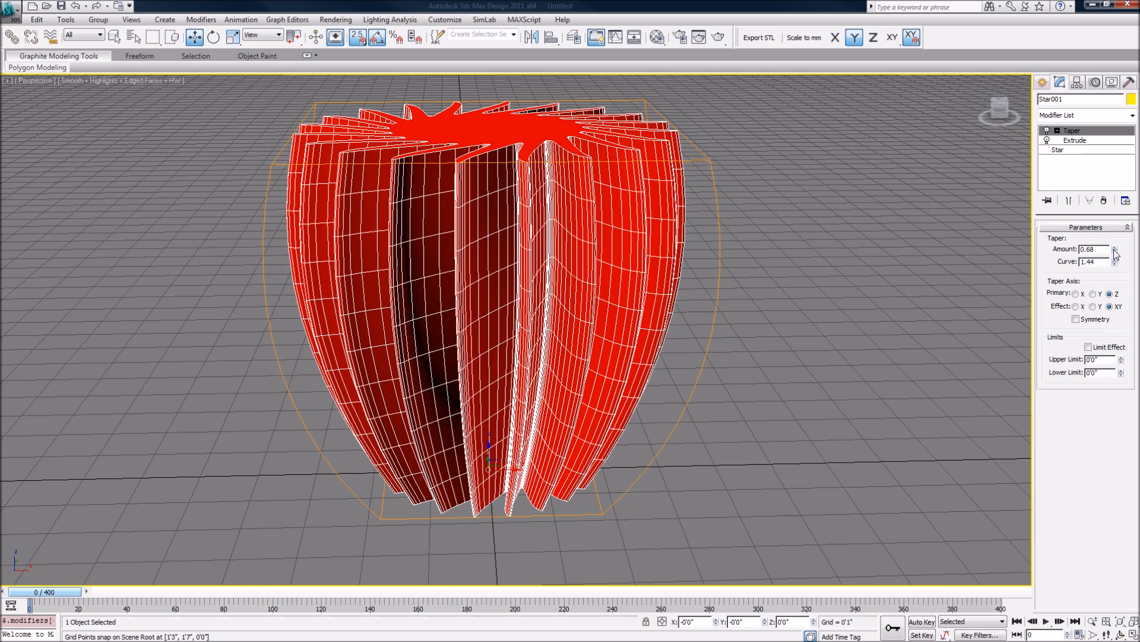
{"action": "left_click_drag", "start_coordinate": [1123, 248], "coordinate": [1122, 261]}
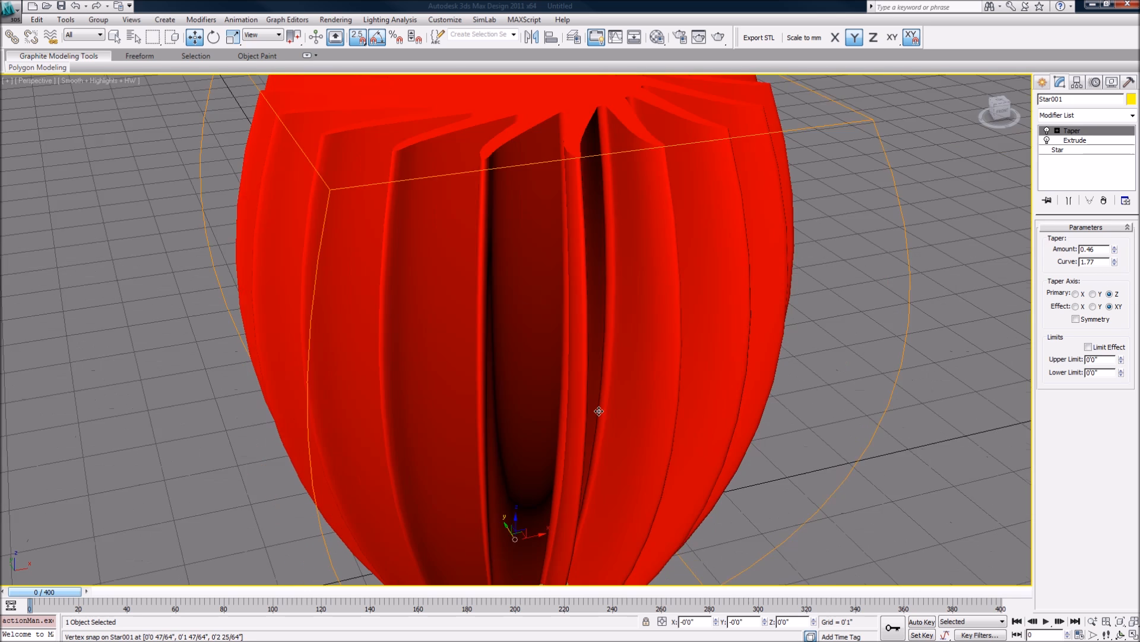
Step: Frame the whole tapered vase in the smooth shaded viewport
{"action": "scroll", "scroll_direction": "down", "scroll_amount": 3}
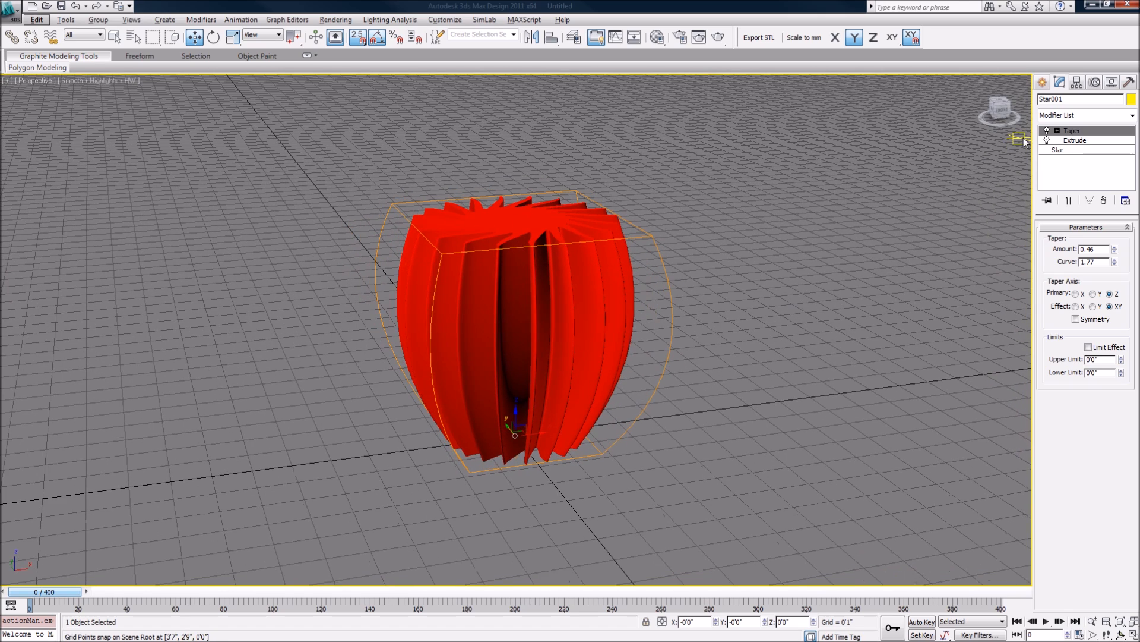
{"action": "left_click", "coordinate": [1075, 141]}
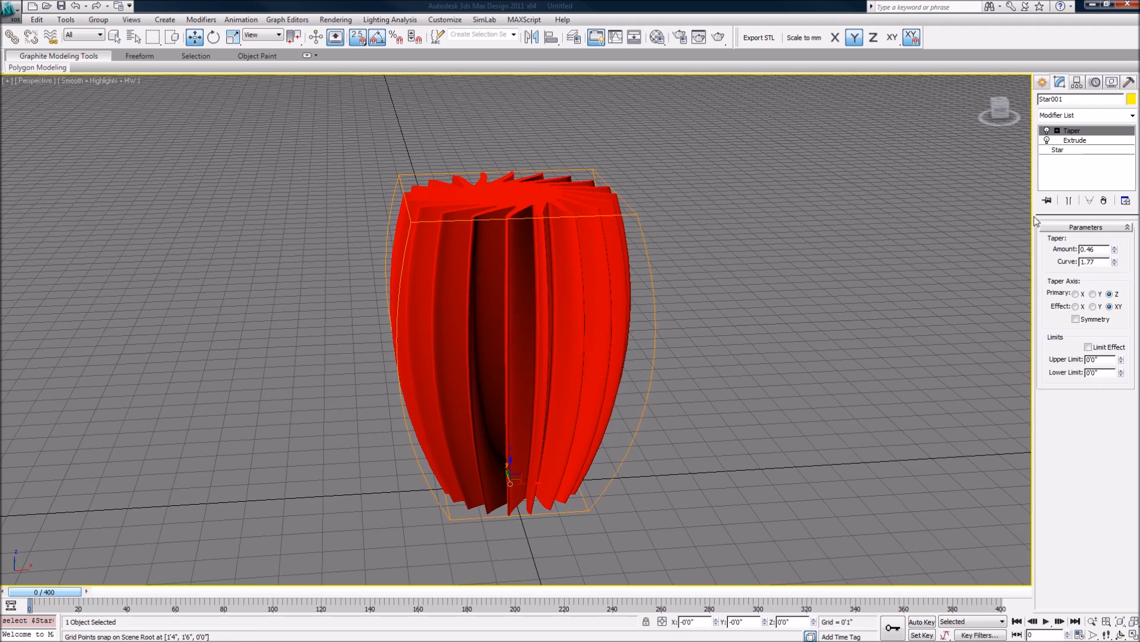
{"action": "left_click", "coordinate": [1087, 116]}
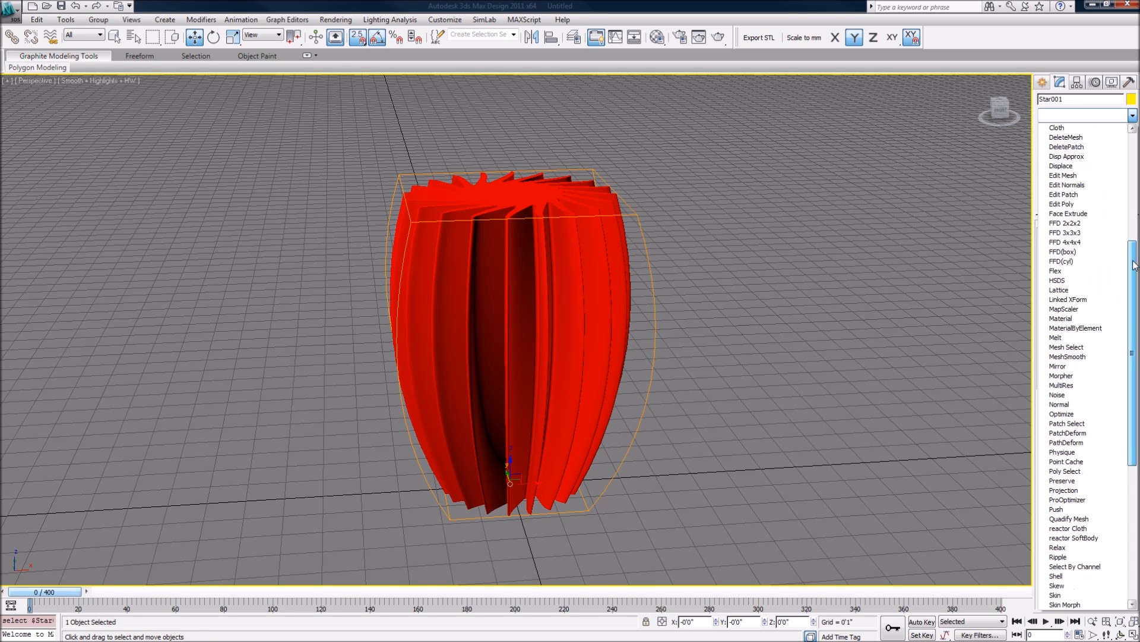
Step: Add a Twist modifier with Angle 87.5 and Bias -42.5, showing edged faces
{"action": "scroll", "scroll_direction": "down", "scroll_amount": 3}
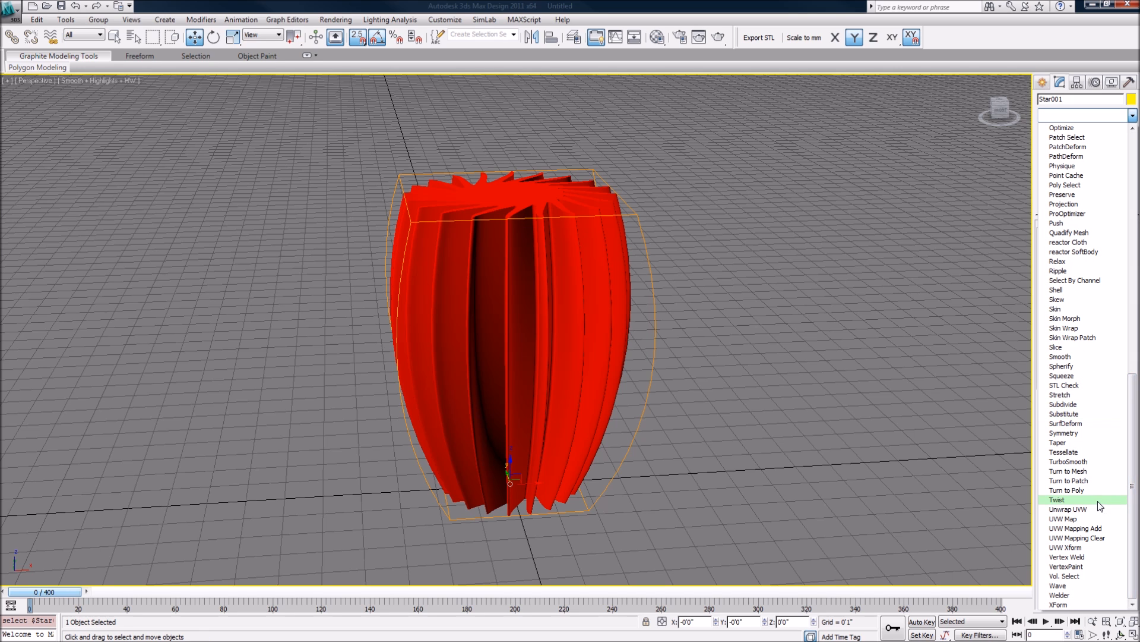
{"action": "left_click", "coordinate": [1058, 499]}
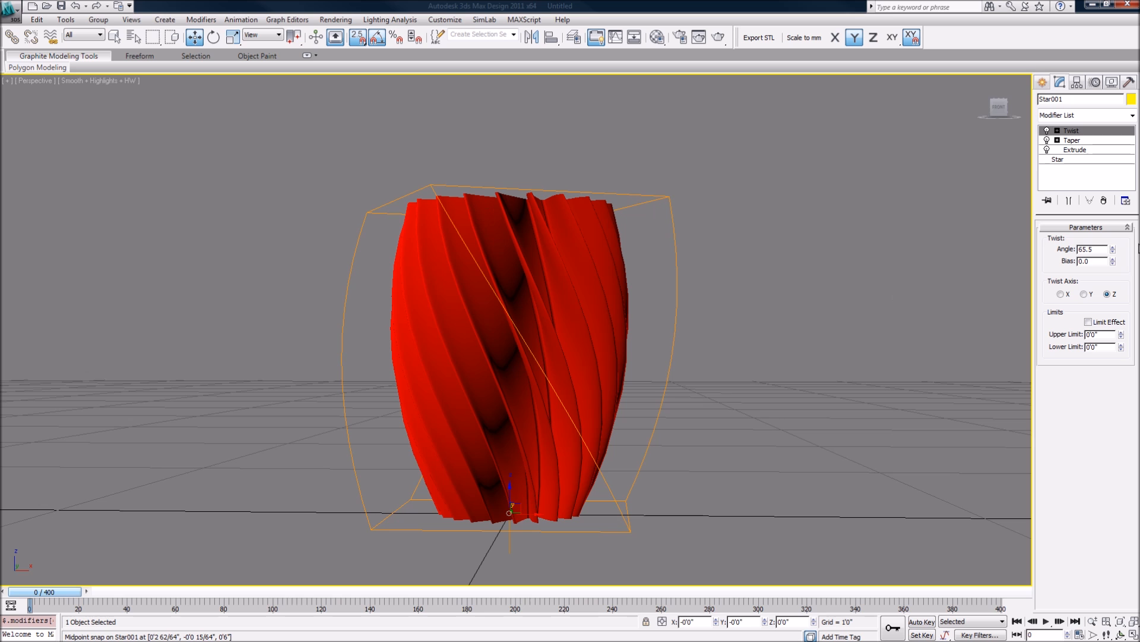
{"action": "left_click", "coordinate": [1112, 261]}
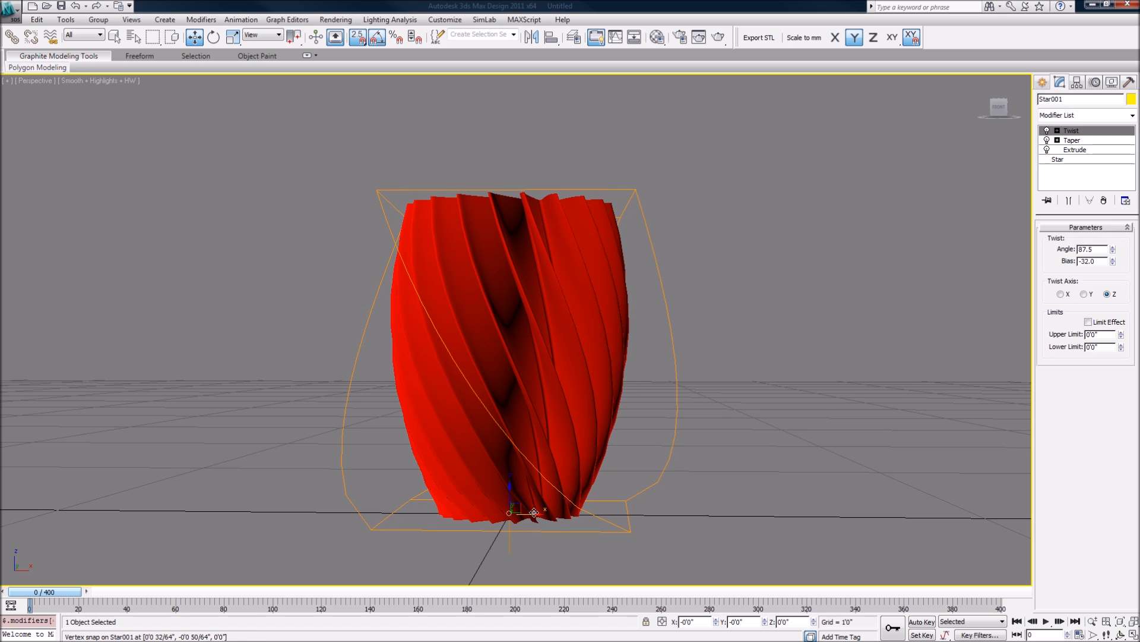
{"action": "key", "text": "F4"}
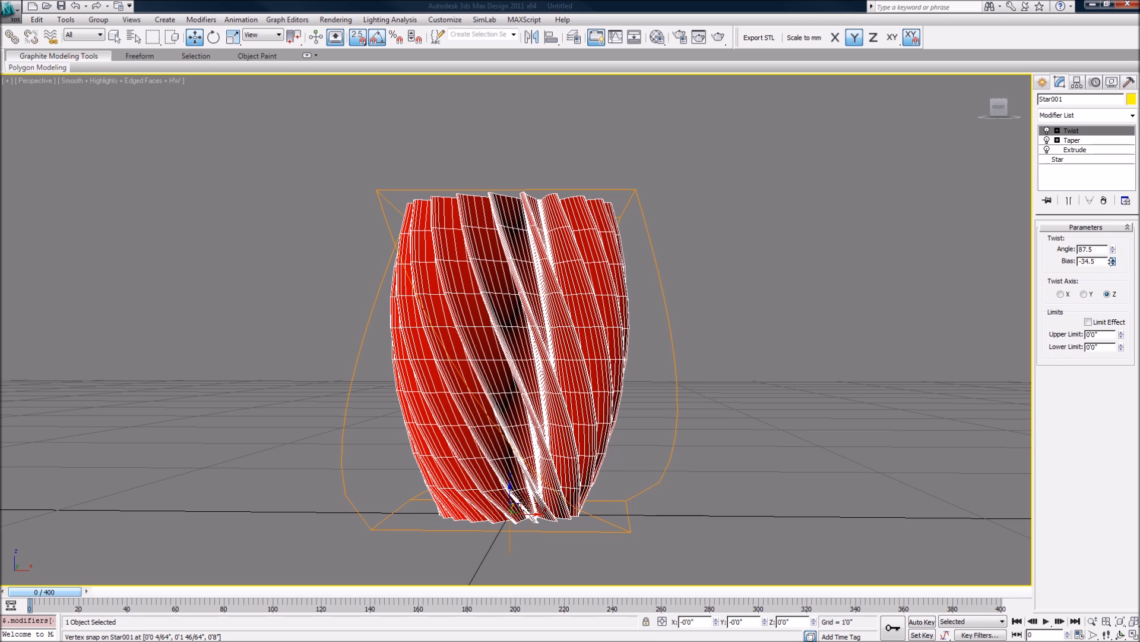
{"action": "left_click_drag", "start_coordinate": [1112, 262], "coordinate": [1112, 273]}
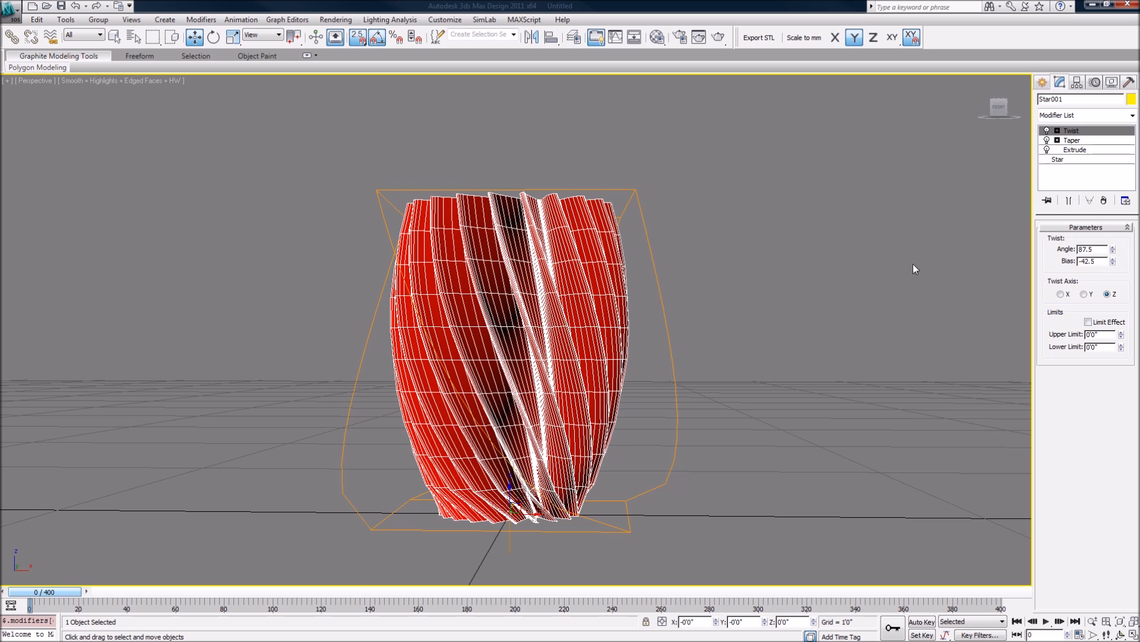
{"action": "left_click", "coordinate": [1084, 115]}
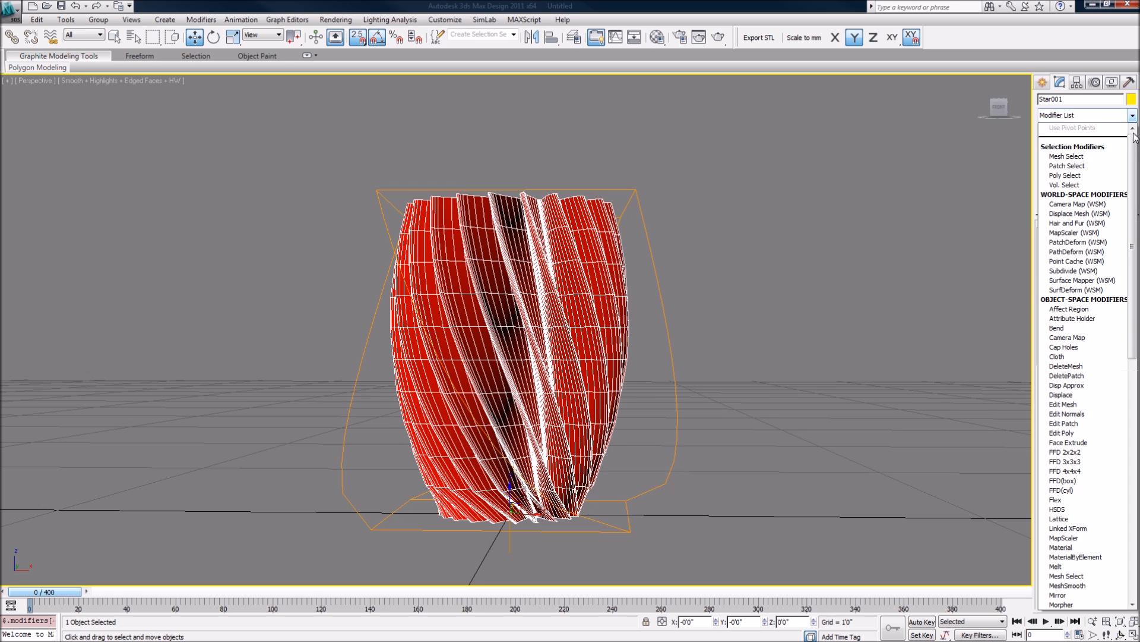
Step: Add a second Twist modifier and set its Angle to -166.5
{"action": "scroll", "scroll_direction": "down", "scroll_amount": 3}
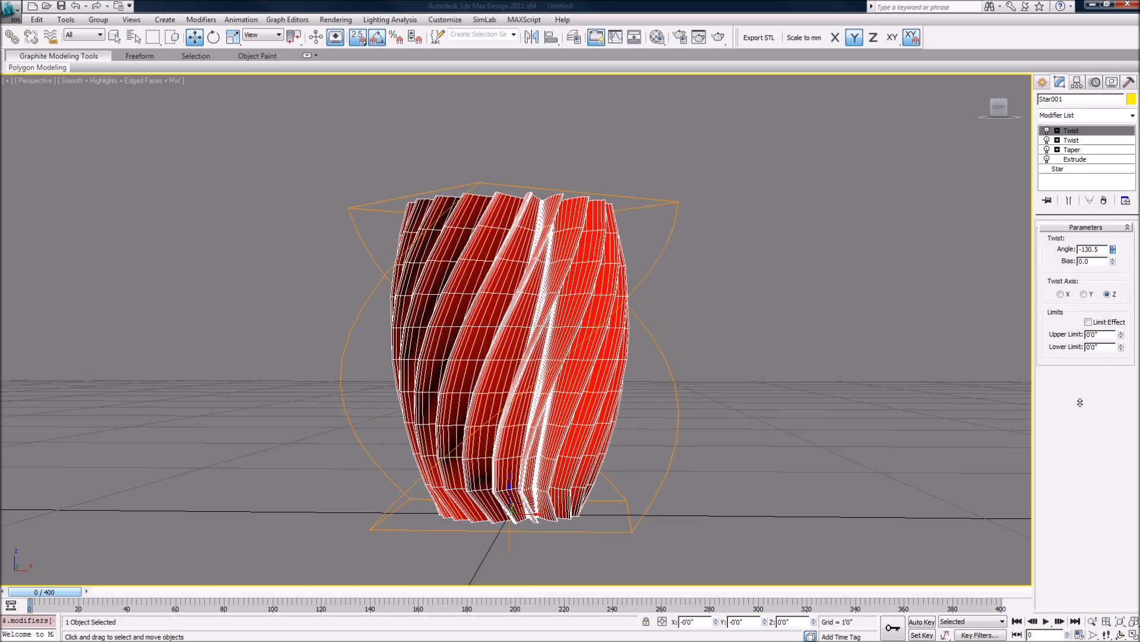
{"action": "left_click", "coordinate": [1112, 249]}
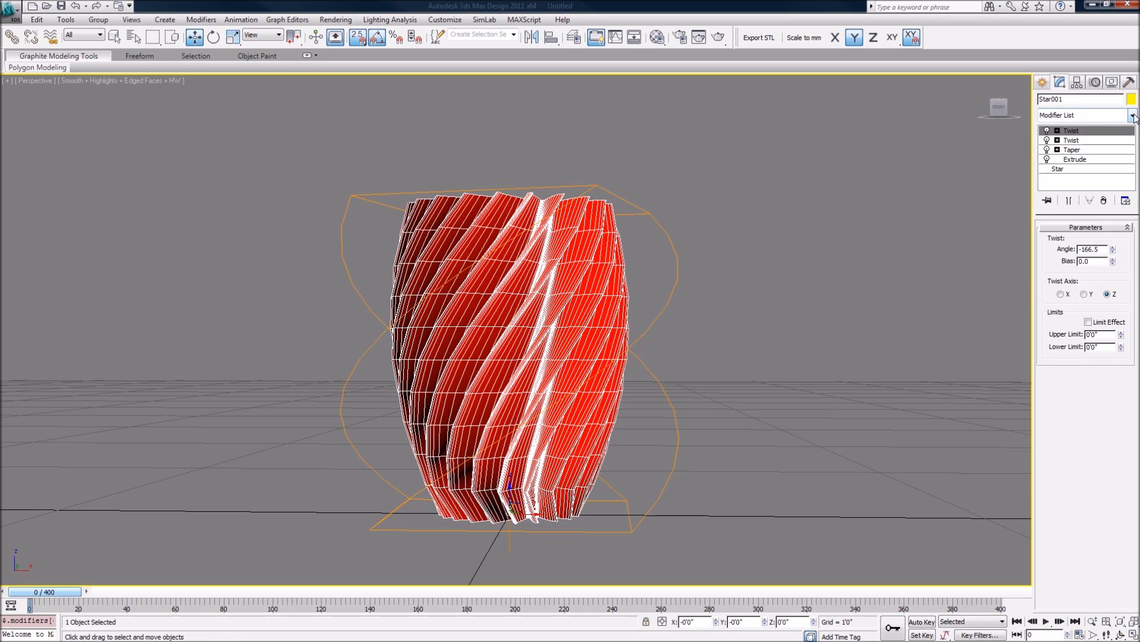
{"action": "left_click", "coordinate": [1133, 116]}
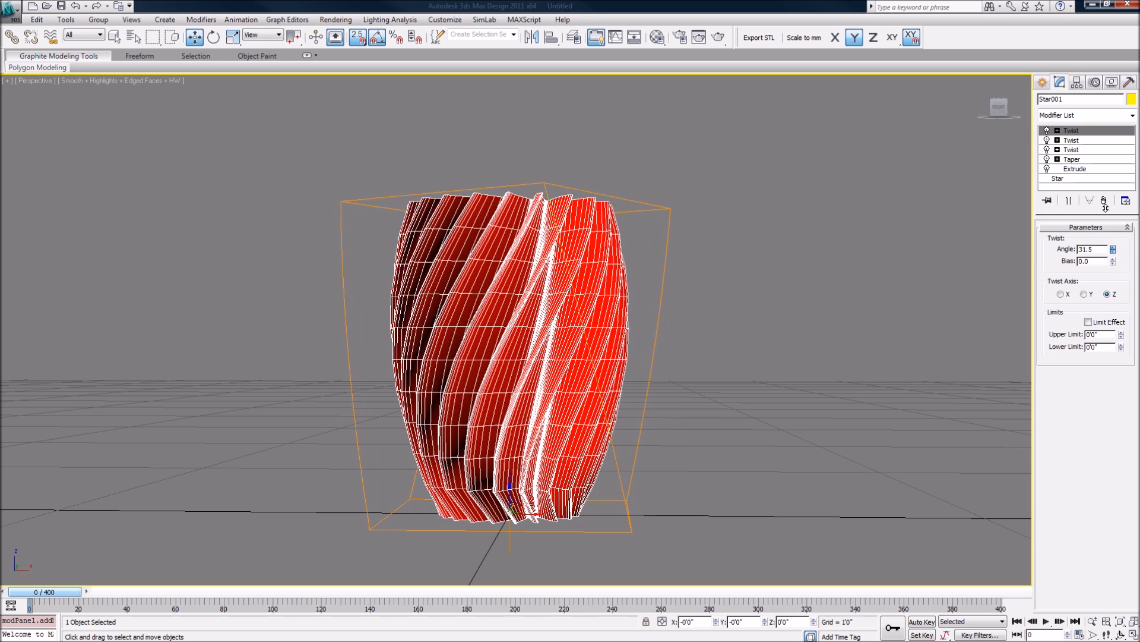
Step: Enter Angle 75.0 on the third Twist modifier
{"action": "type", "text": "75.0"}
{"action": "left_click", "coordinate": [1093, 261]}
{"action": "type", "text": "96.5"}
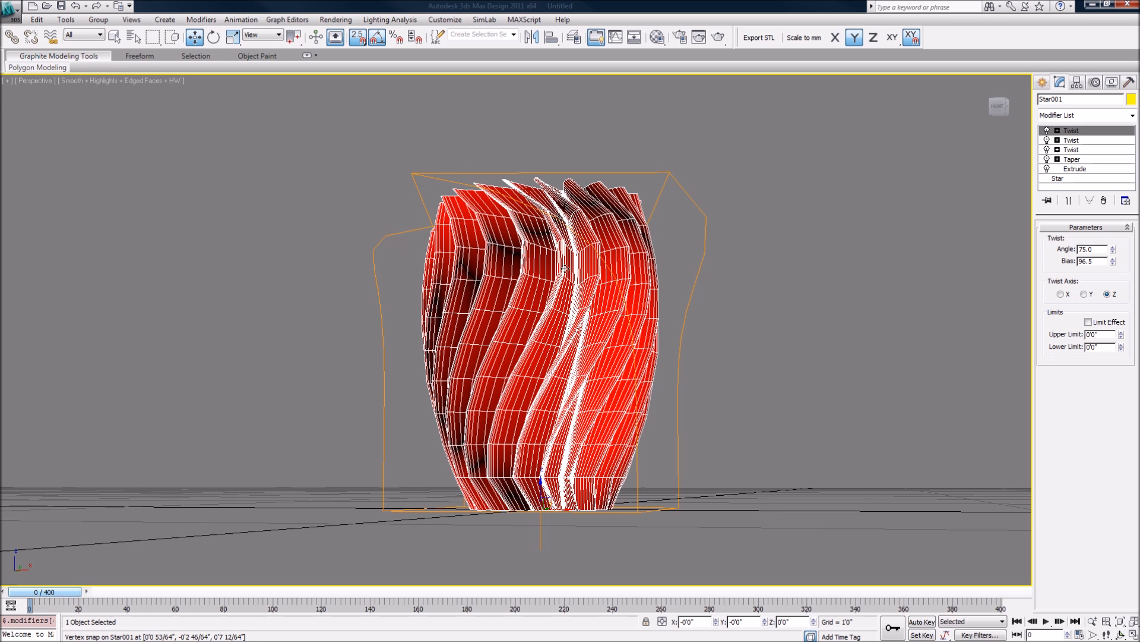
{"action": "mouse_move", "coordinate": [486, 418]}
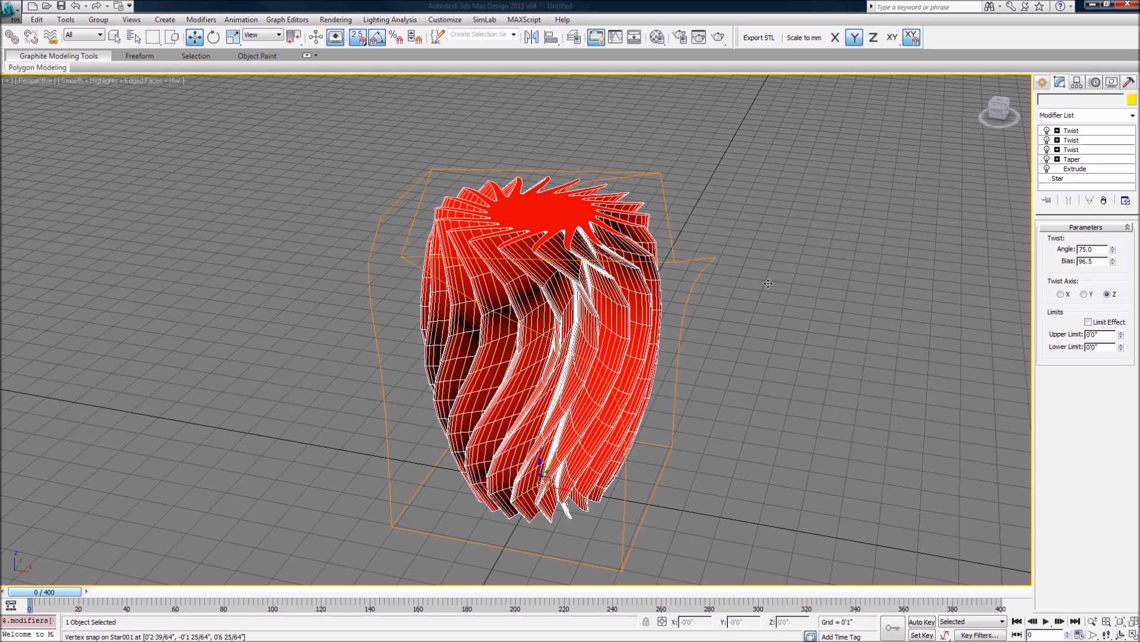
{"action": "left_click", "coordinate": [1070, 131]}
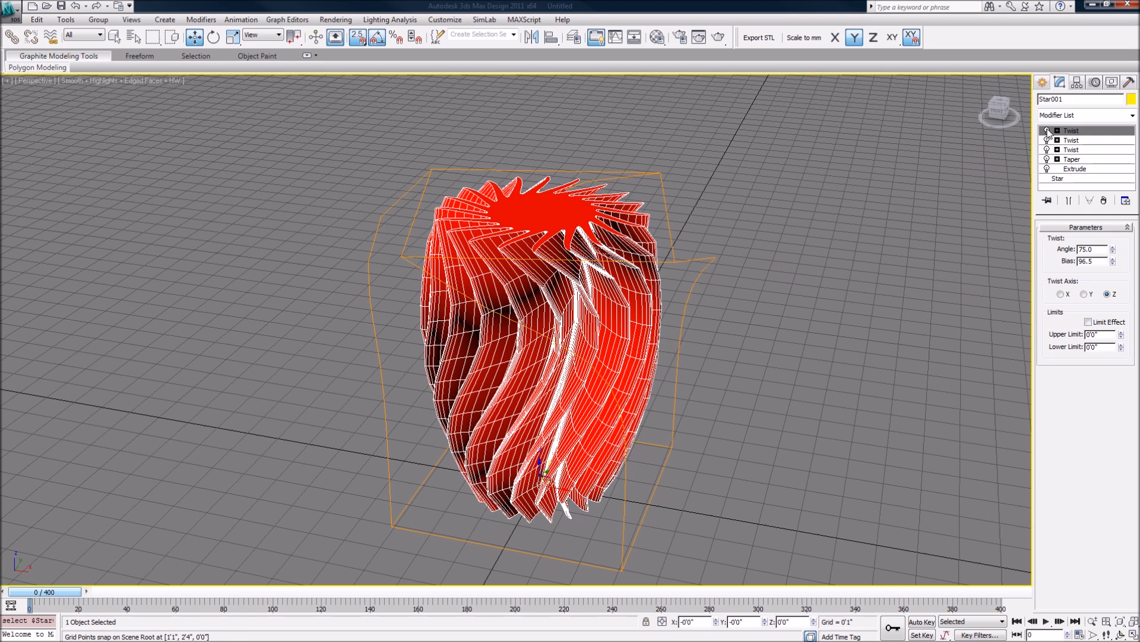
{"action": "left_click", "coordinate": [1071, 158]}
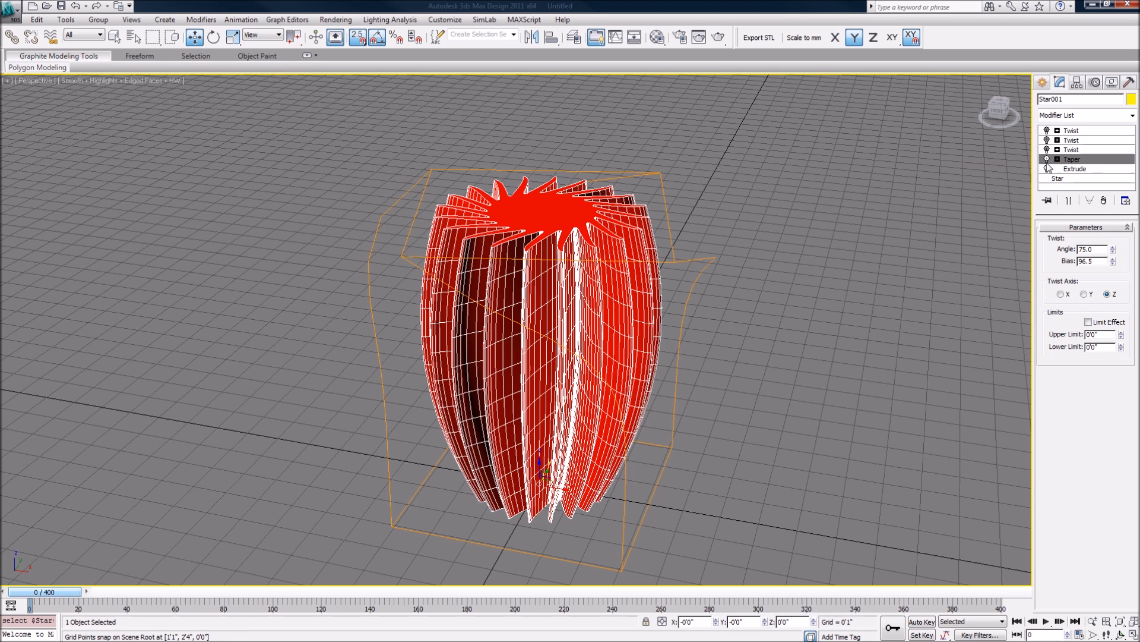
{"action": "left_click", "coordinate": [1057, 178]}
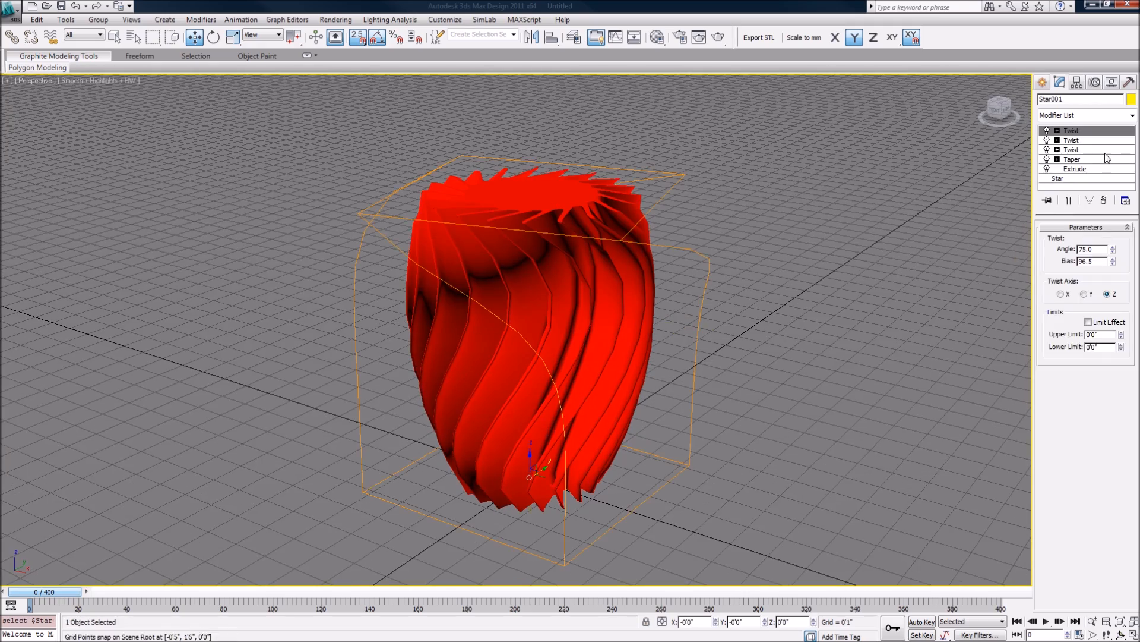
Step: Review the top Twist's angle and bias, show Edged Faces, then clear the selection
{"action": "left_click", "coordinate": [1072, 158]}
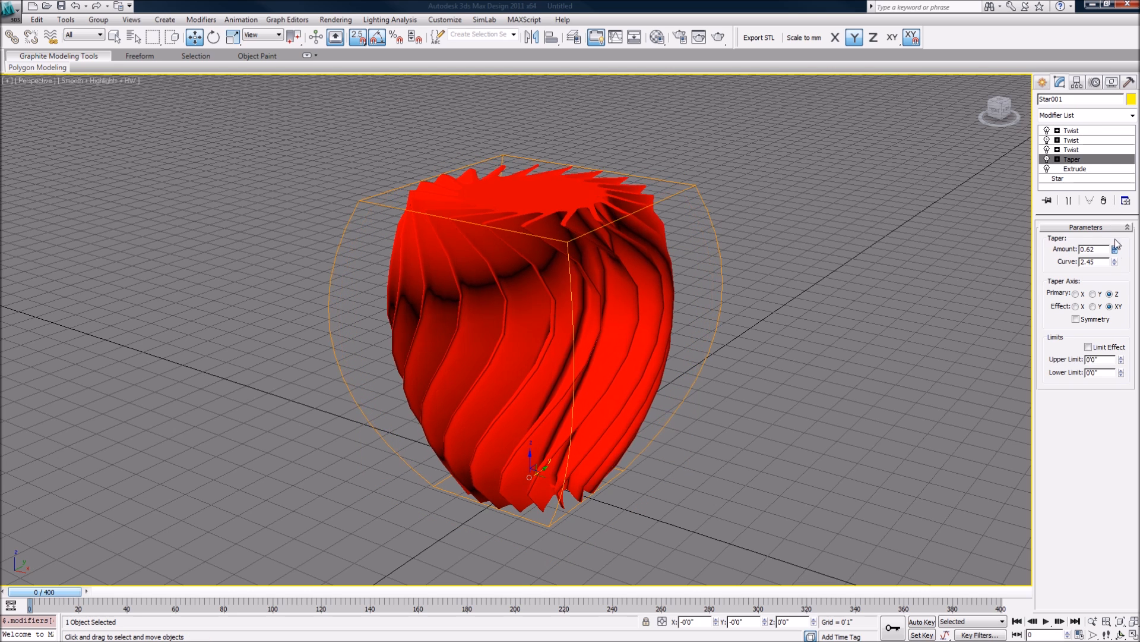
{"action": "left_click", "coordinate": [1076, 169]}
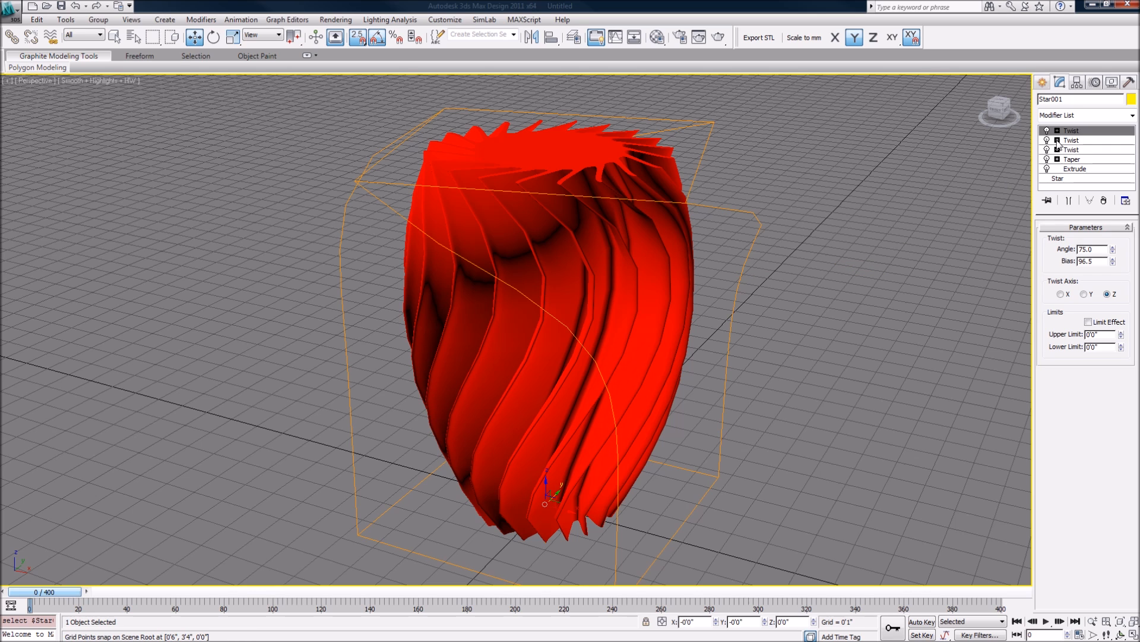
{"action": "mouse_move", "coordinate": [1073, 169]}
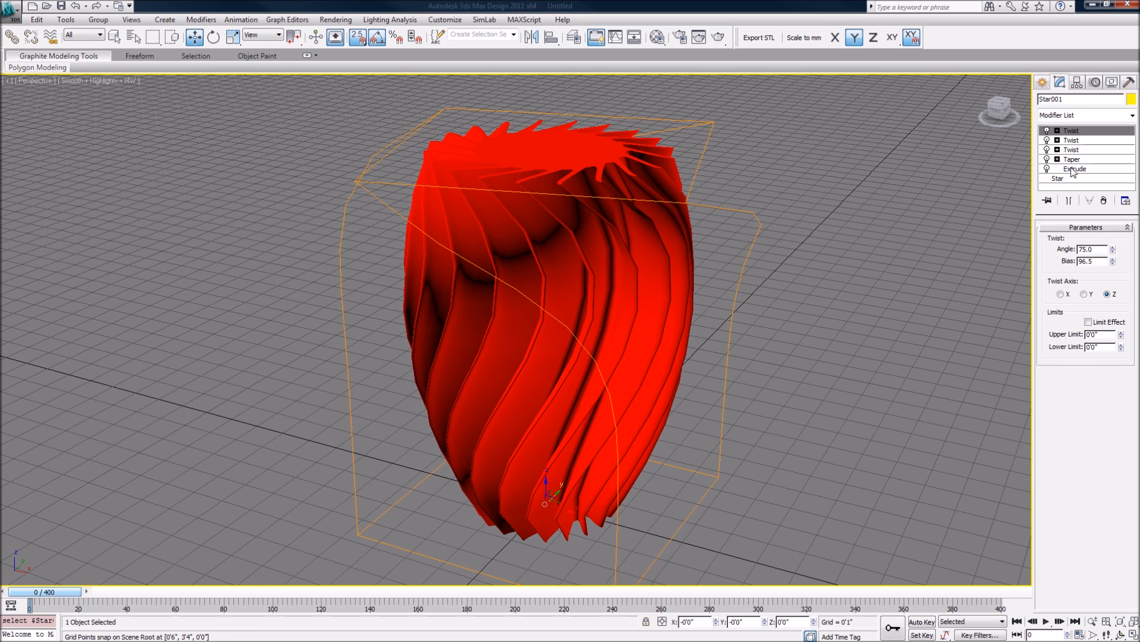
{"action": "left_click", "coordinate": [1075, 168]}
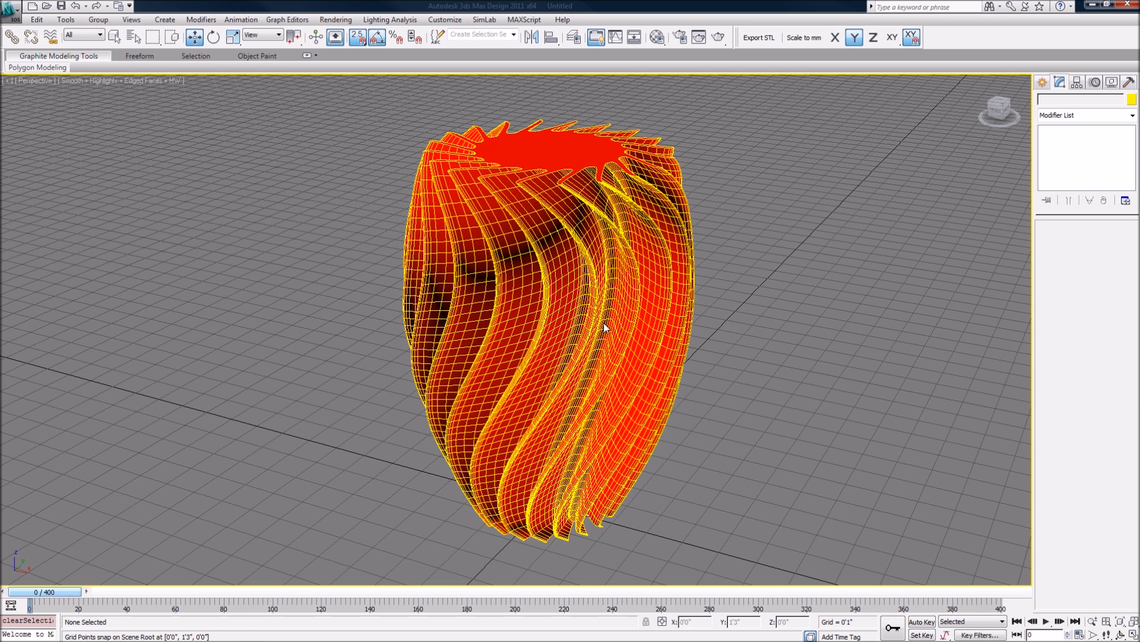
Step: Select the vase and enter 10 in its Extrude segment settings
{"action": "left_click", "coordinate": [568, 291]}
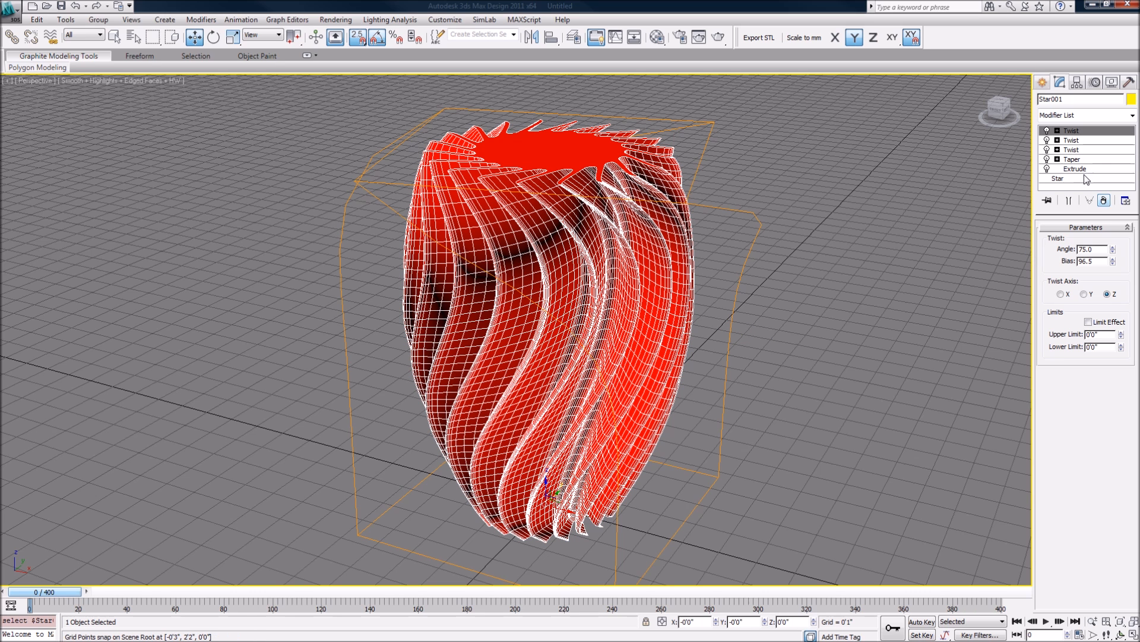
{"action": "left_click", "coordinate": [1074, 168]}
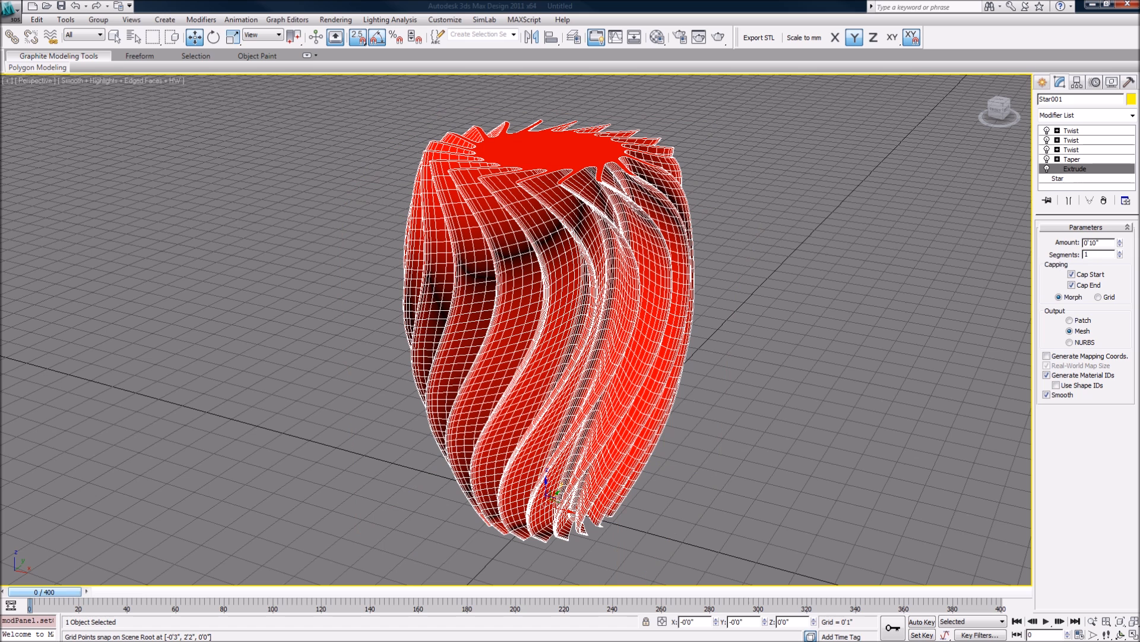
{"action": "type", "text": "10"}
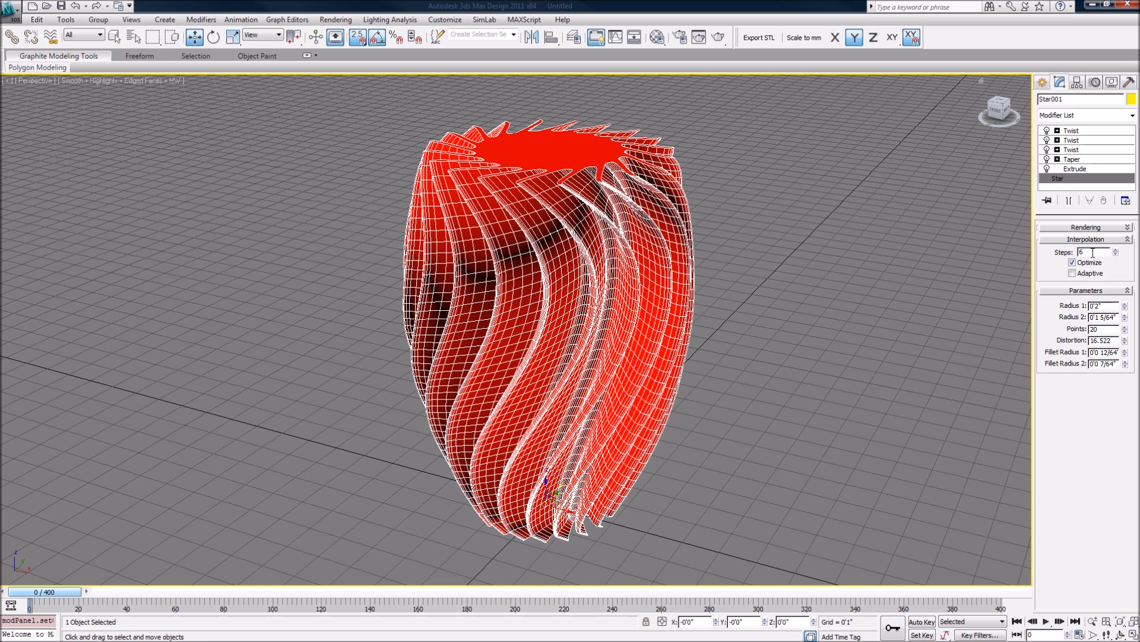
{"action": "mouse_move", "coordinate": [1071, 245]}
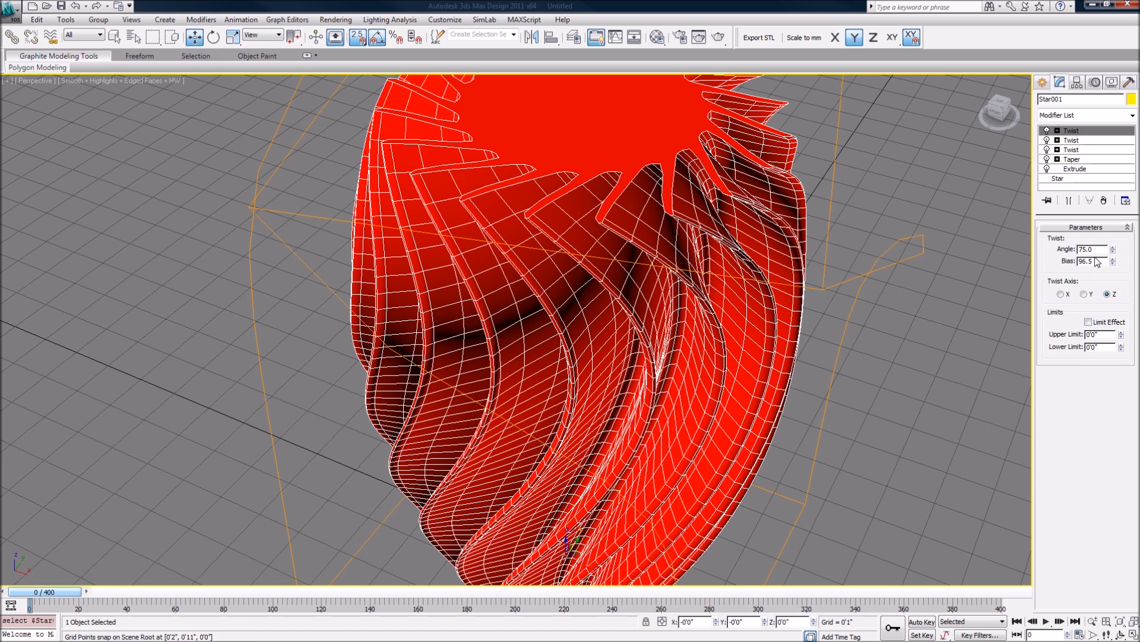
Step: Raise Star001's interpolation steps to 8 and deselect the smooth vase
{"action": "left_click", "coordinate": [1059, 178]}
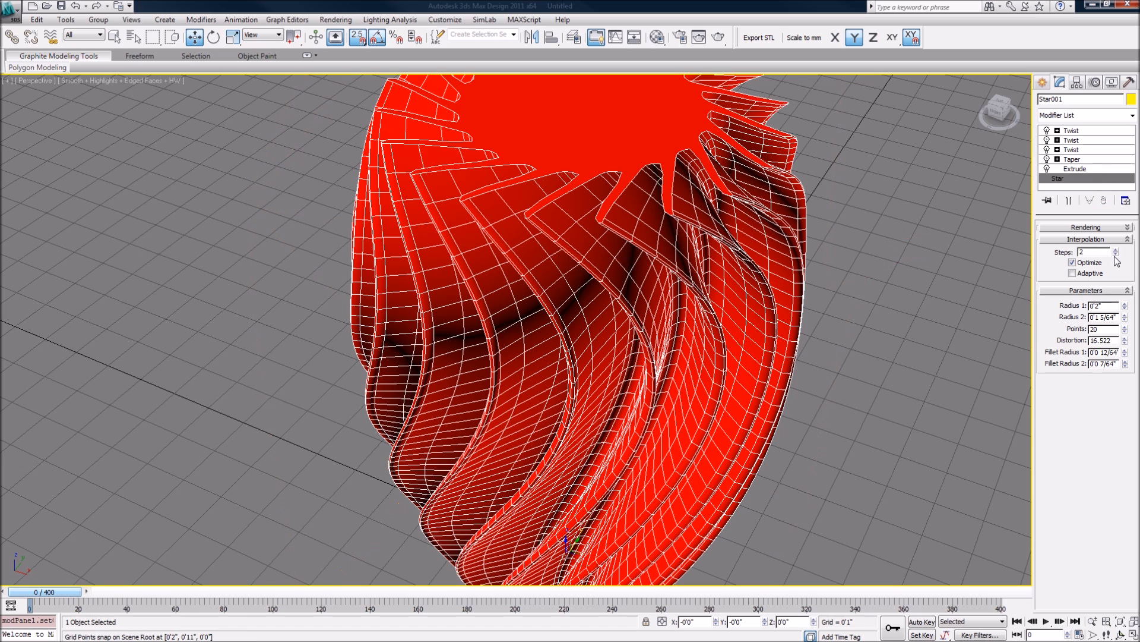
{"action": "left_click", "coordinate": [1114, 250]}
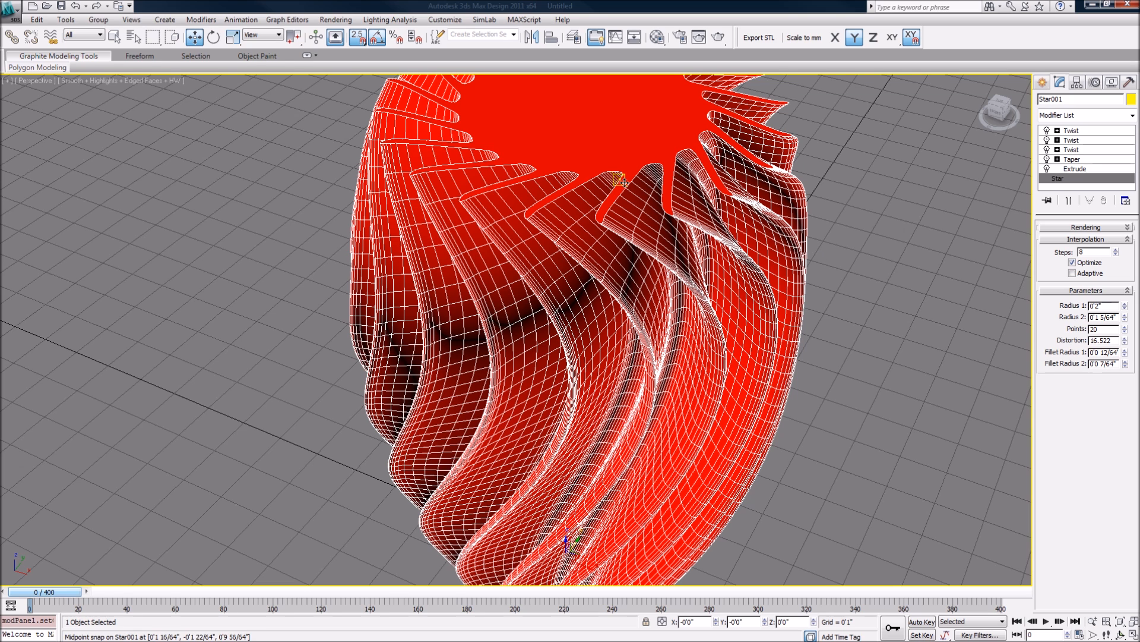
{"action": "left_click", "coordinate": [1116, 251]}
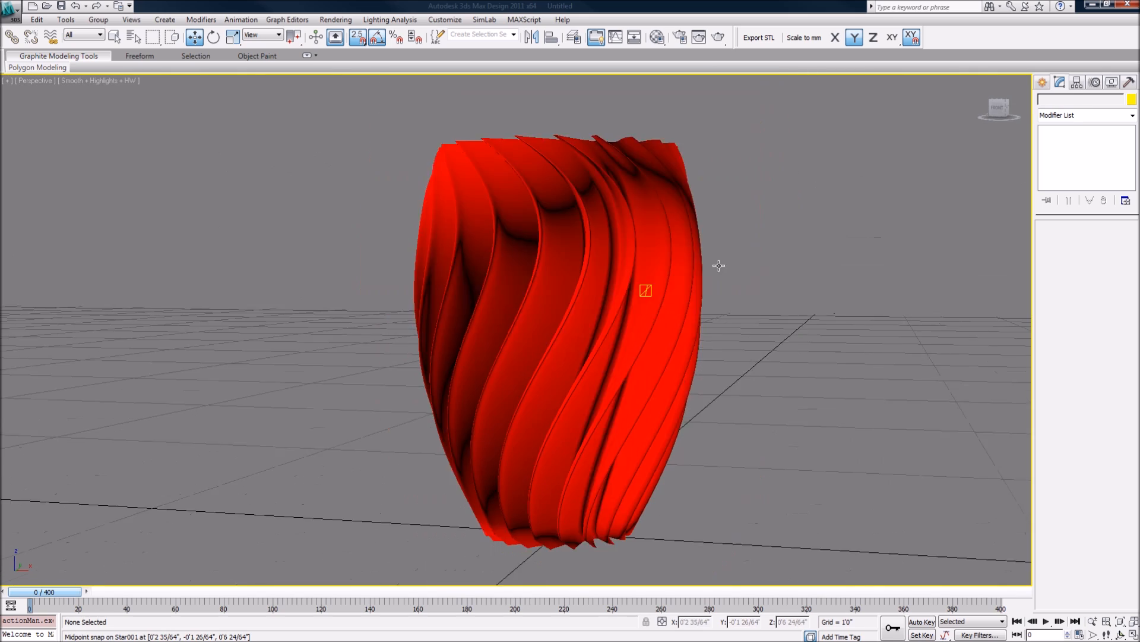
{"action": "left_click_drag", "start_coordinate": [718, 265], "coordinate": [563, 262]}
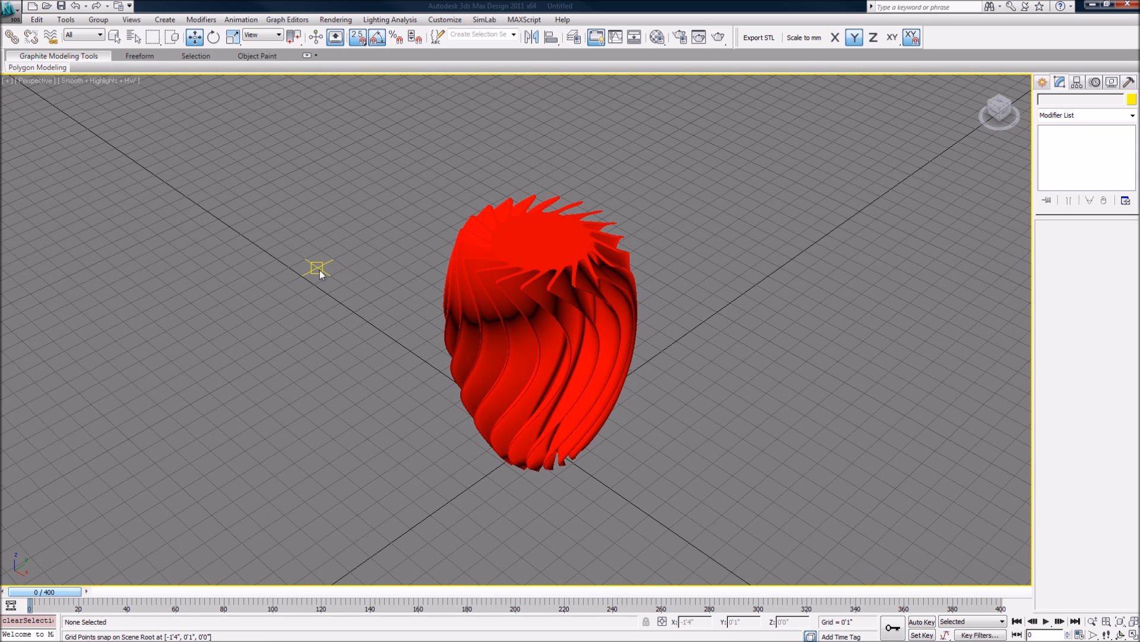
{"action": "mouse_move", "coordinate": [426, 361]}
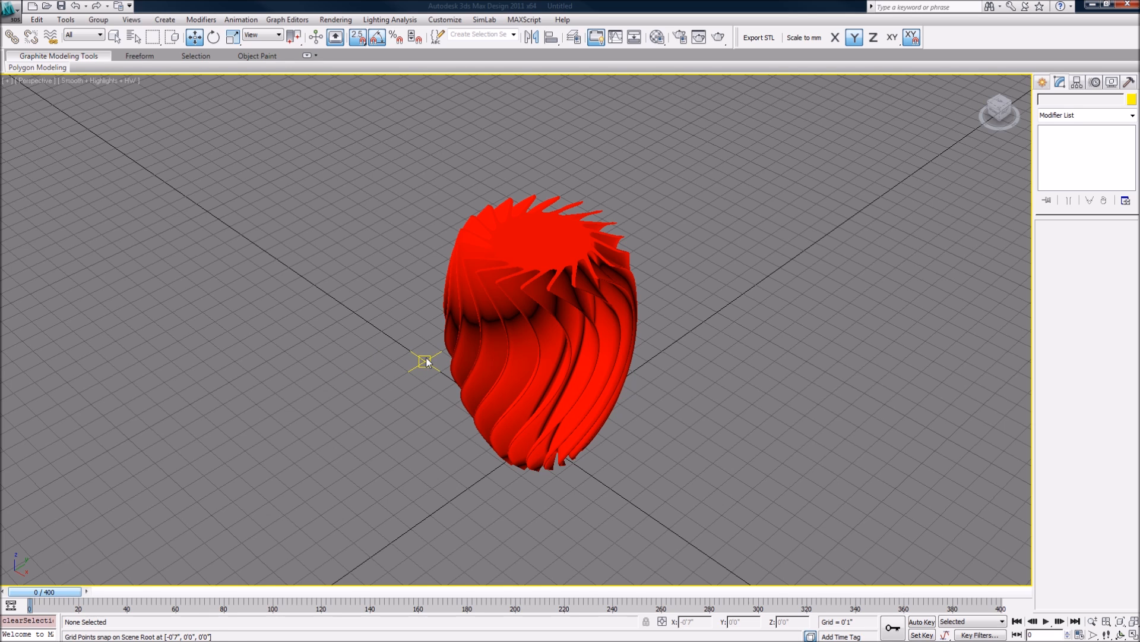
{"action": "mouse_move", "coordinate": [443, 349]}
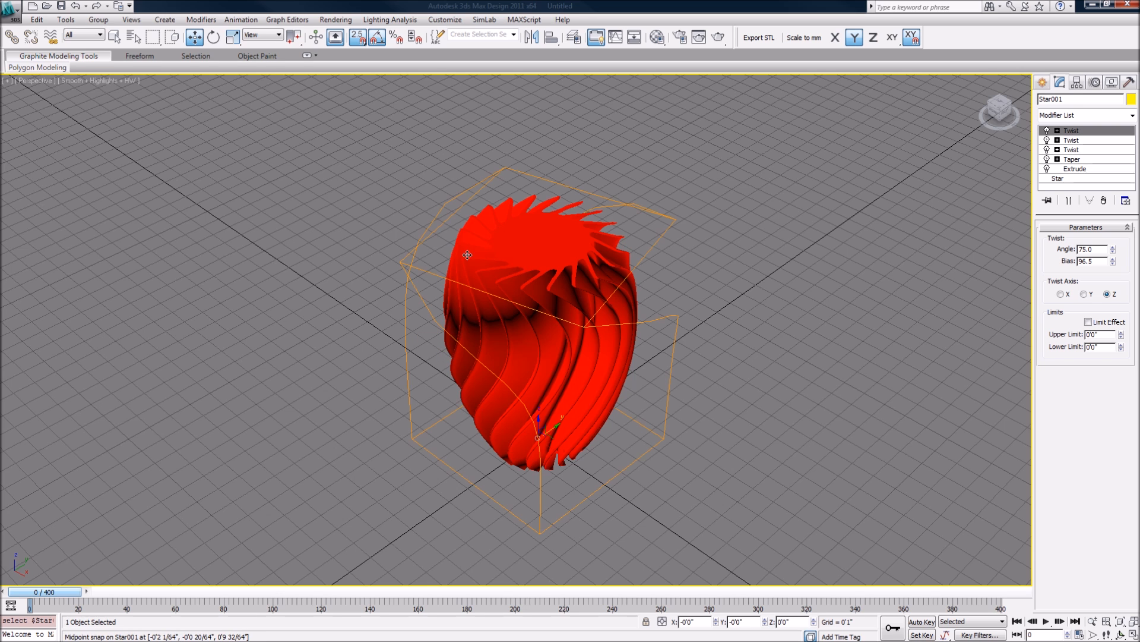
{"action": "left_click_drag", "start_coordinate": [538, 328], "coordinate": [439, 324]}
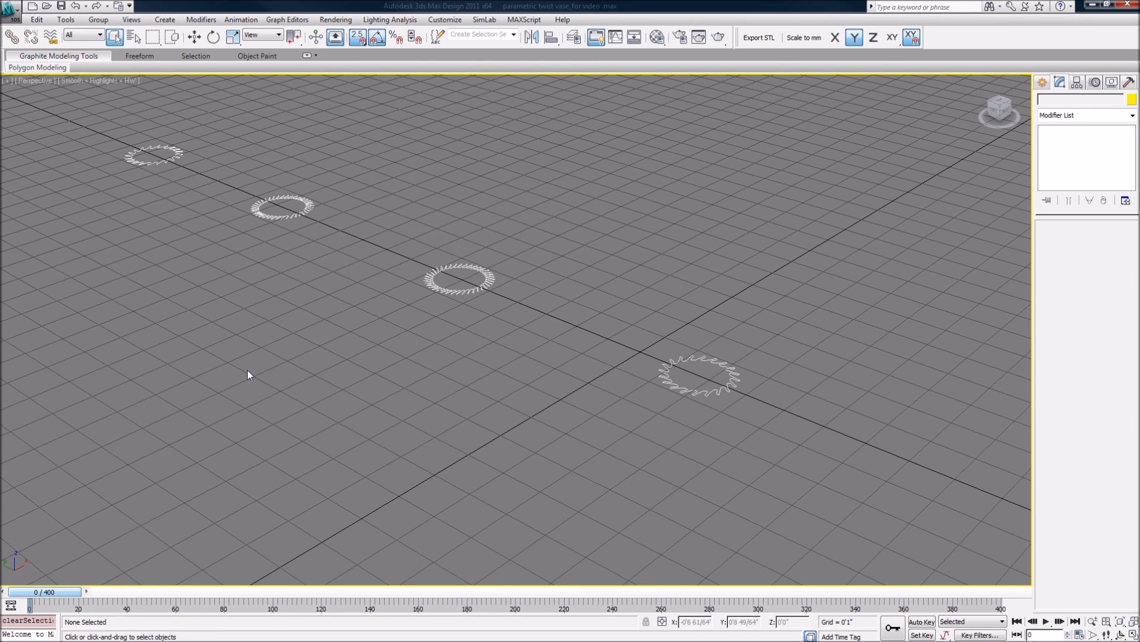
{"action": "mouse_move", "coordinate": [575, 389]}
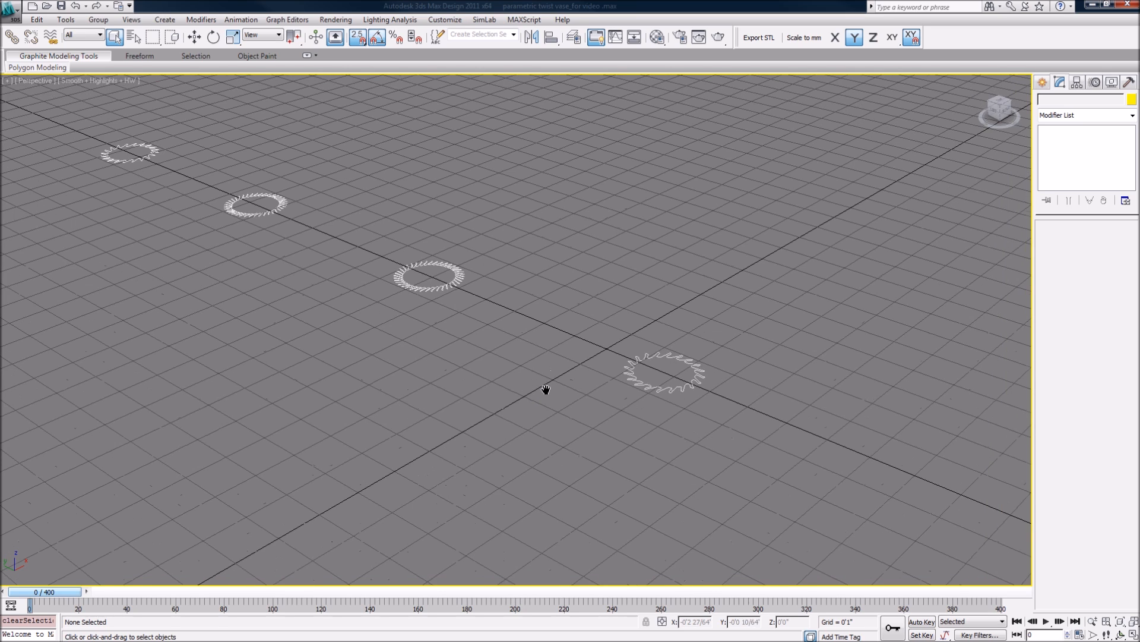
Step: Frame the four star outlines and bring up the base Star's radius and points settings
{"action": "left_click_drag", "start_coordinate": [546, 390], "coordinate": [473, 400]}
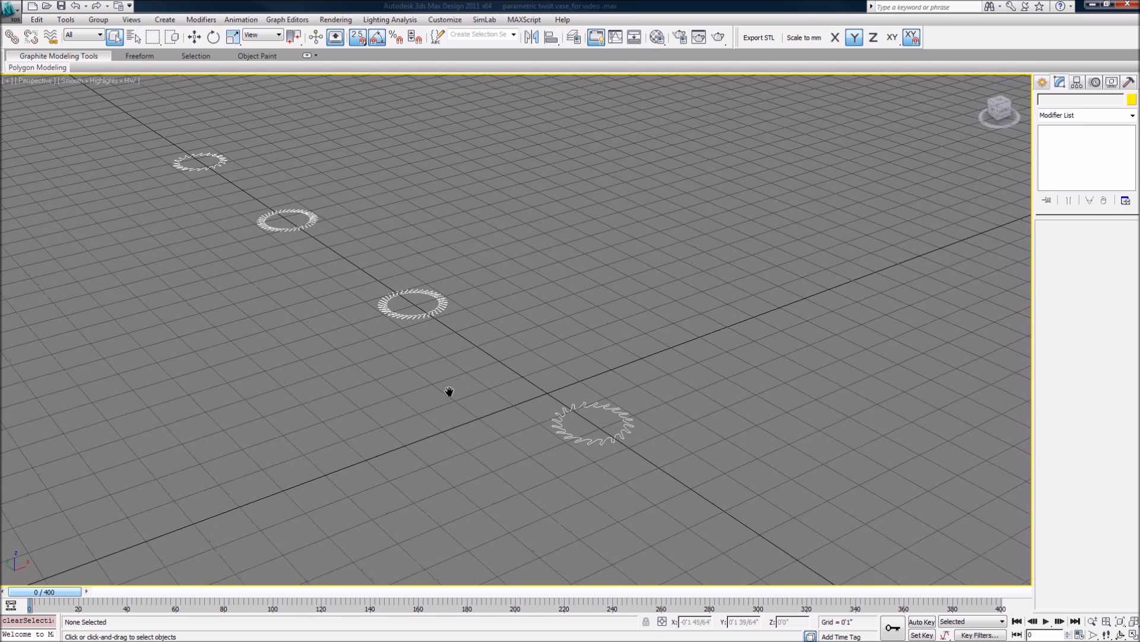
{"action": "left_click_drag", "start_coordinate": [449, 390], "coordinate": [408, 393]}
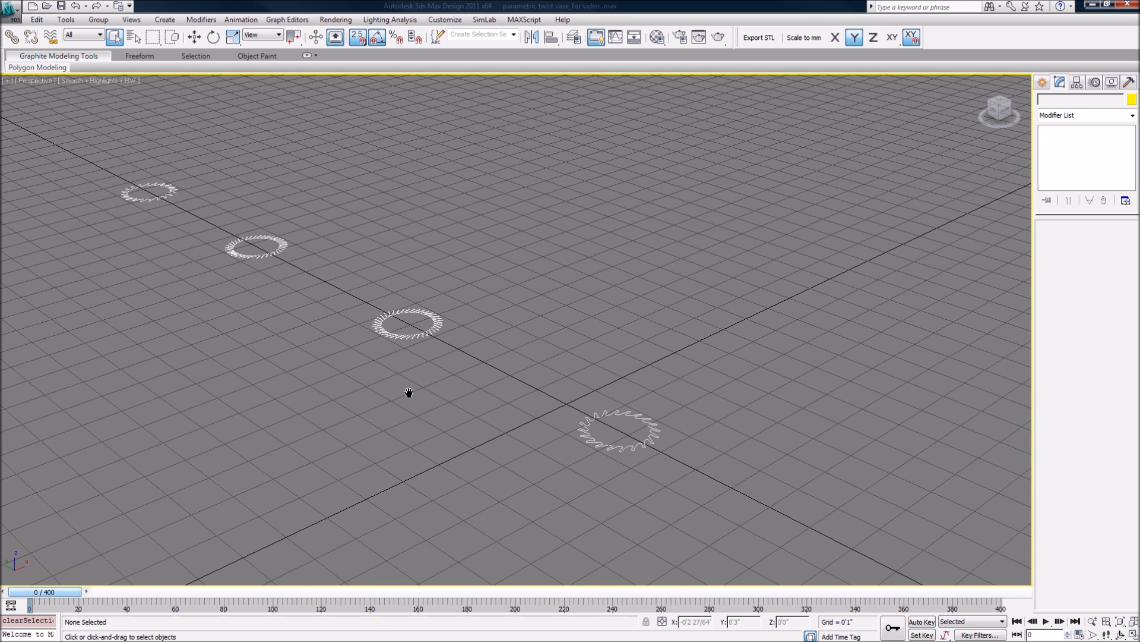
{"action": "mouse_move", "coordinate": [655, 394]}
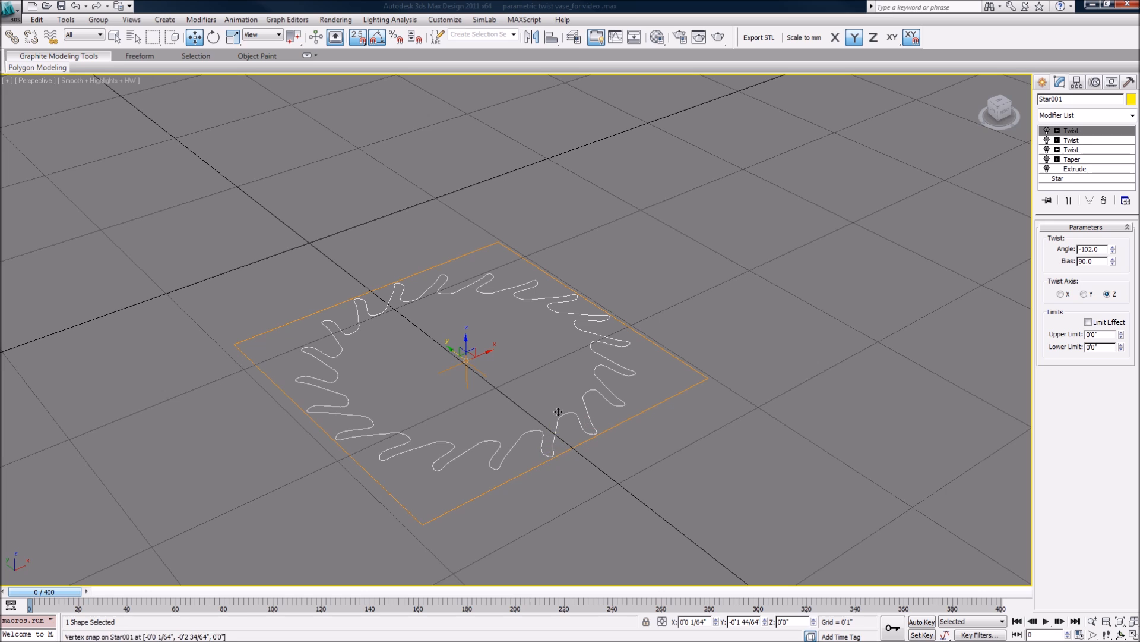
{"action": "left_click", "coordinate": [1057, 178]}
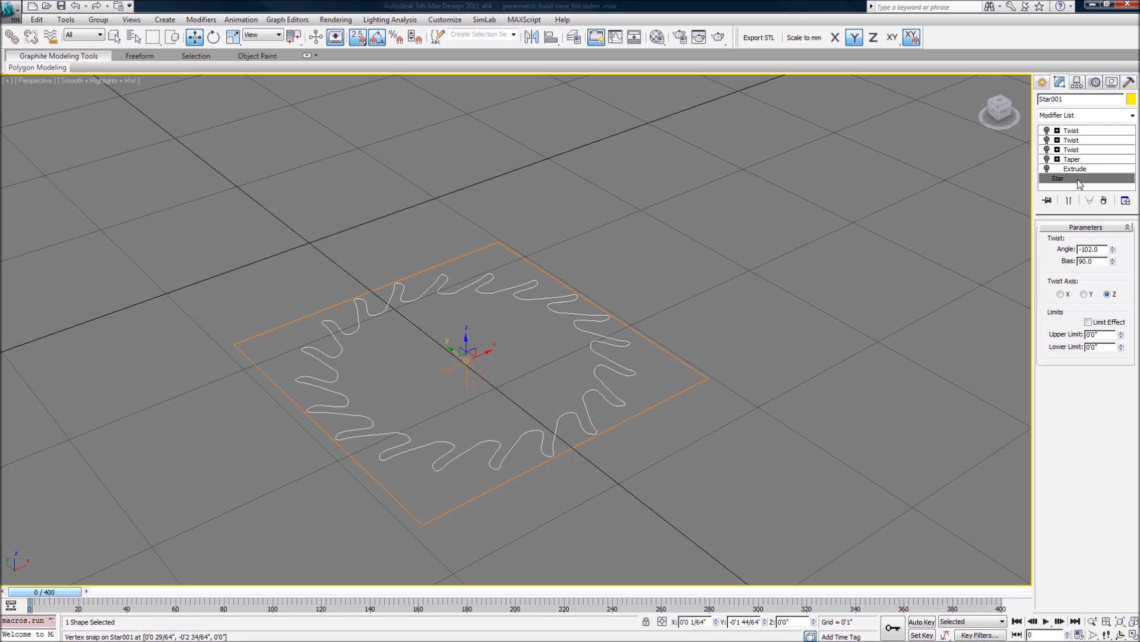
{"action": "left_click", "coordinate": [1057, 178]}
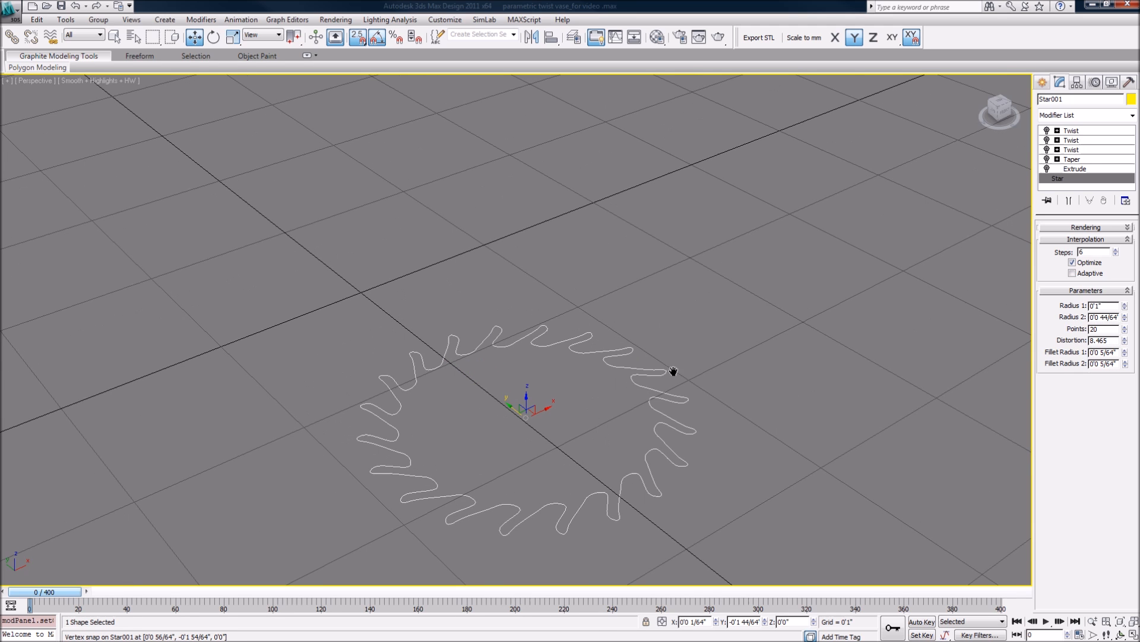
{"action": "mouse_move", "coordinate": [618, 505]}
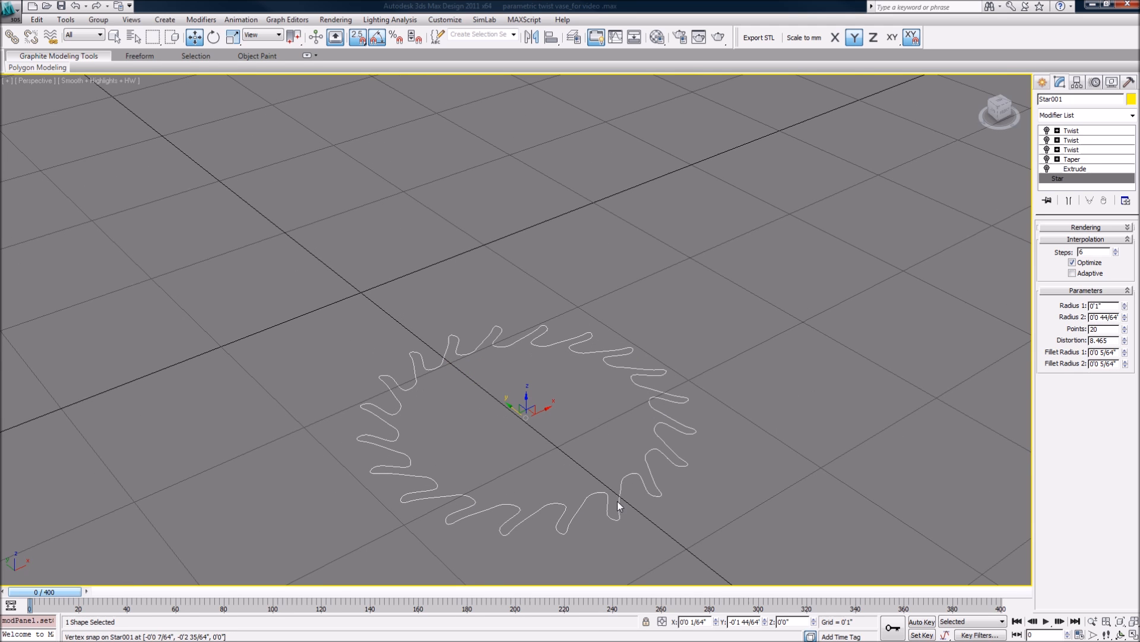
{"action": "mouse_move", "coordinate": [878, 300]}
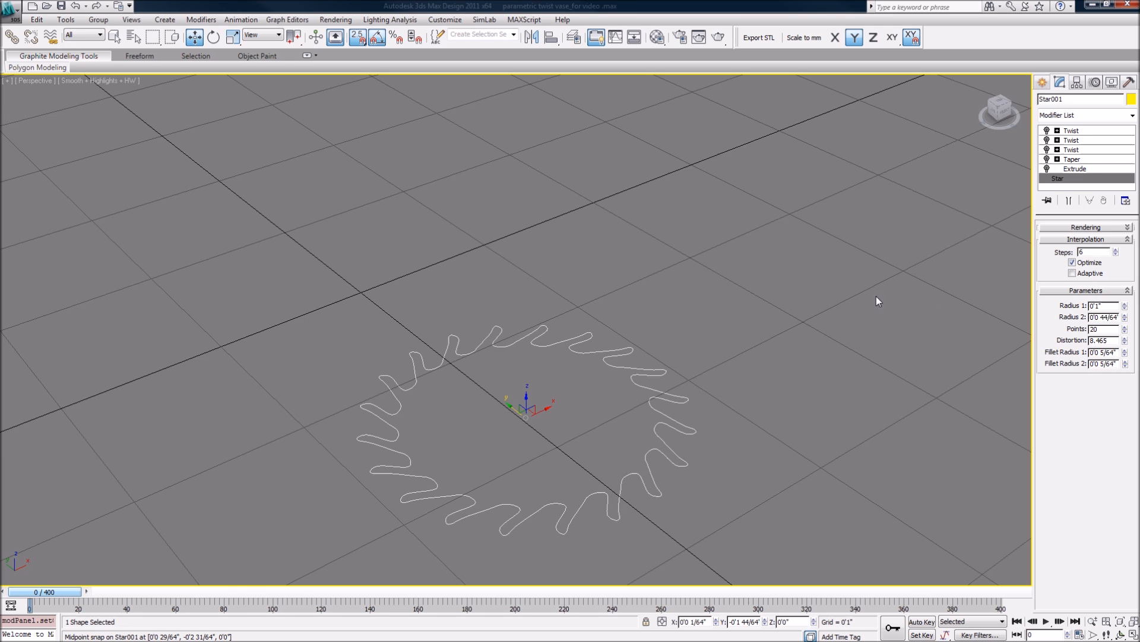
{"action": "mouse_move", "coordinate": [530, 324]}
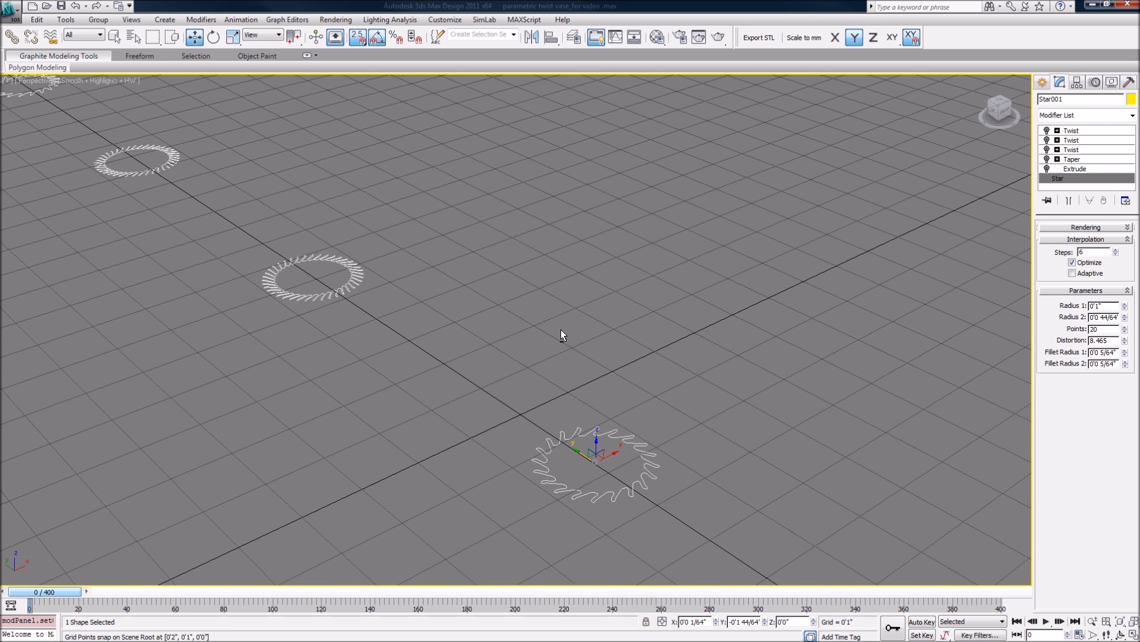
Step: Enable Extrude, Taper (amount 1.02, curve 3.6) and both Twists on Star001's stack
{"action": "left_click", "coordinate": [1071, 130]}
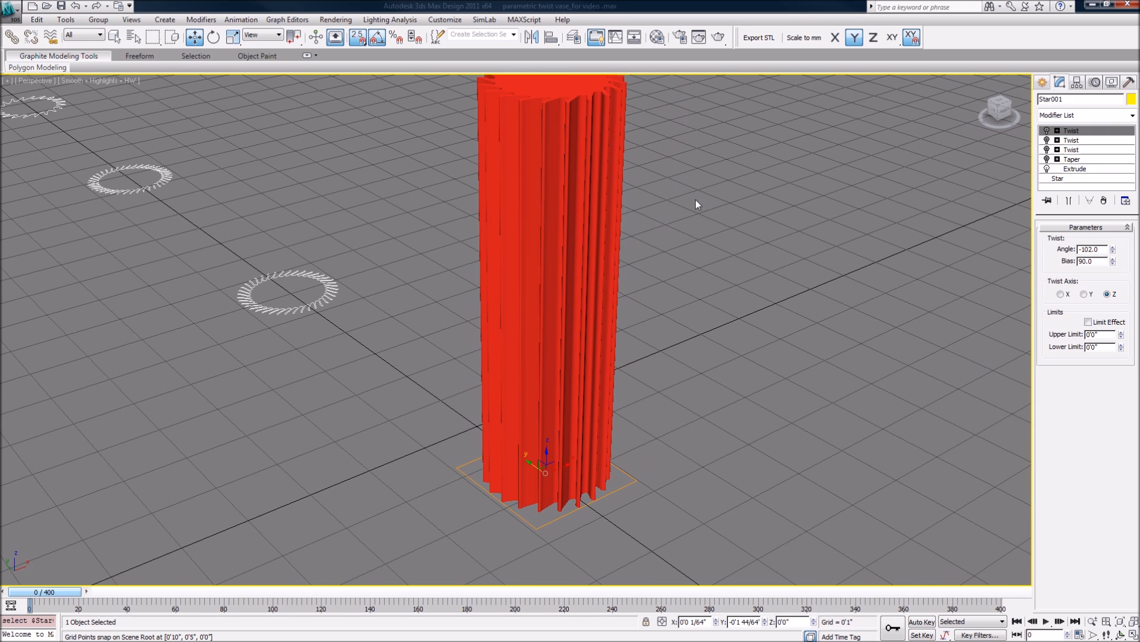
{"action": "left_click", "coordinate": [1075, 168]}
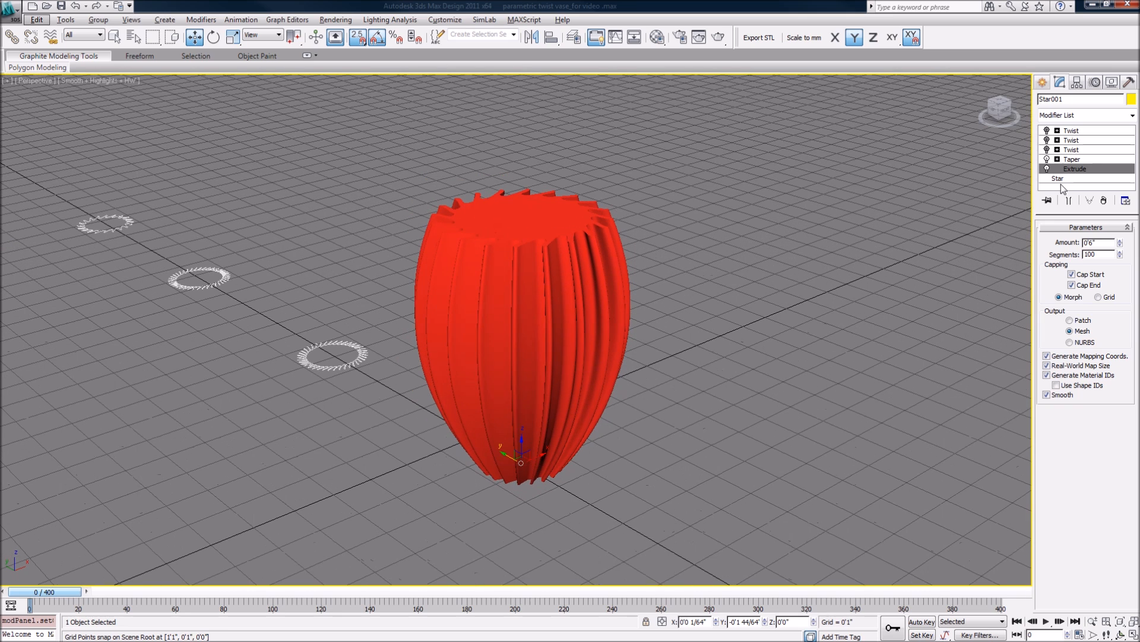
{"action": "left_click", "coordinate": [1072, 159]}
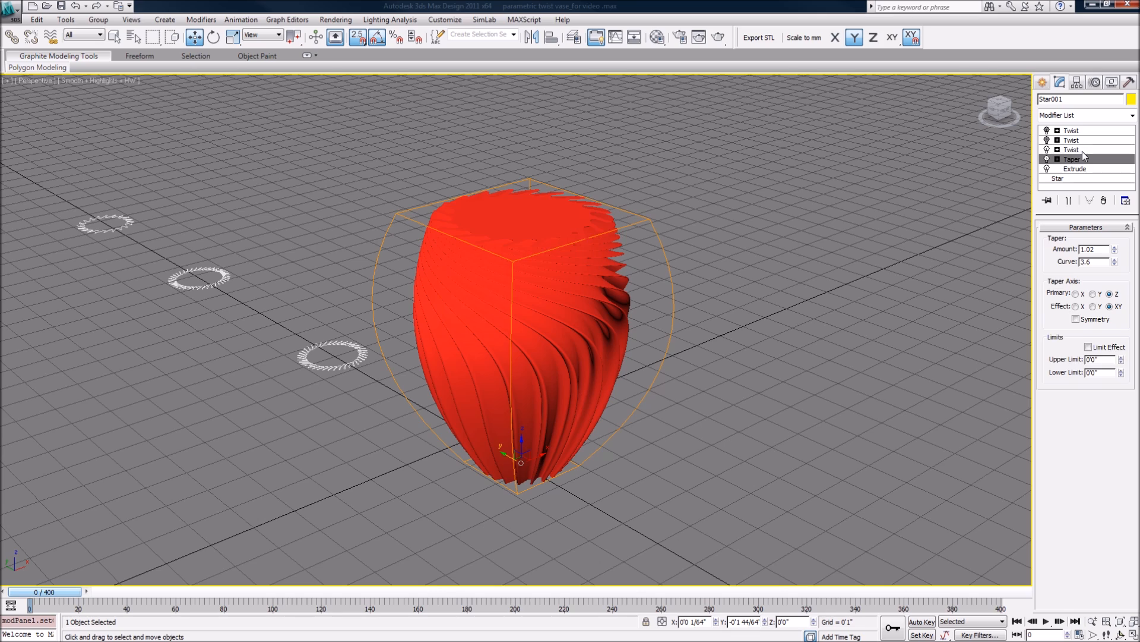
{"action": "left_click", "coordinate": [1070, 150]}
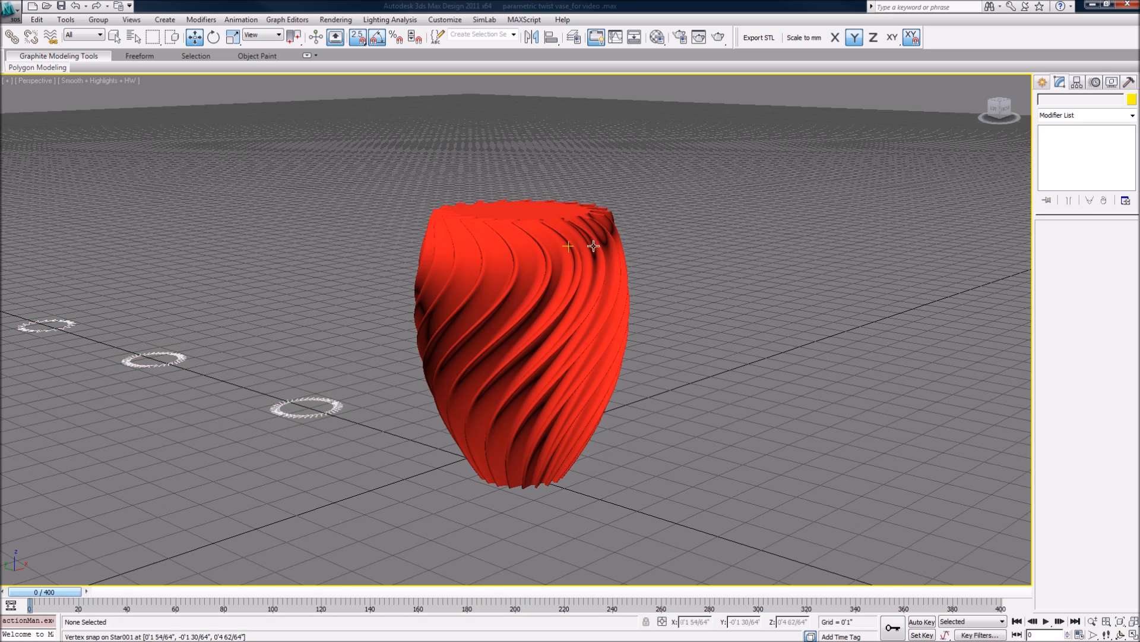
Step: Move to the next star outline and carry the Extrude/Taper/Twist stack onto it as Spiral Vase 002
{"action": "left_click_drag", "start_coordinate": [568, 246], "coordinate": [507, 328]}
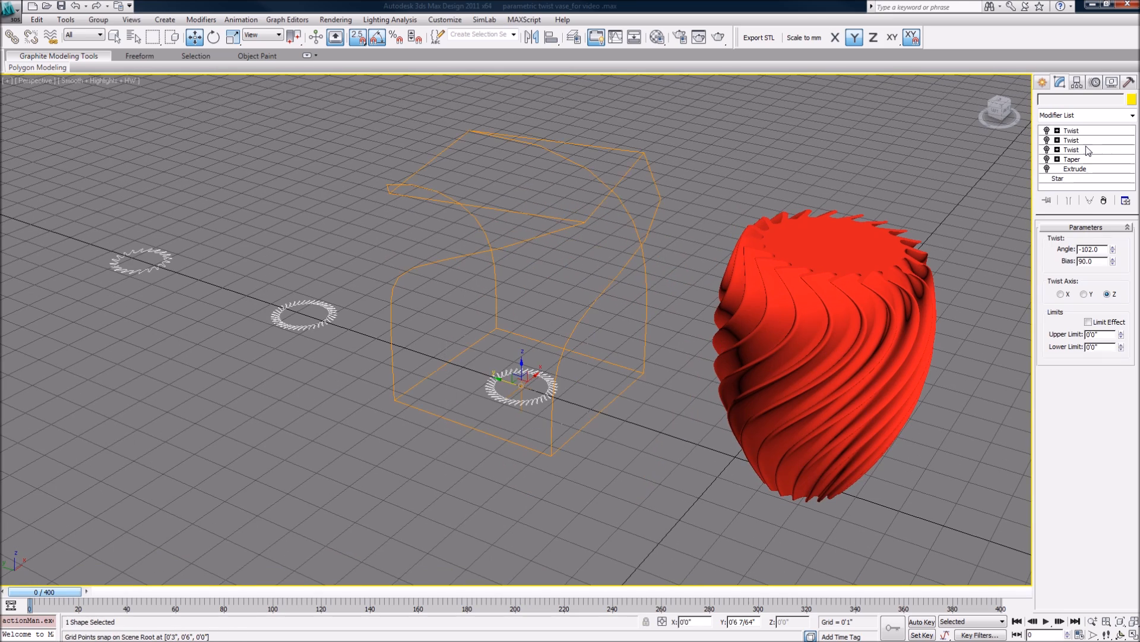
{"action": "left_click", "coordinate": [1057, 178]}
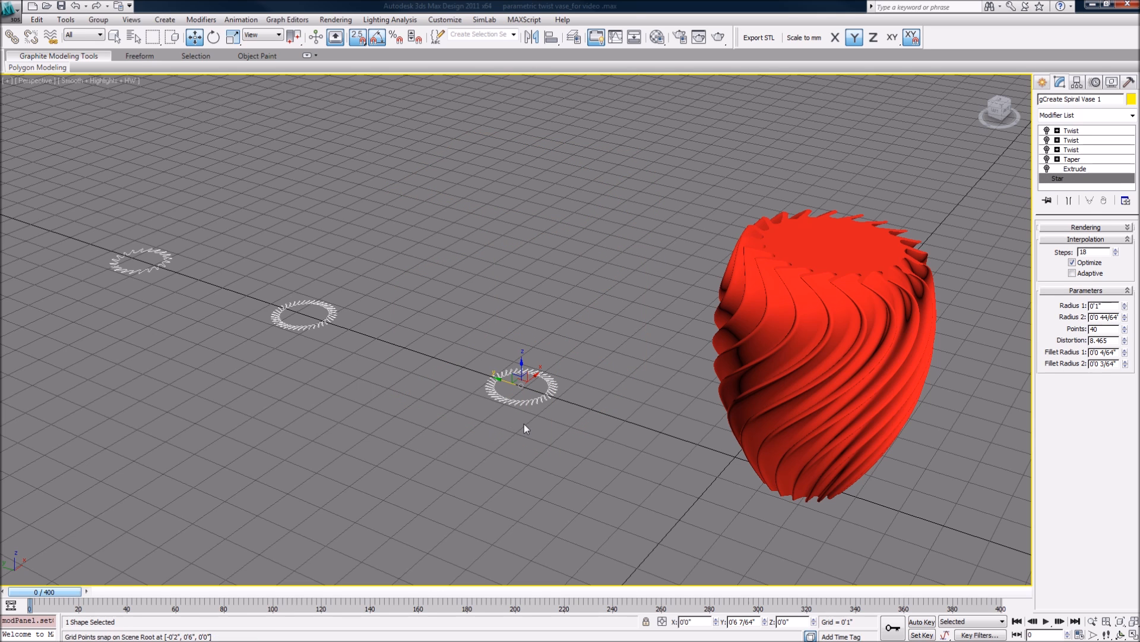
{"action": "mouse_move", "coordinate": [523, 389]}
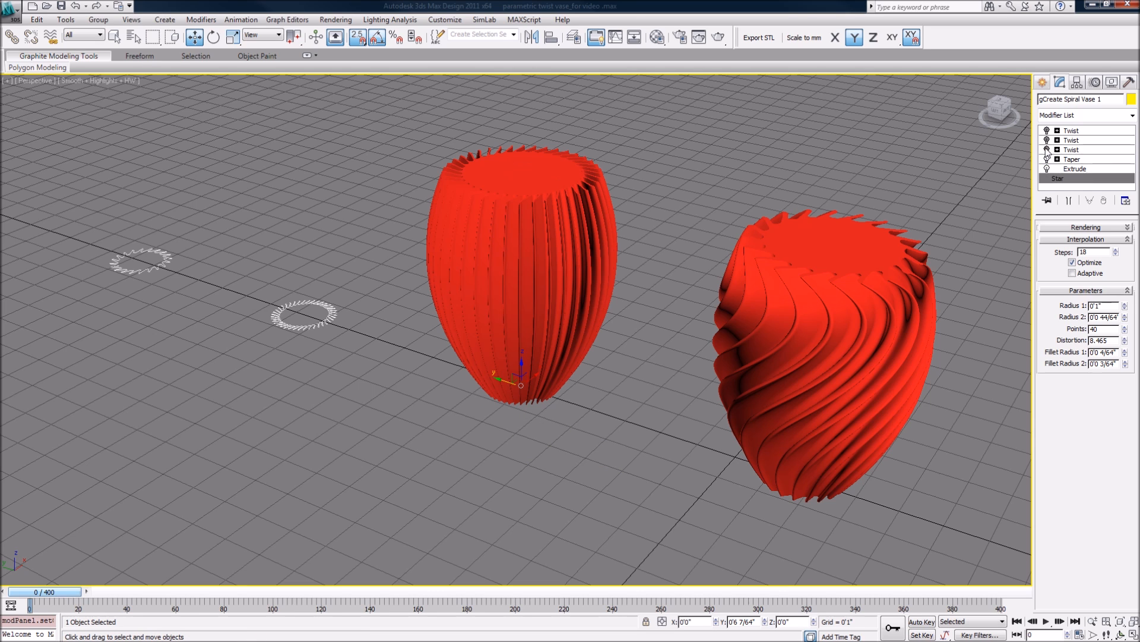
{"action": "left_click", "coordinate": [1071, 131]}
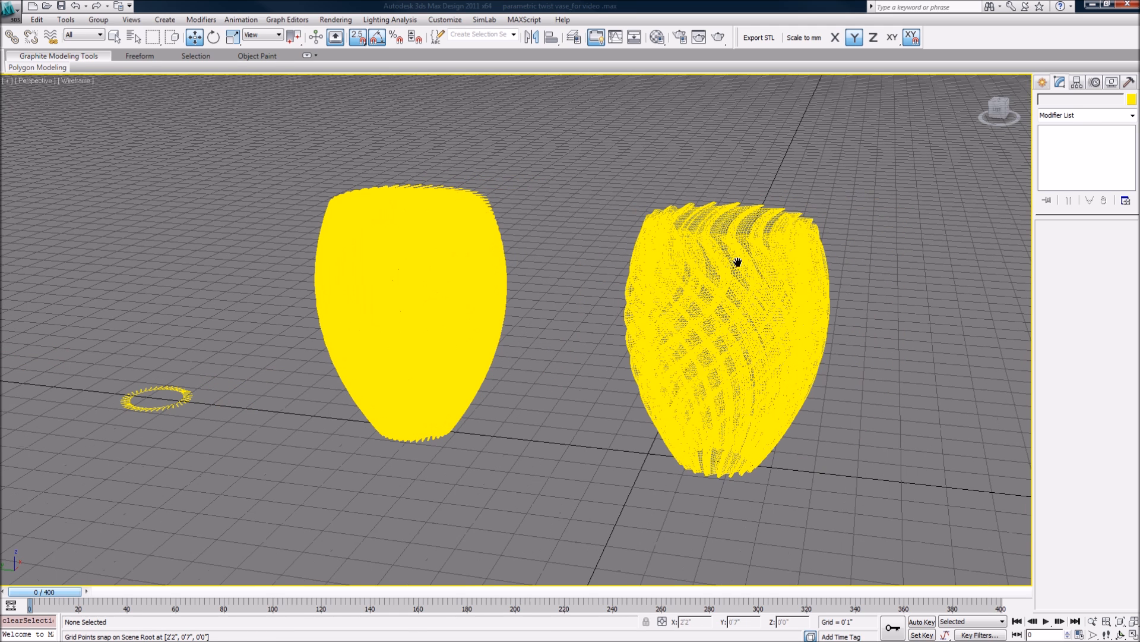
{"action": "mouse_move", "coordinate": [410, 260]}
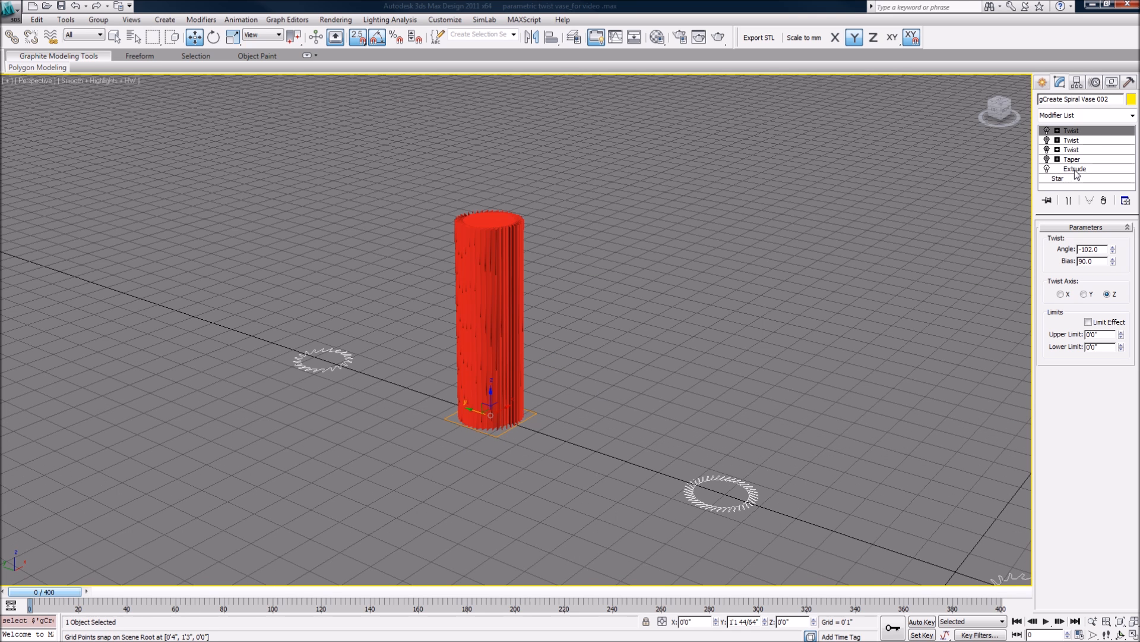
Step: Give Spiral Vase 002 low extrude segments for facets and toggle Edged Faces off
{"action": "left_click", "coordinate": [1075, 168]}
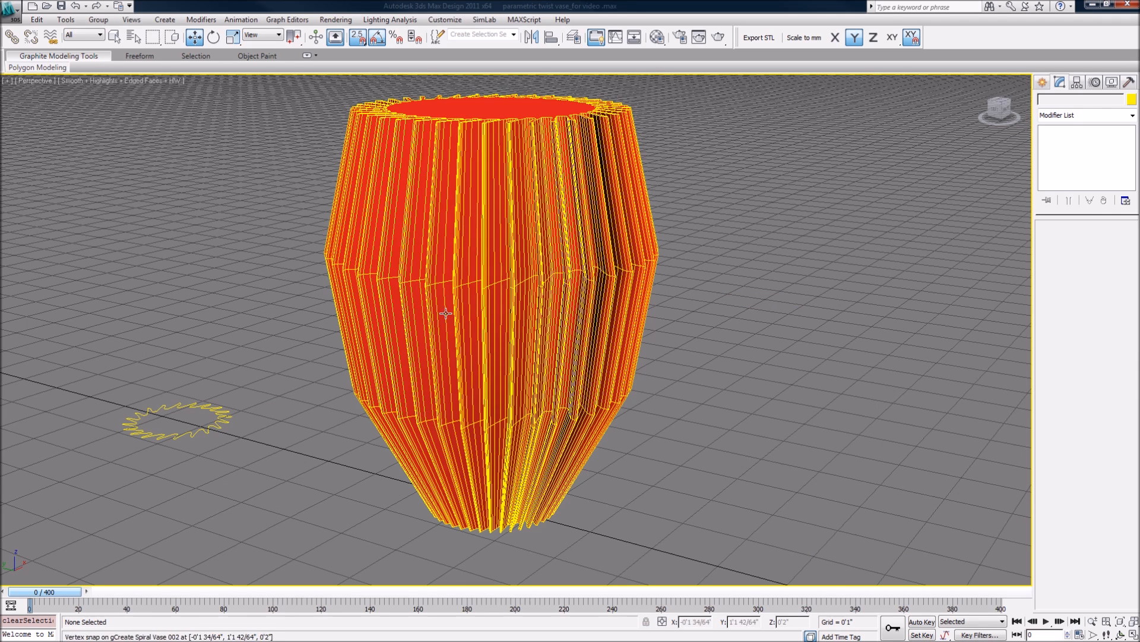
{"action": "mouse_move", "coordinate": [427, 284]}
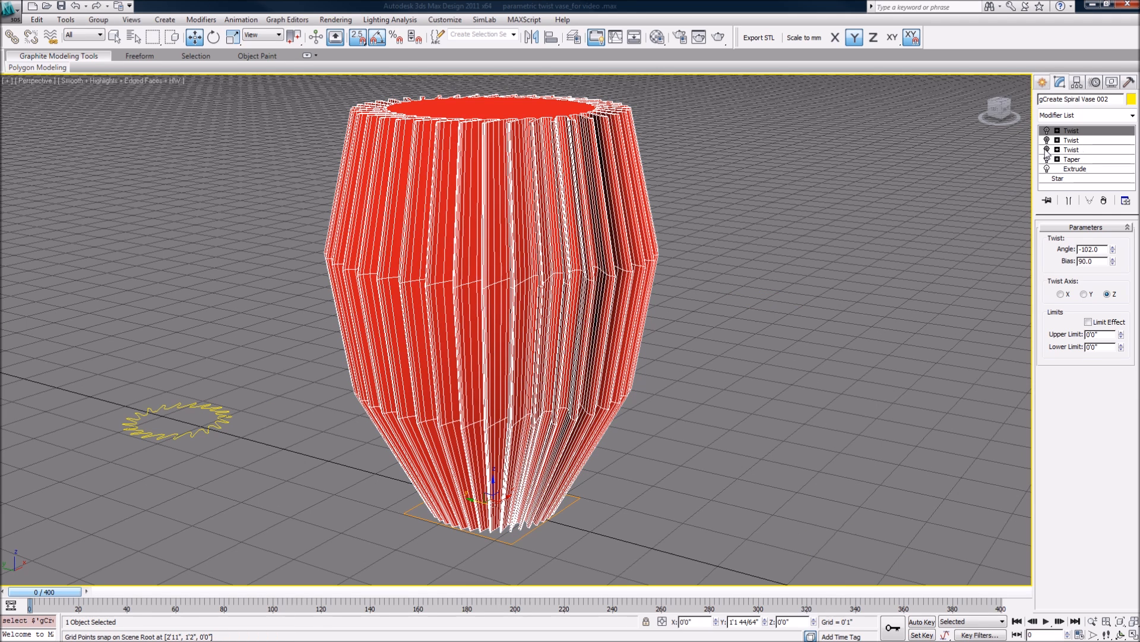
{"action": "left_click", "coordinate": [837, 221]}
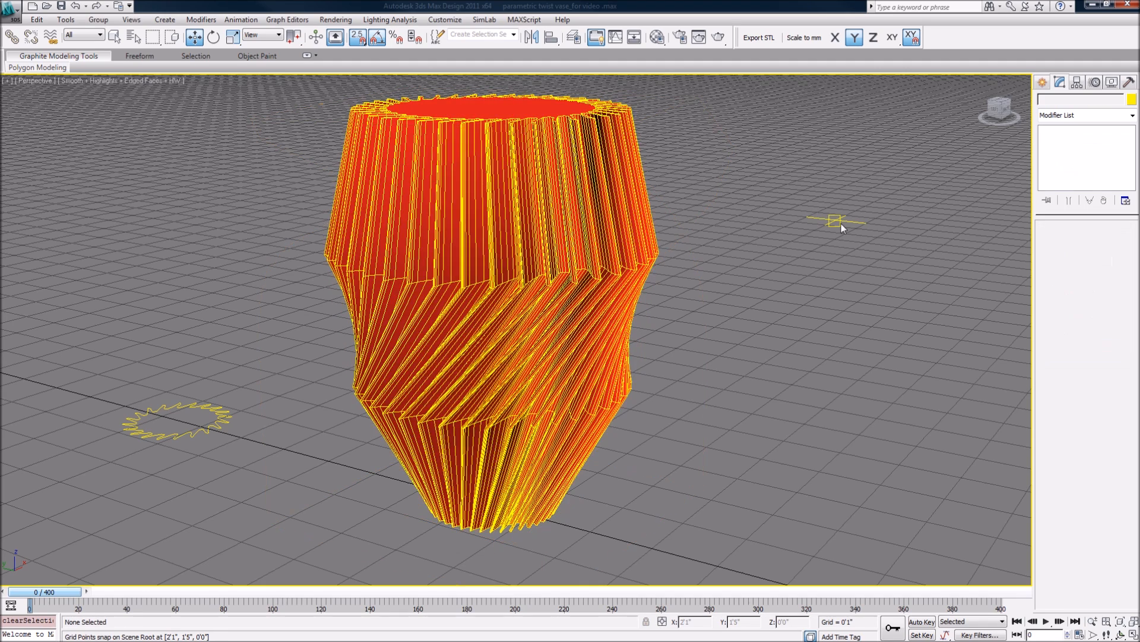
{"action": "key", "text": "F4"}
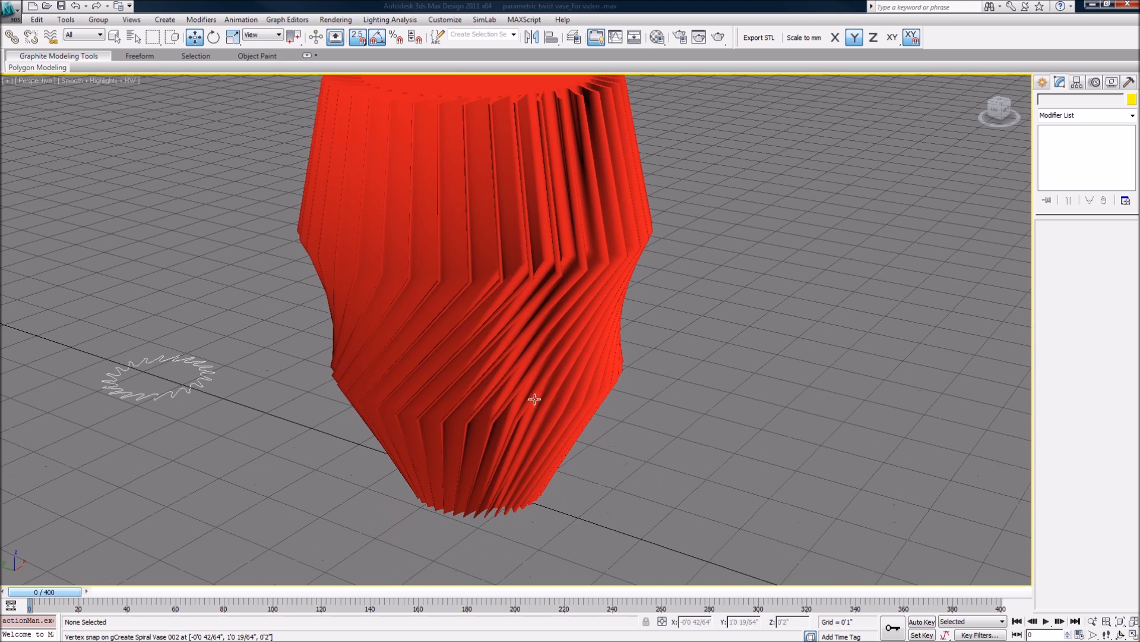
{"action": "left_click", "coordinate": [534, 399]}
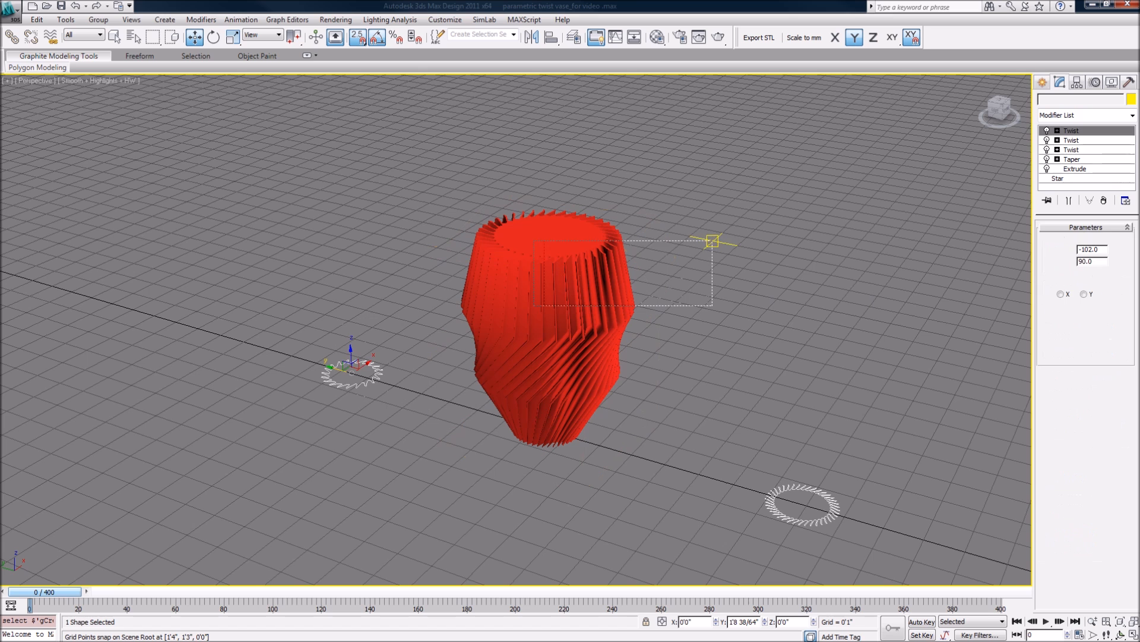
Step: Paste the same modifier stack onto the next star to form Spiral Vase 003, then deselect
{"action": "left_click", "coordinate": [1070, 131]}
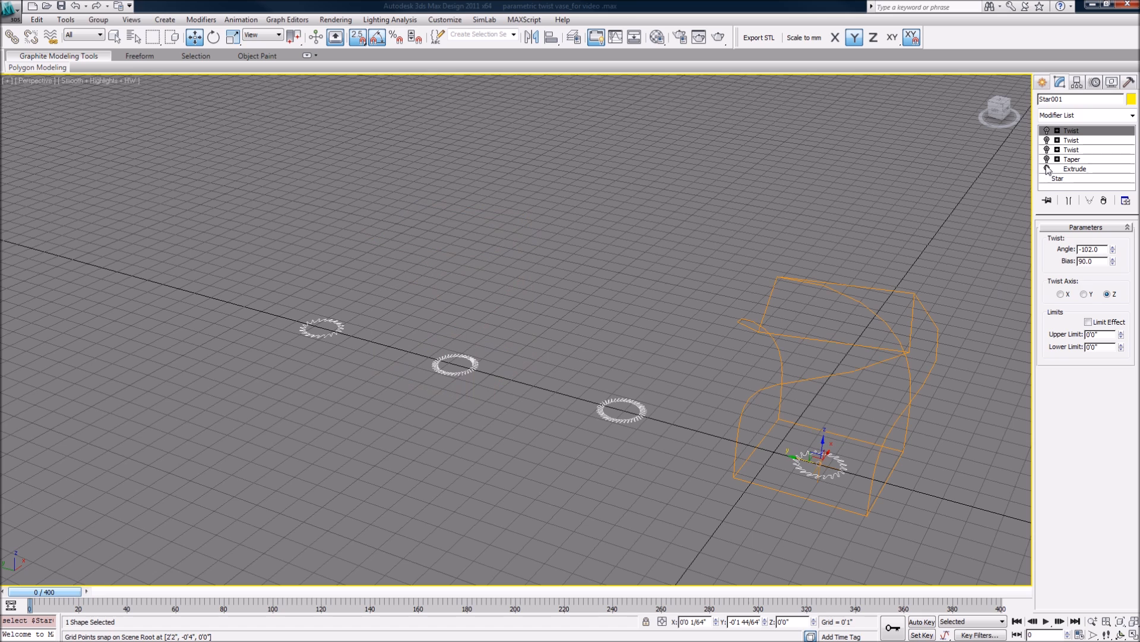
{"action": "left_click", "coordinate": [1048, 169]}
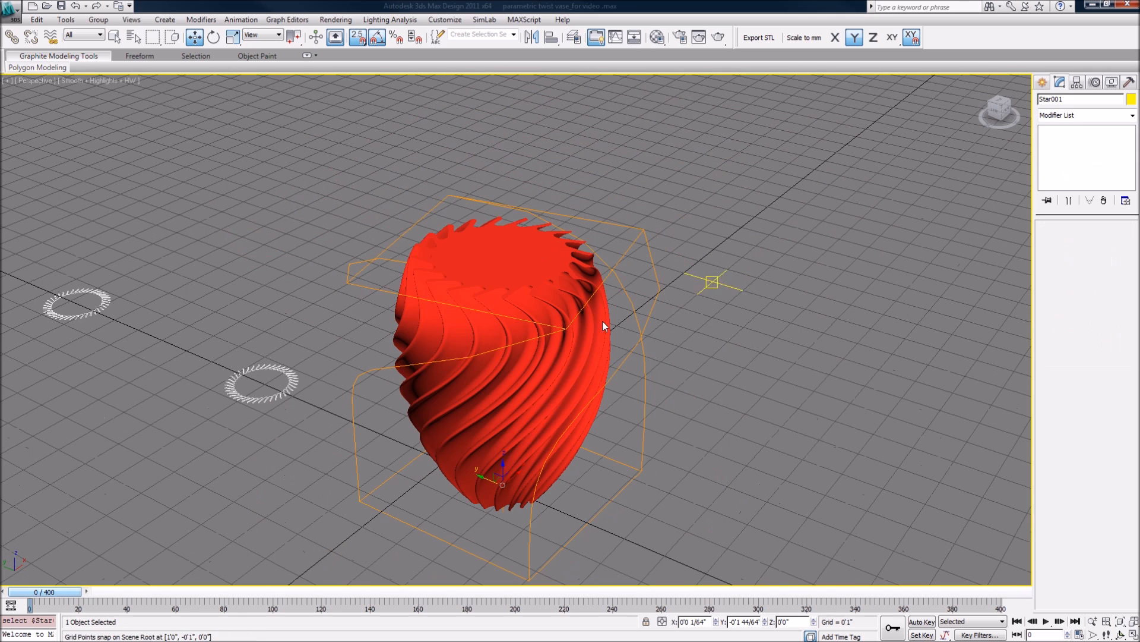
{"action": "left_click", "coordinate": [431, 328]}
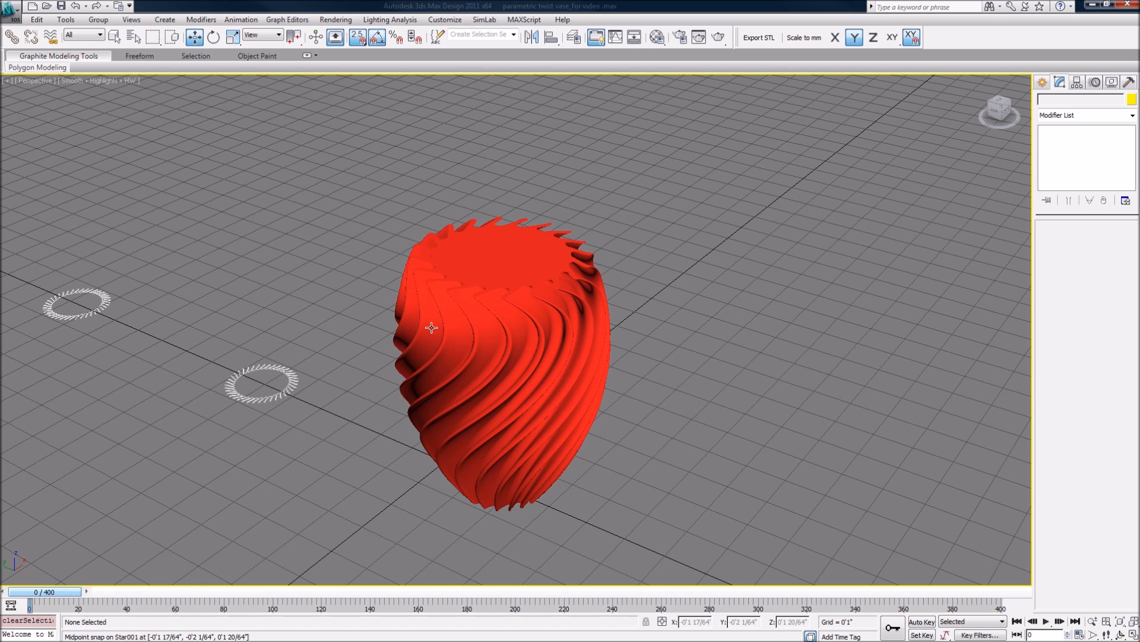
{"action": "mouse_move", "coordinate": [492, 307]}
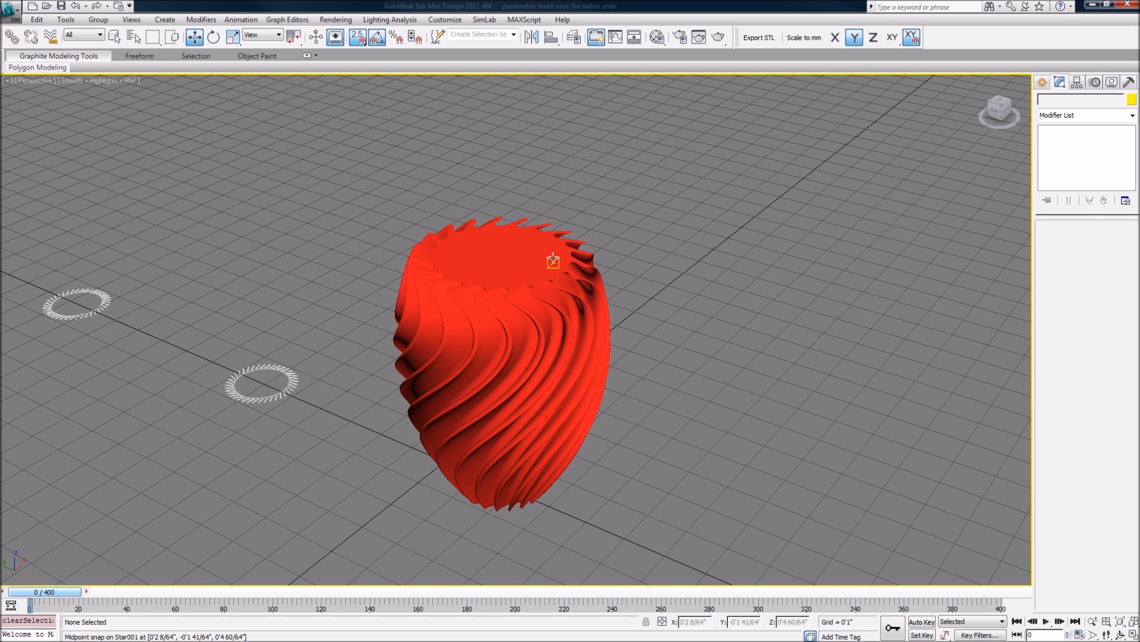
{"action": "left_click", "coordinate": [523, 257]}
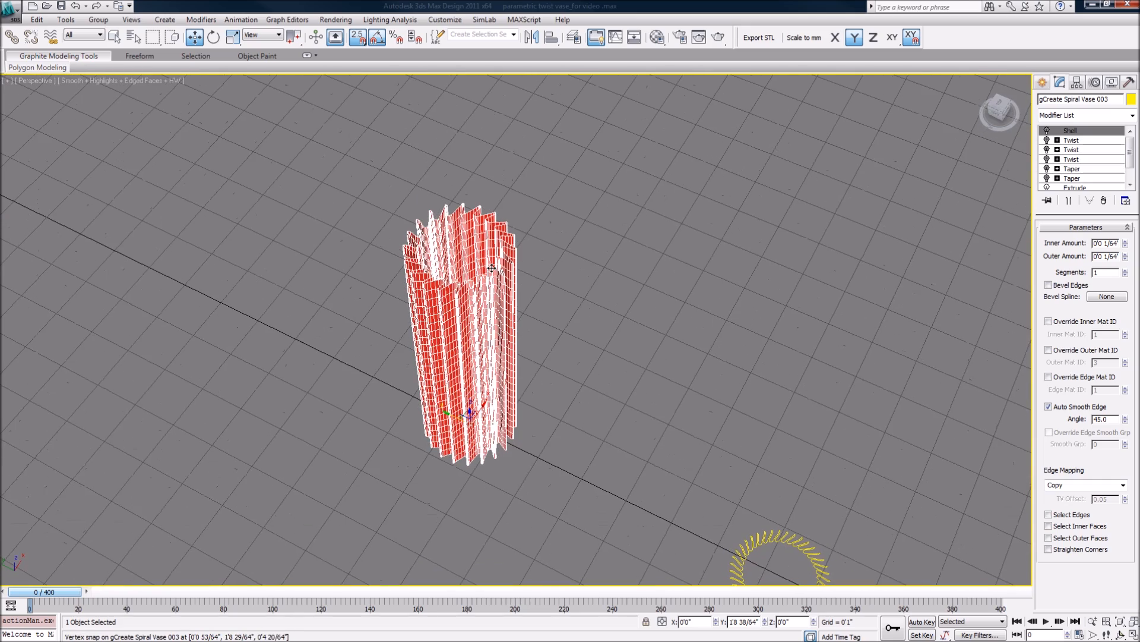
Step: Raise the shelled vase's Extrude height and push its top Twist to about -232.5 with bias 61
{"action": "left_click", "coordinate": [1071, 178]}
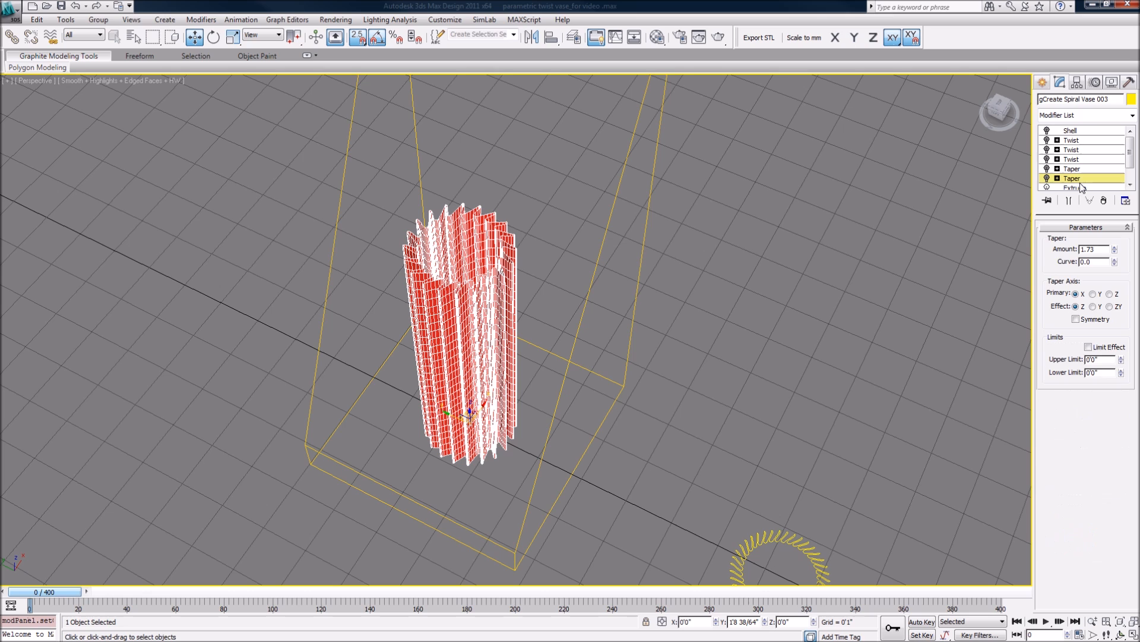
{"action": "left_click", "coordinate": [1073, 187]}
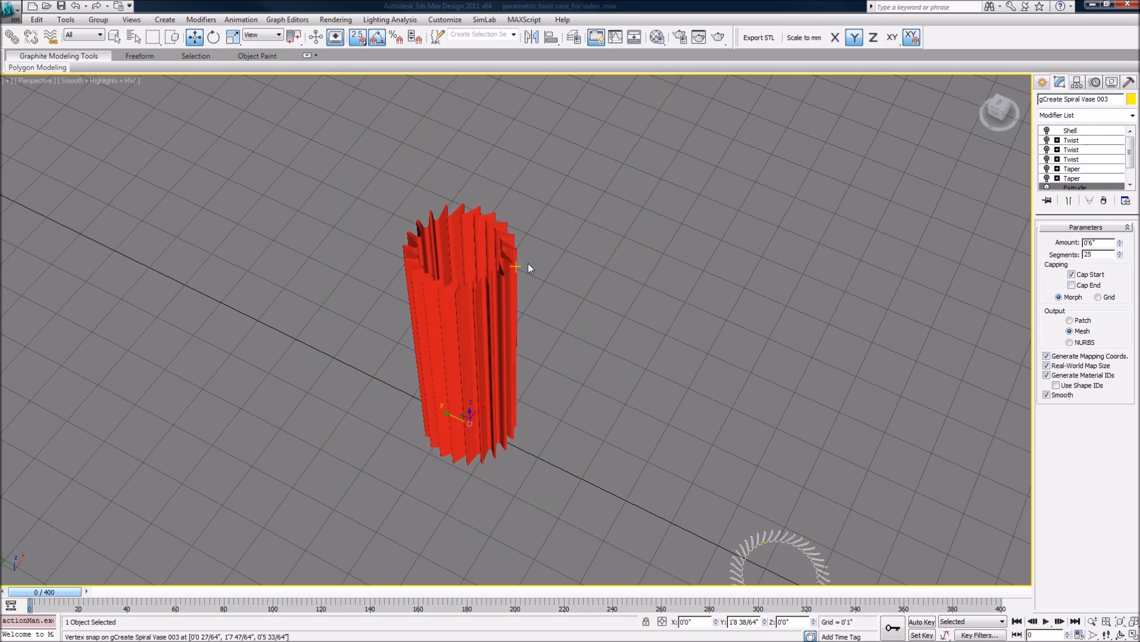
{"action": "left_click", "coordinate": [1070, 178]}
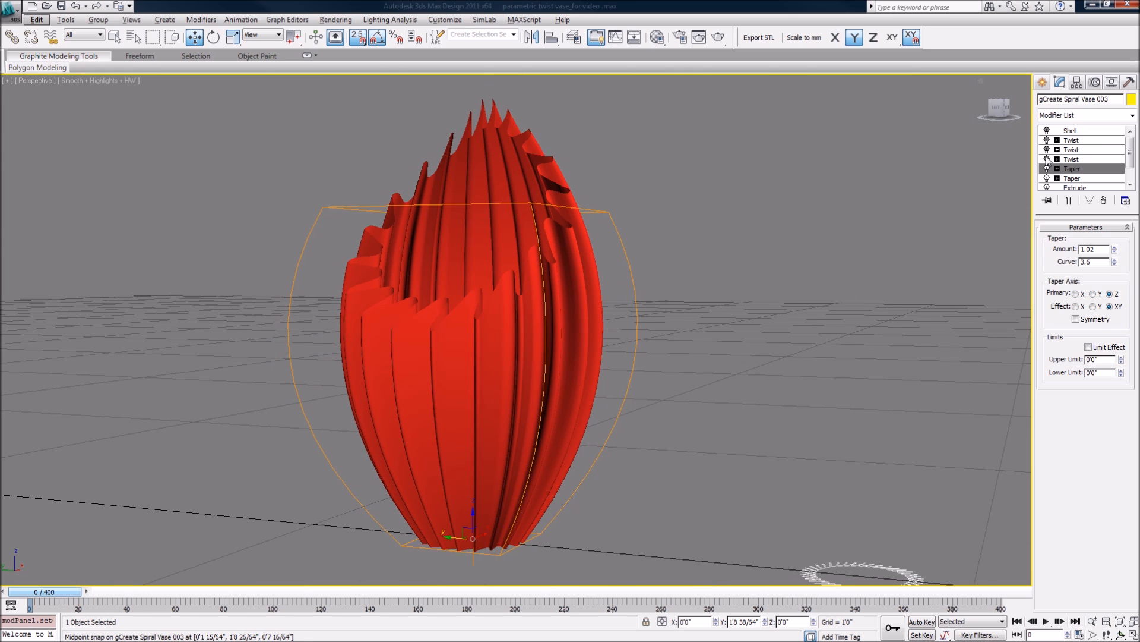
{"action": "left_click", "coordinate": [1070, 158]}
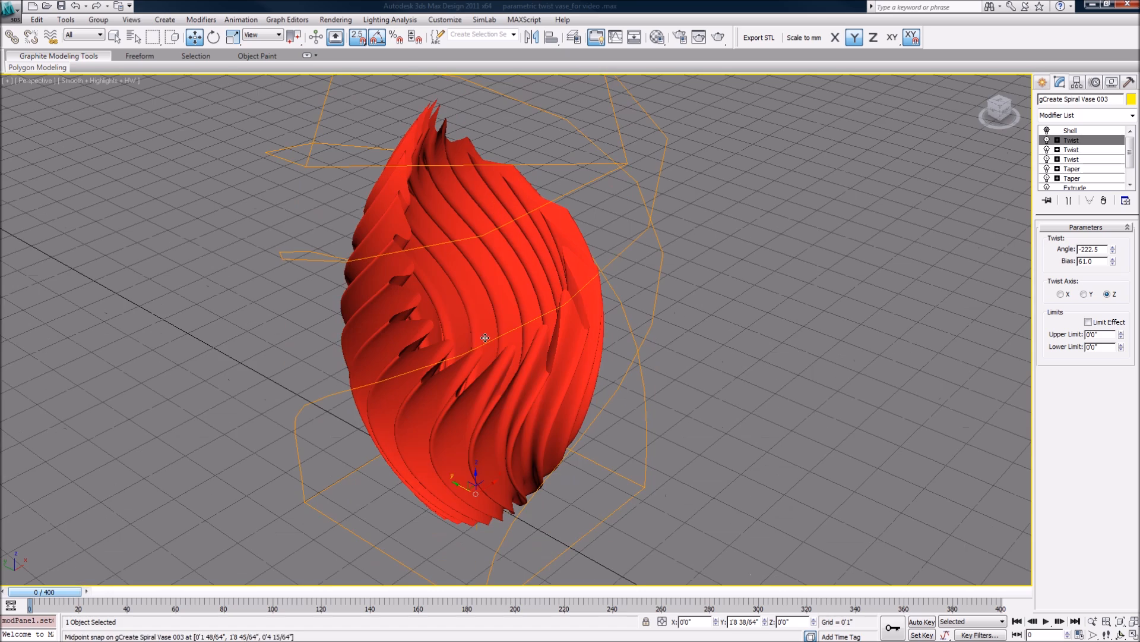
{"action": "left_click_drag", "start_coordinate": [484, 338], "coordinate": [520, 247]}
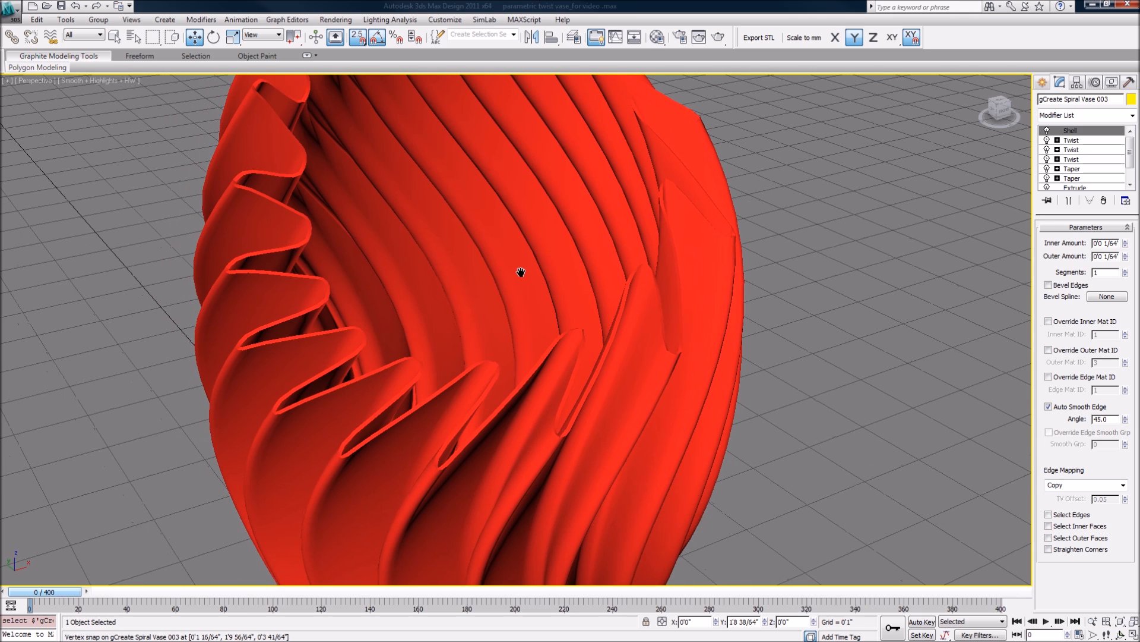
{"action": "mouse_move", "coordinate": [436, 280]}
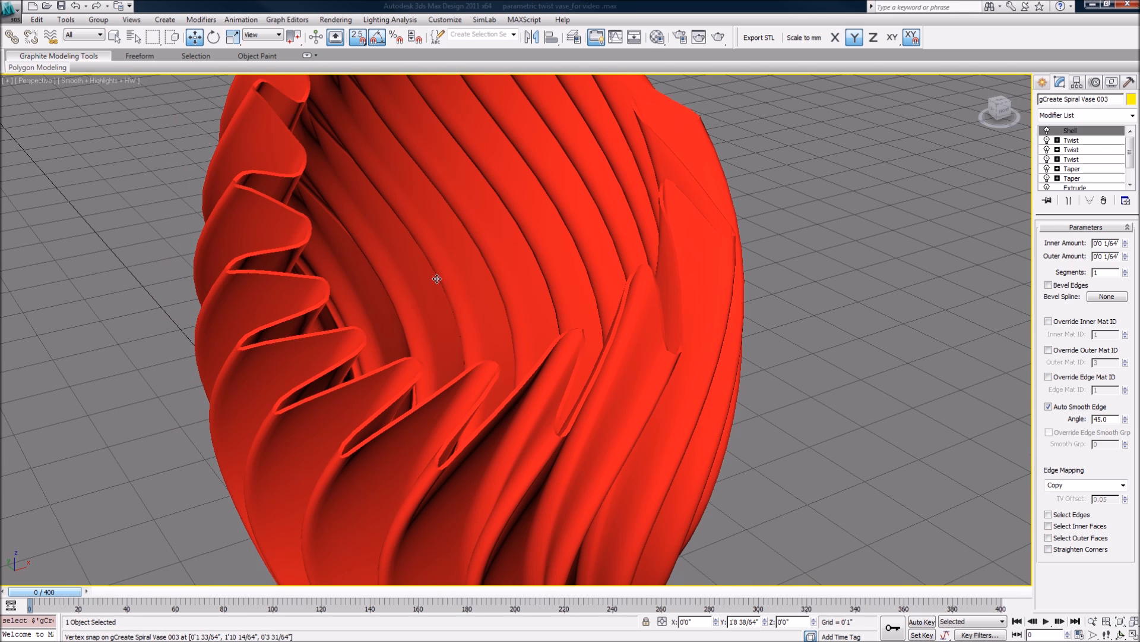
{"action": "mouse_move", "coordinate": [286, 218]}
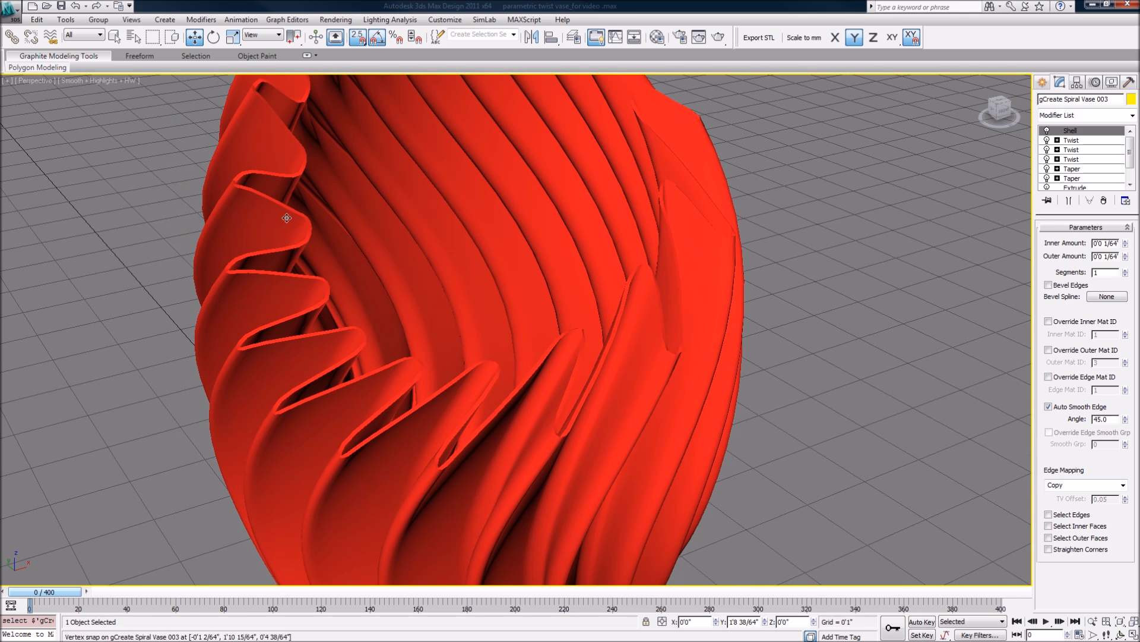
{"action": "mouse_move", "coordinate": [438, 283]}
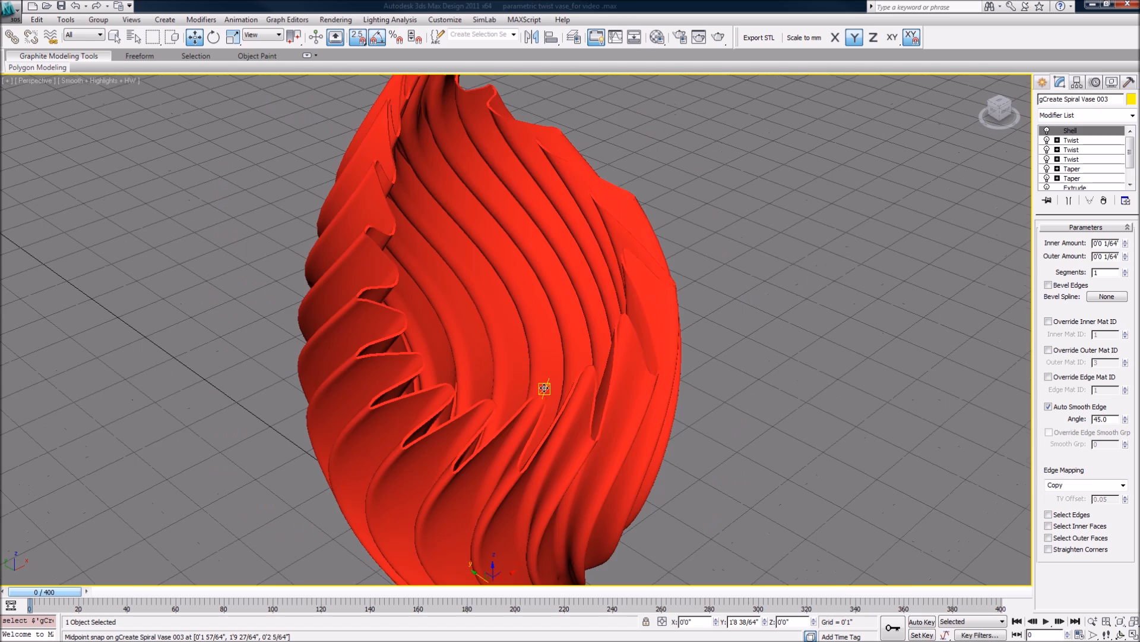
{"action": "left_click_drag", "start_coordinate": [544, 388], "coordinate": [435, 351]}
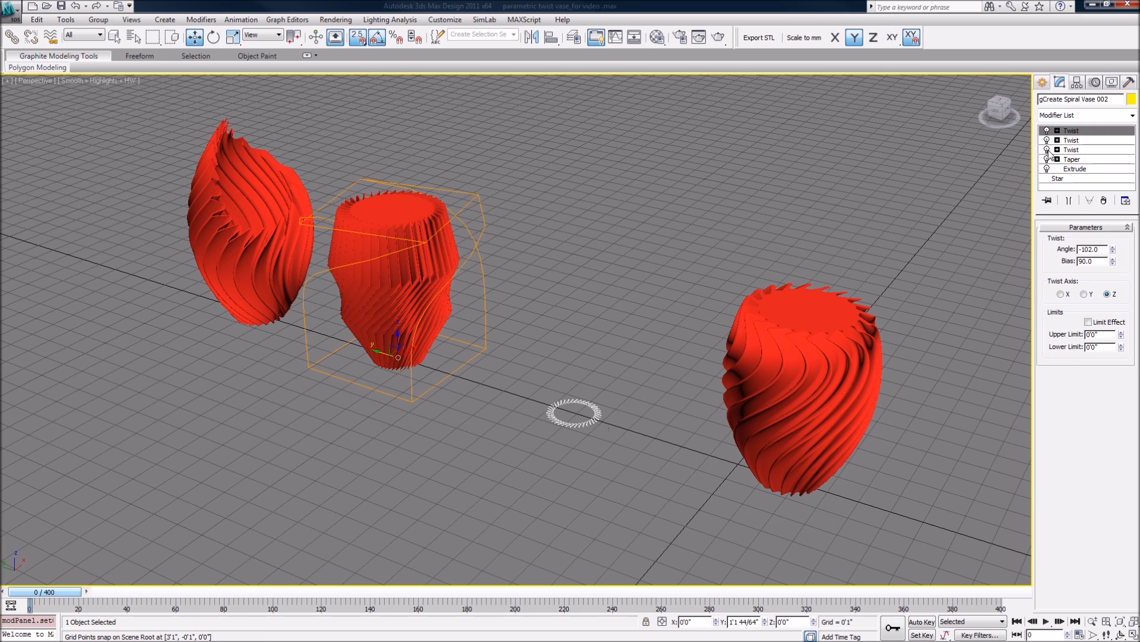
Step: Select Spiral Vase 003 so all four finished vases line up in view
{"action": "left_click", "coordinate": [1048, 141]}
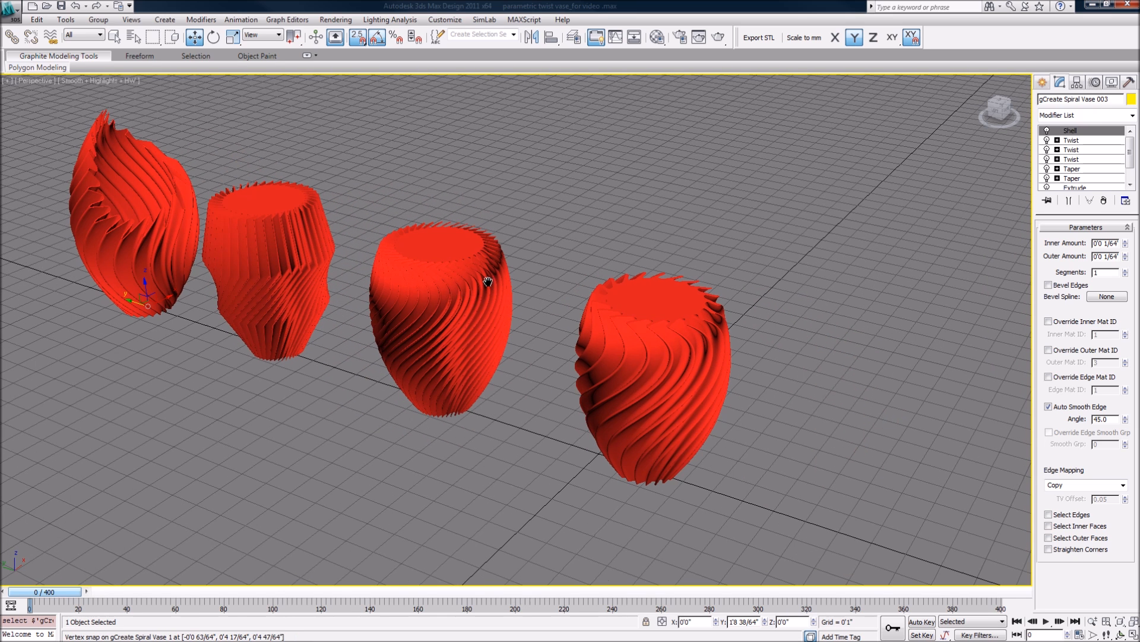
{"action": "mouse_move", "coordinate": [487, 283]}
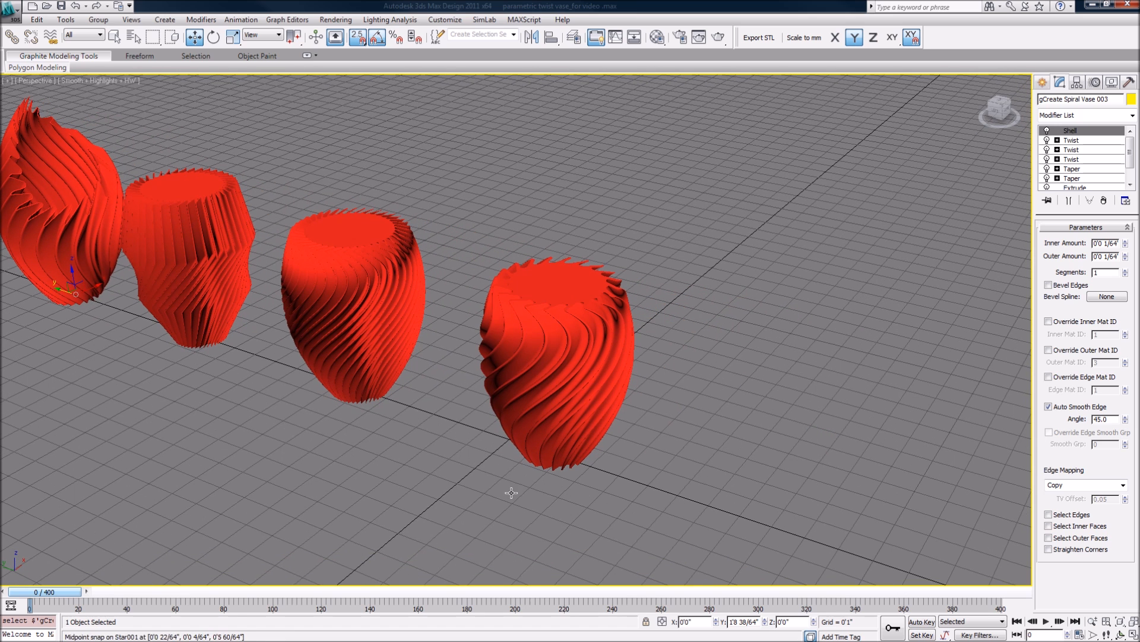
{"action": "mouse_move", "coordinate": [324, 393]}
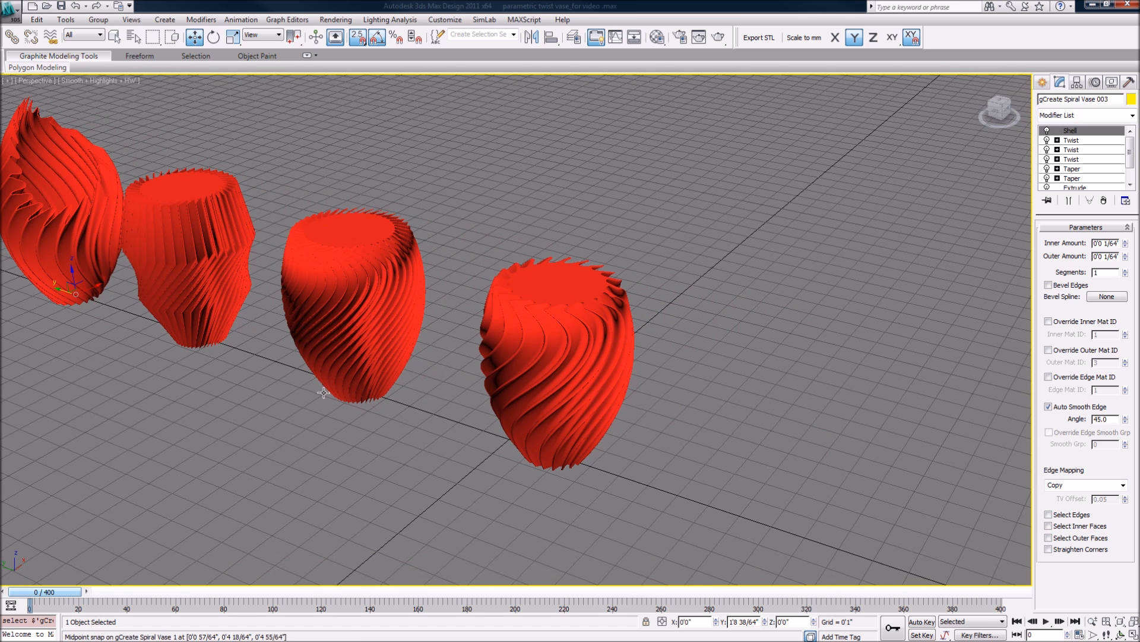
{"action": "mouse_move", "coordinate": [352, 194]}
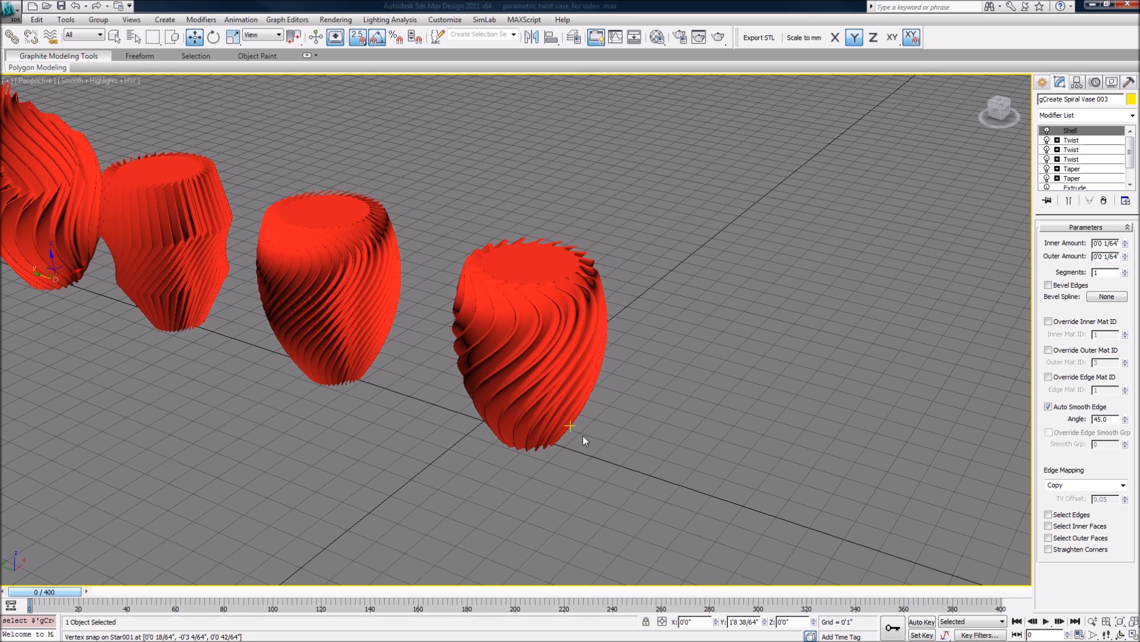
{"action": "mouse_move", "coordinate": [518, 422]}
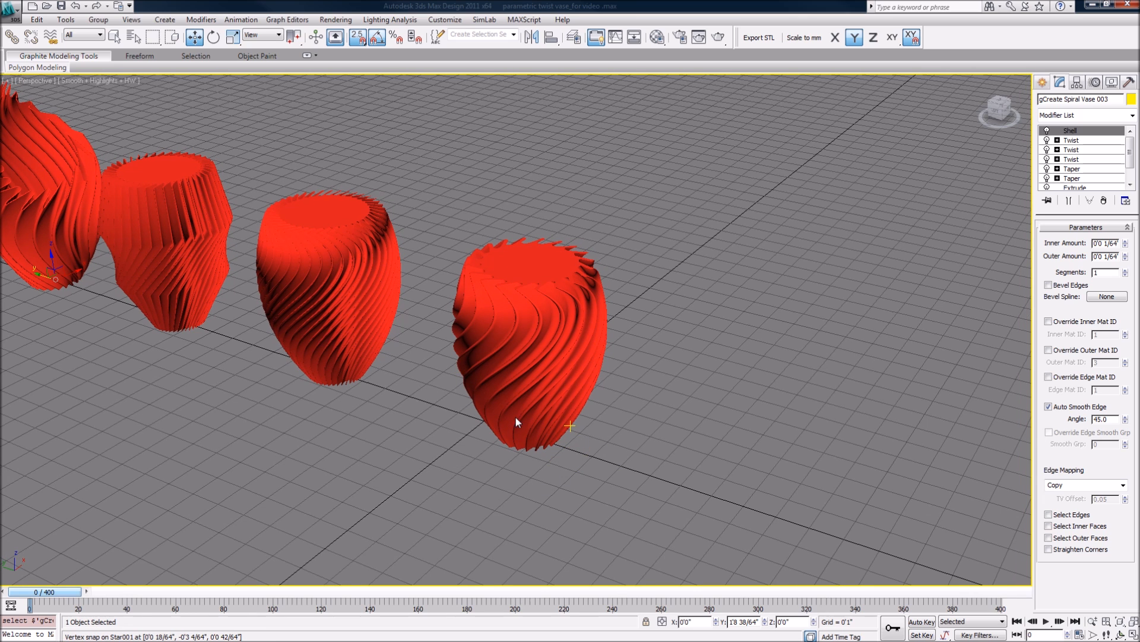